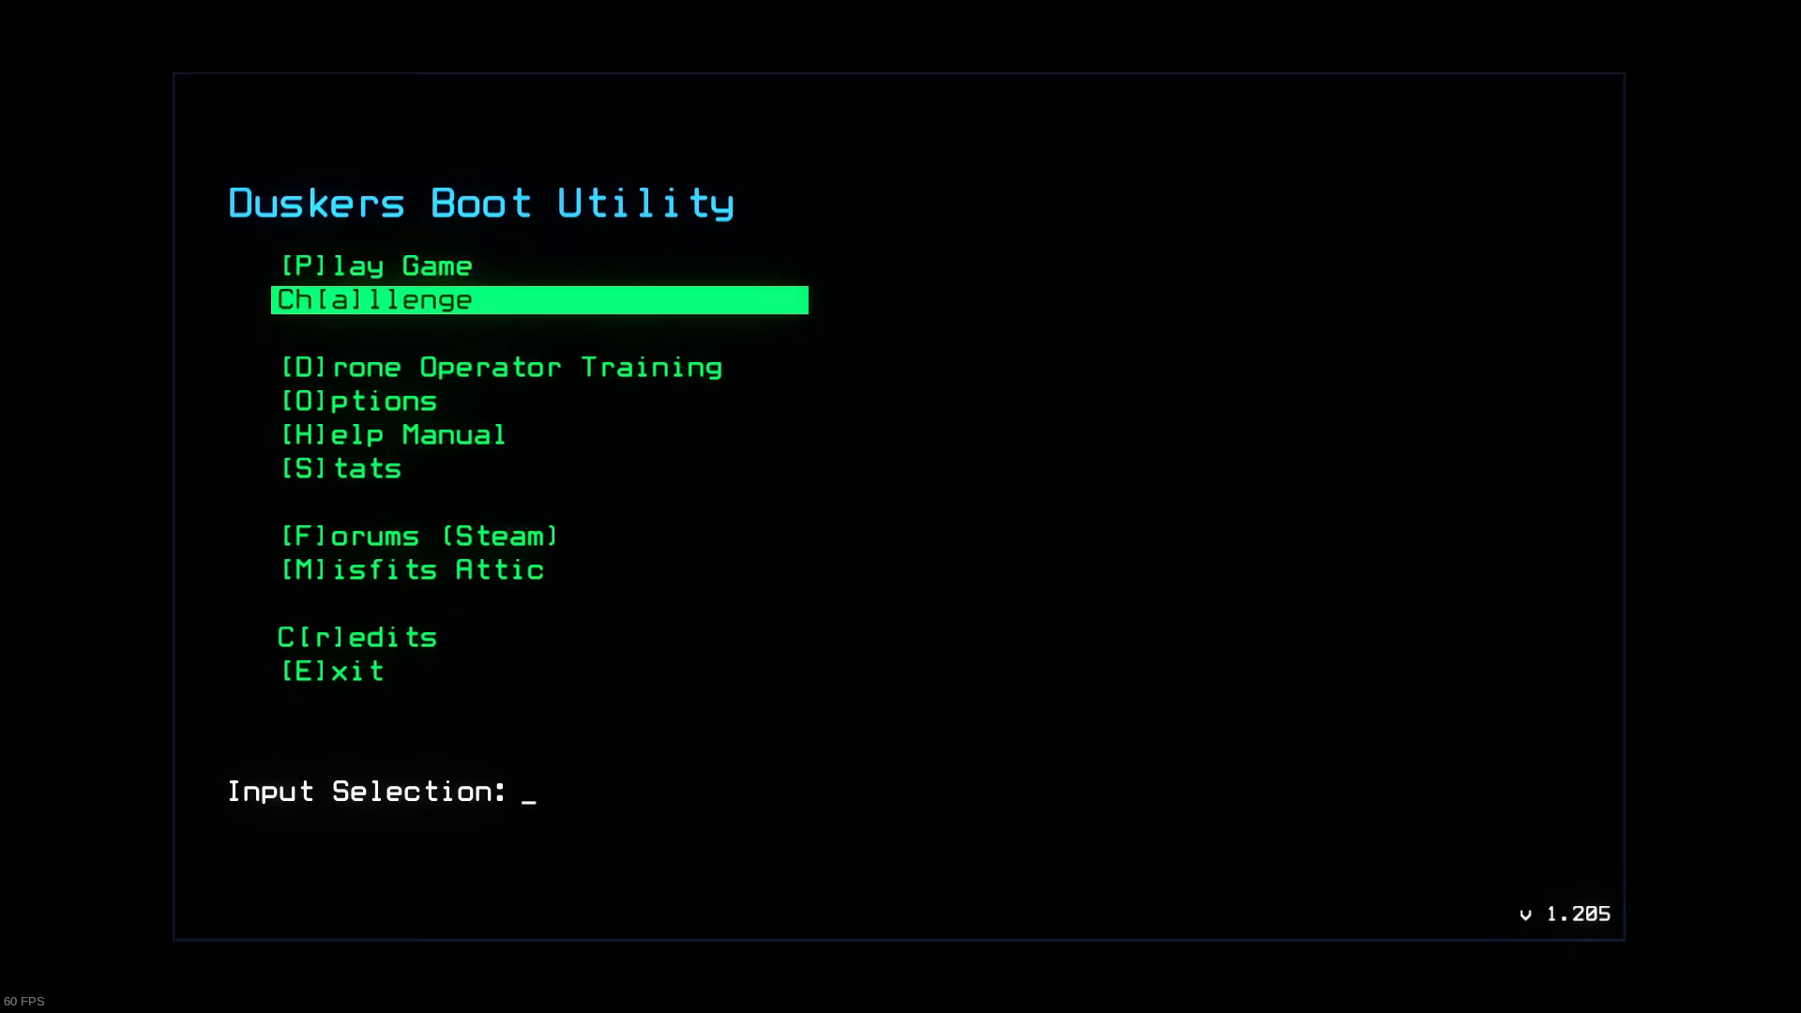
Step: Bring up the Daily Challenge leaderboard for 12/08/2022 from the Boot Utility menu
left_click(372, 298)
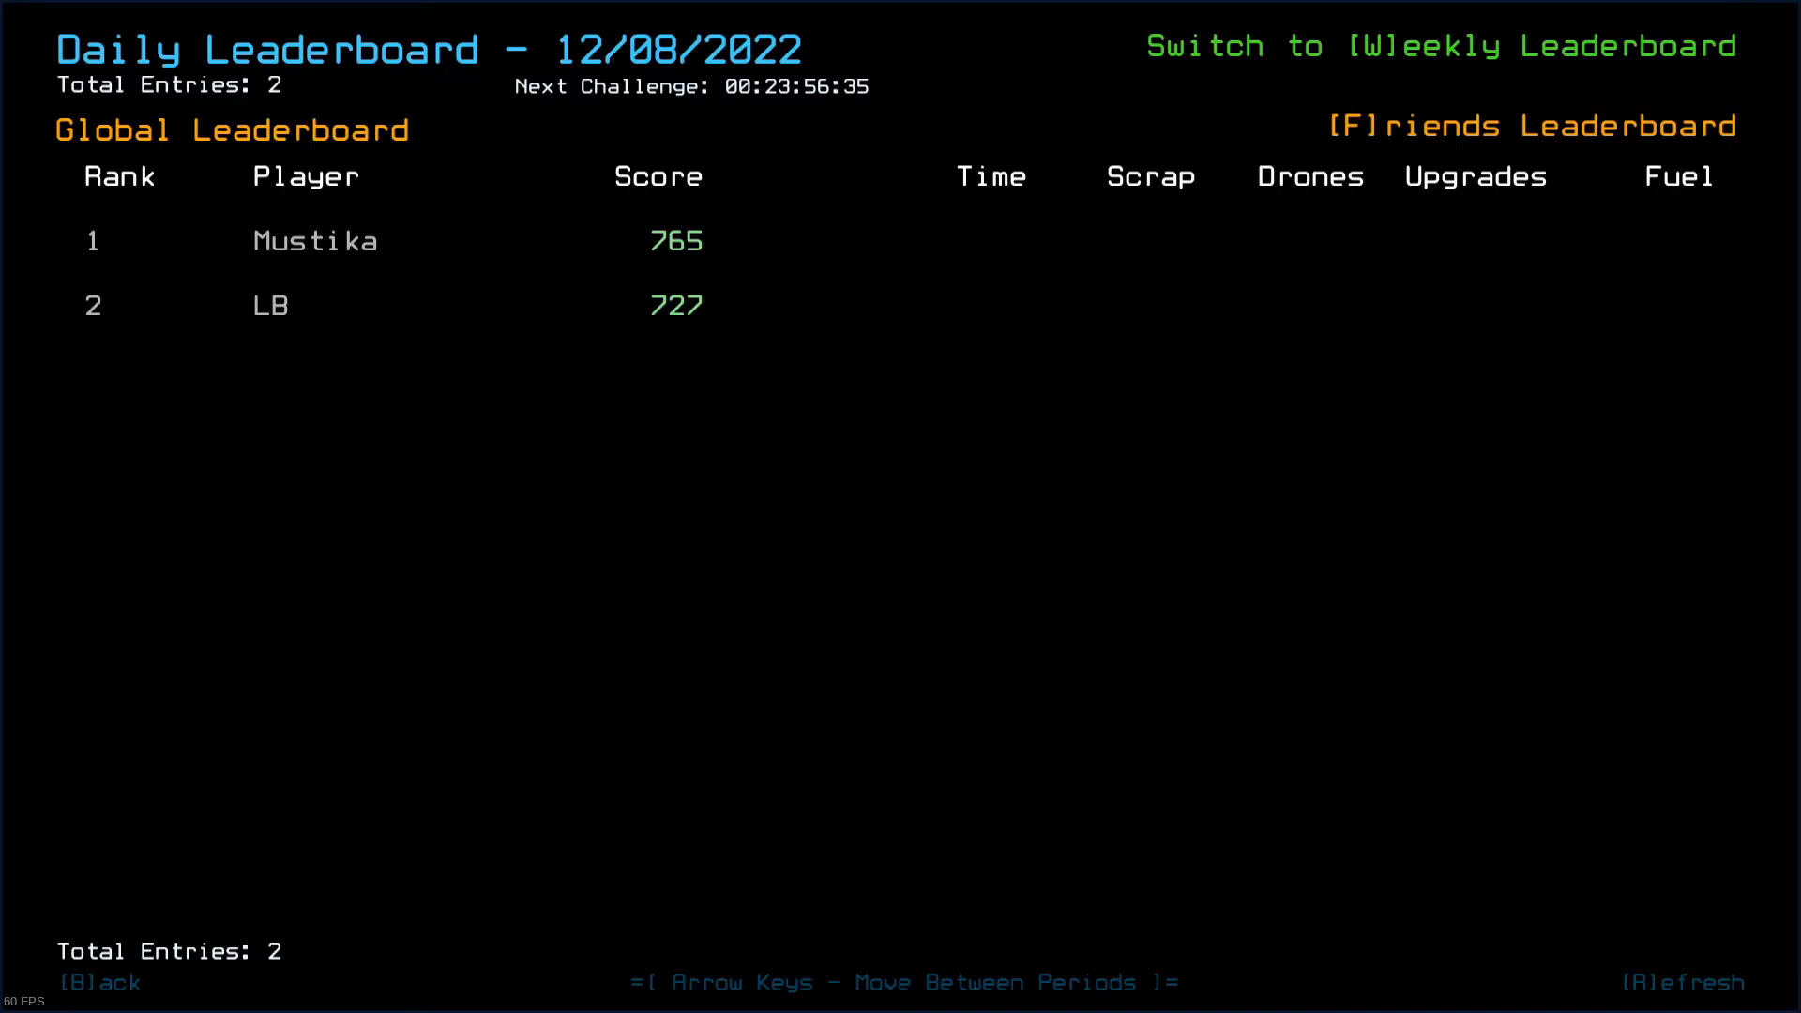
Step: Browse the 12/07/2022 rankings across pages, then launch the challenge with Athron, Malygos and Draco docked
key("Left")
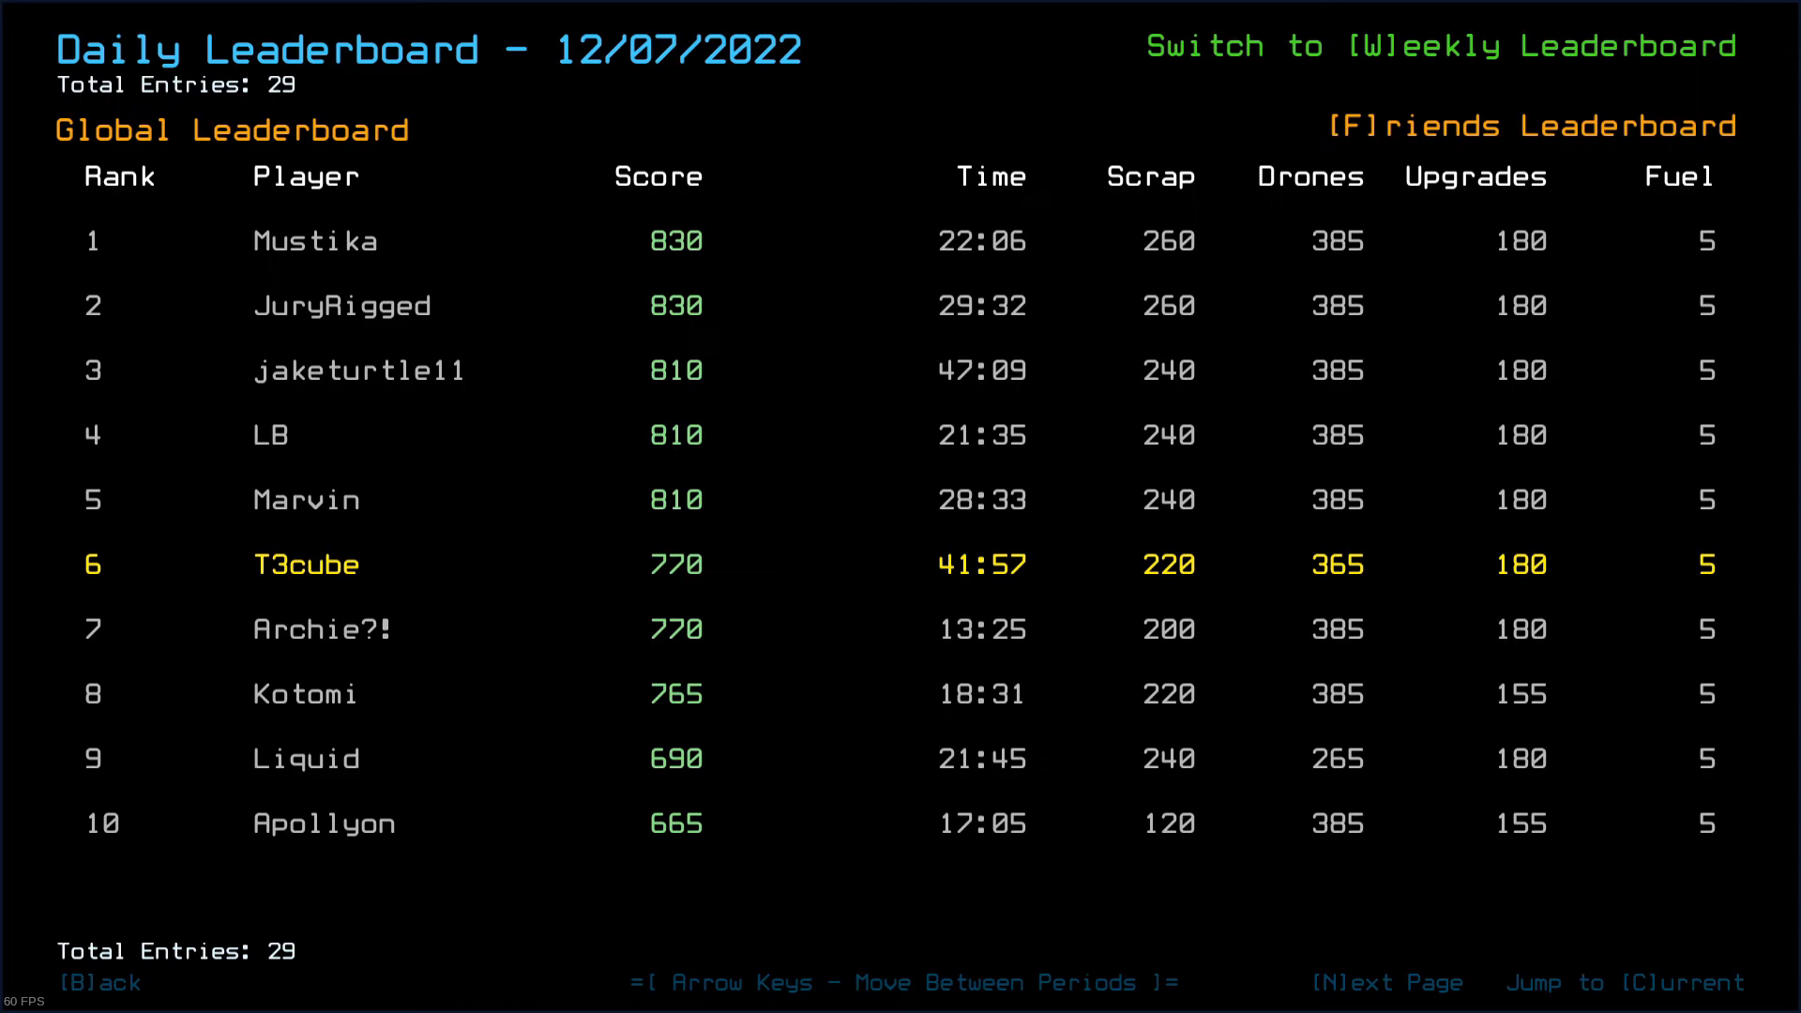
mouse_move(653, 871)
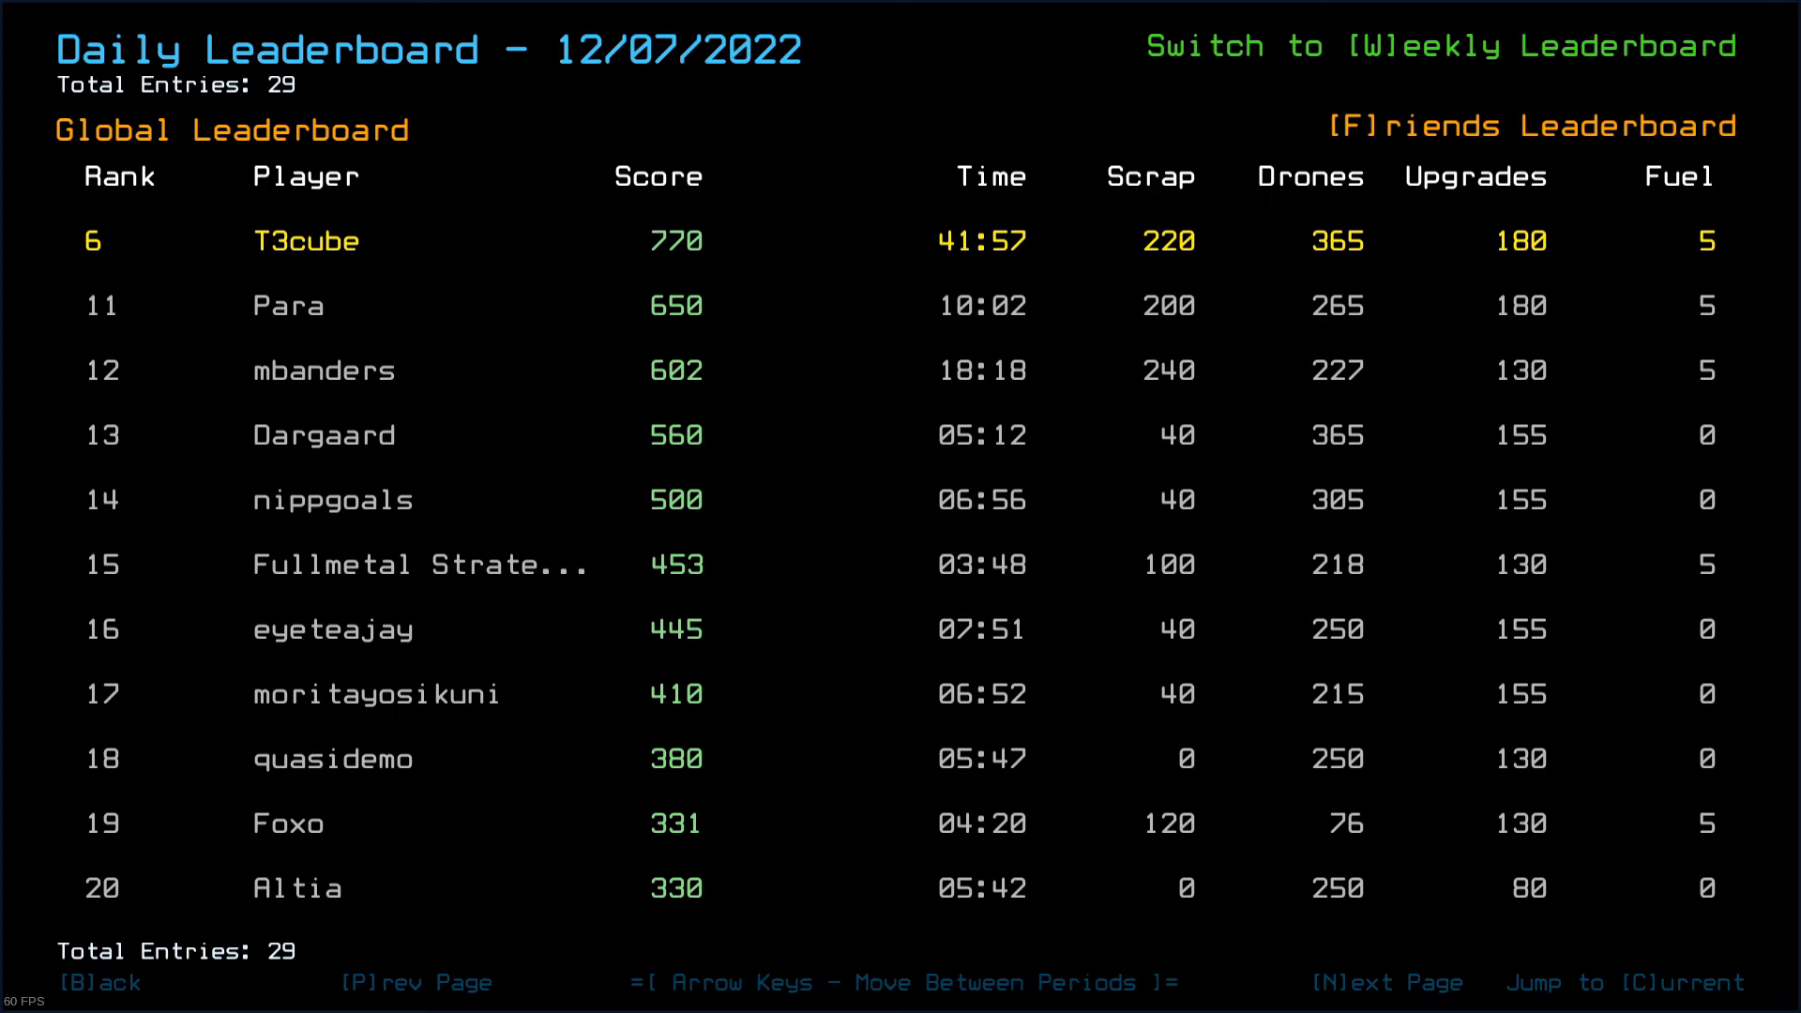
left_click(1384, 1007)
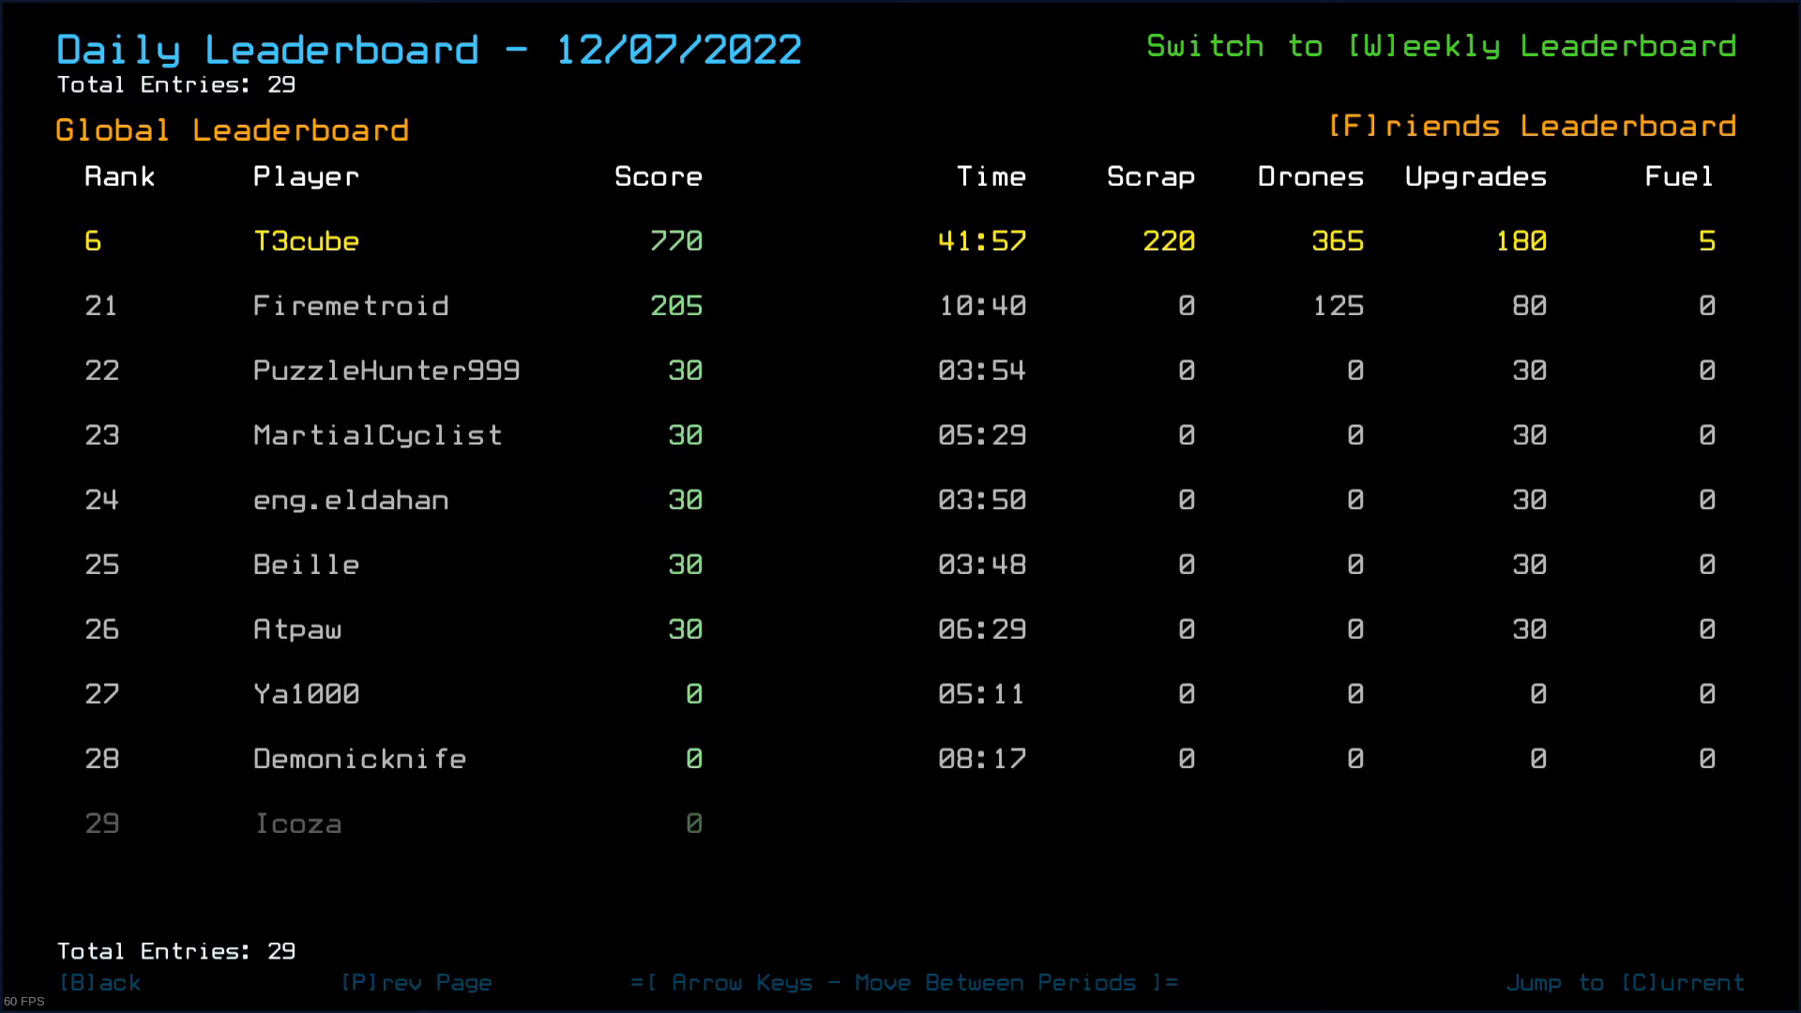
key("b")
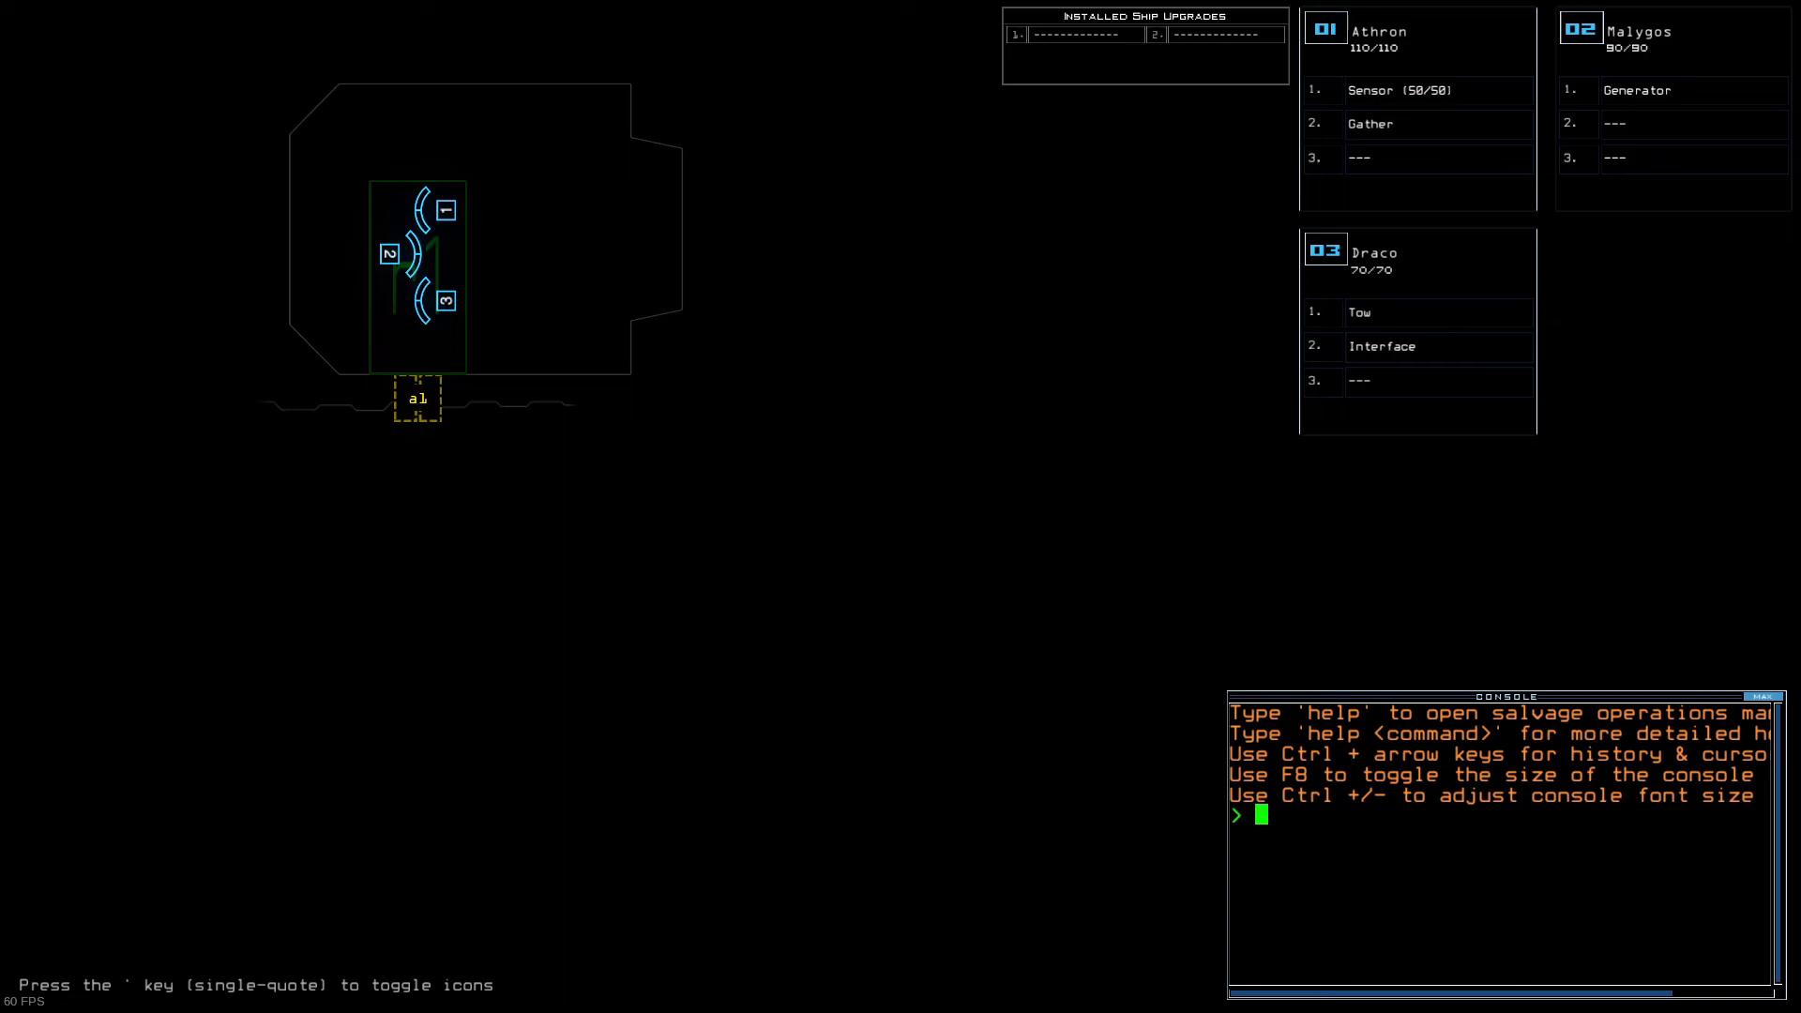
Step: Ready drone 3 (Draco) with its upgrades and attempt 'airlocks', finding door a2 unpowered
type("ready 3")
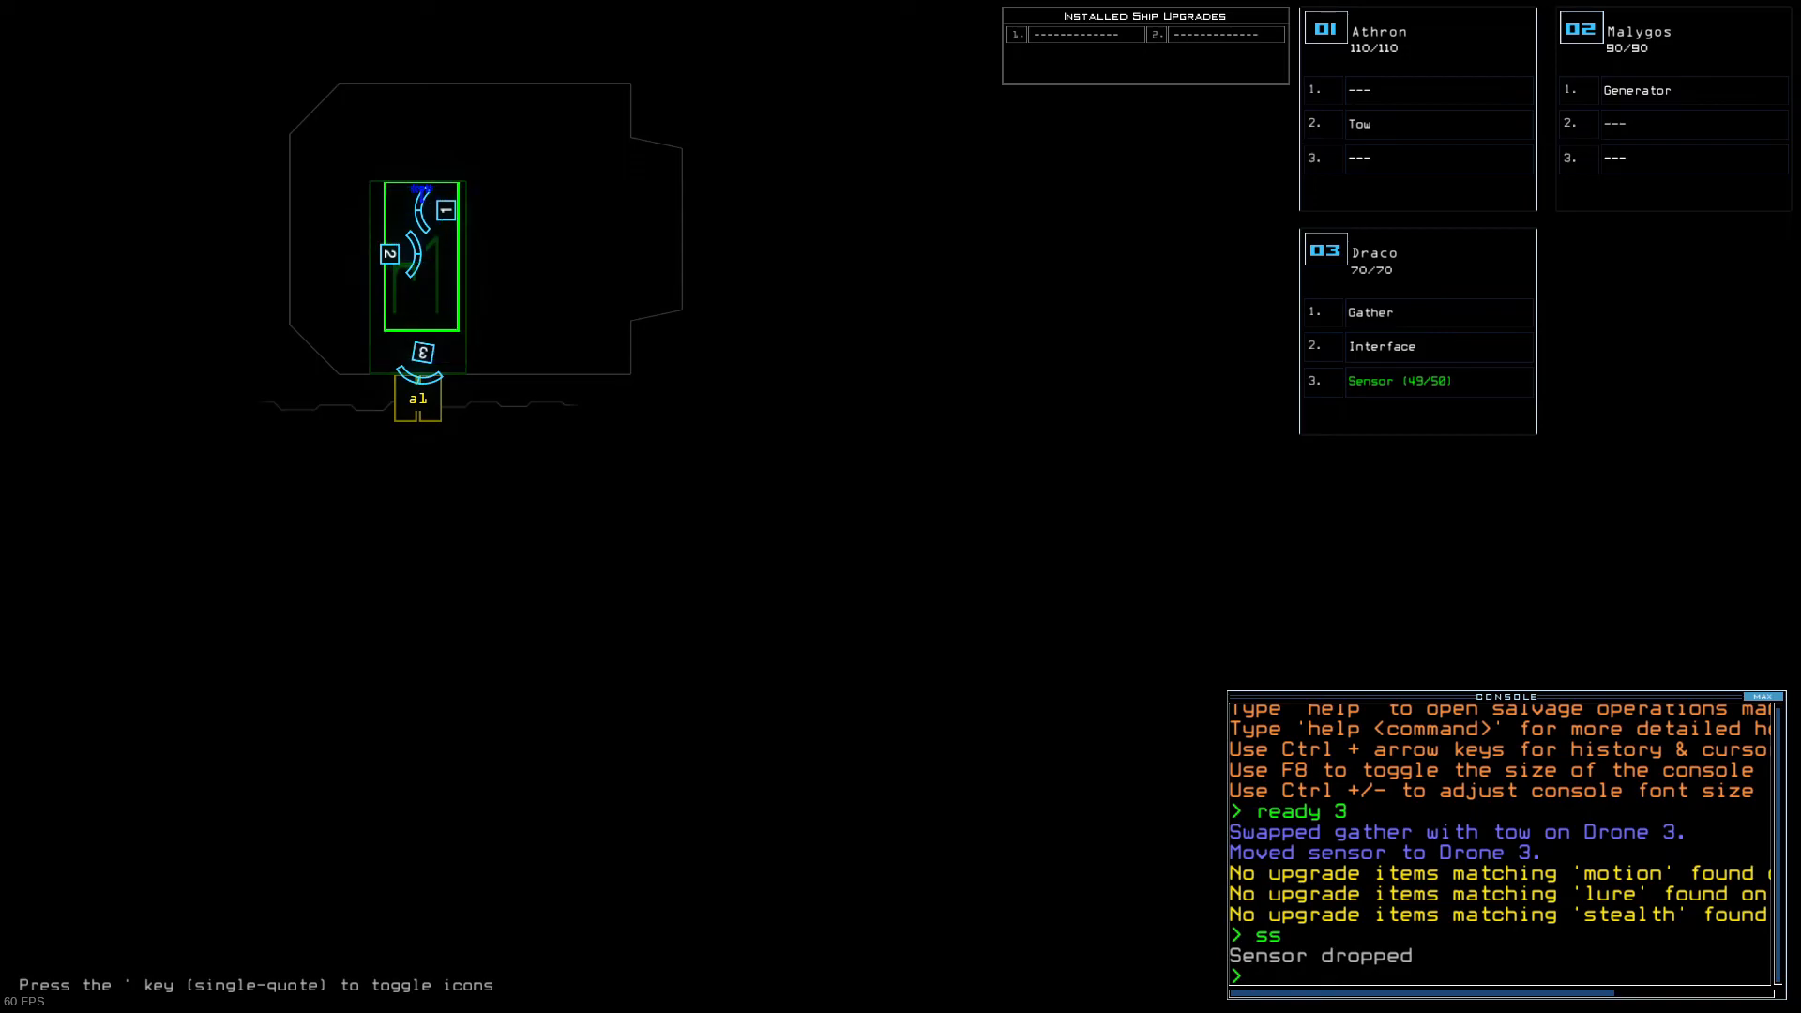
type("airlocks")
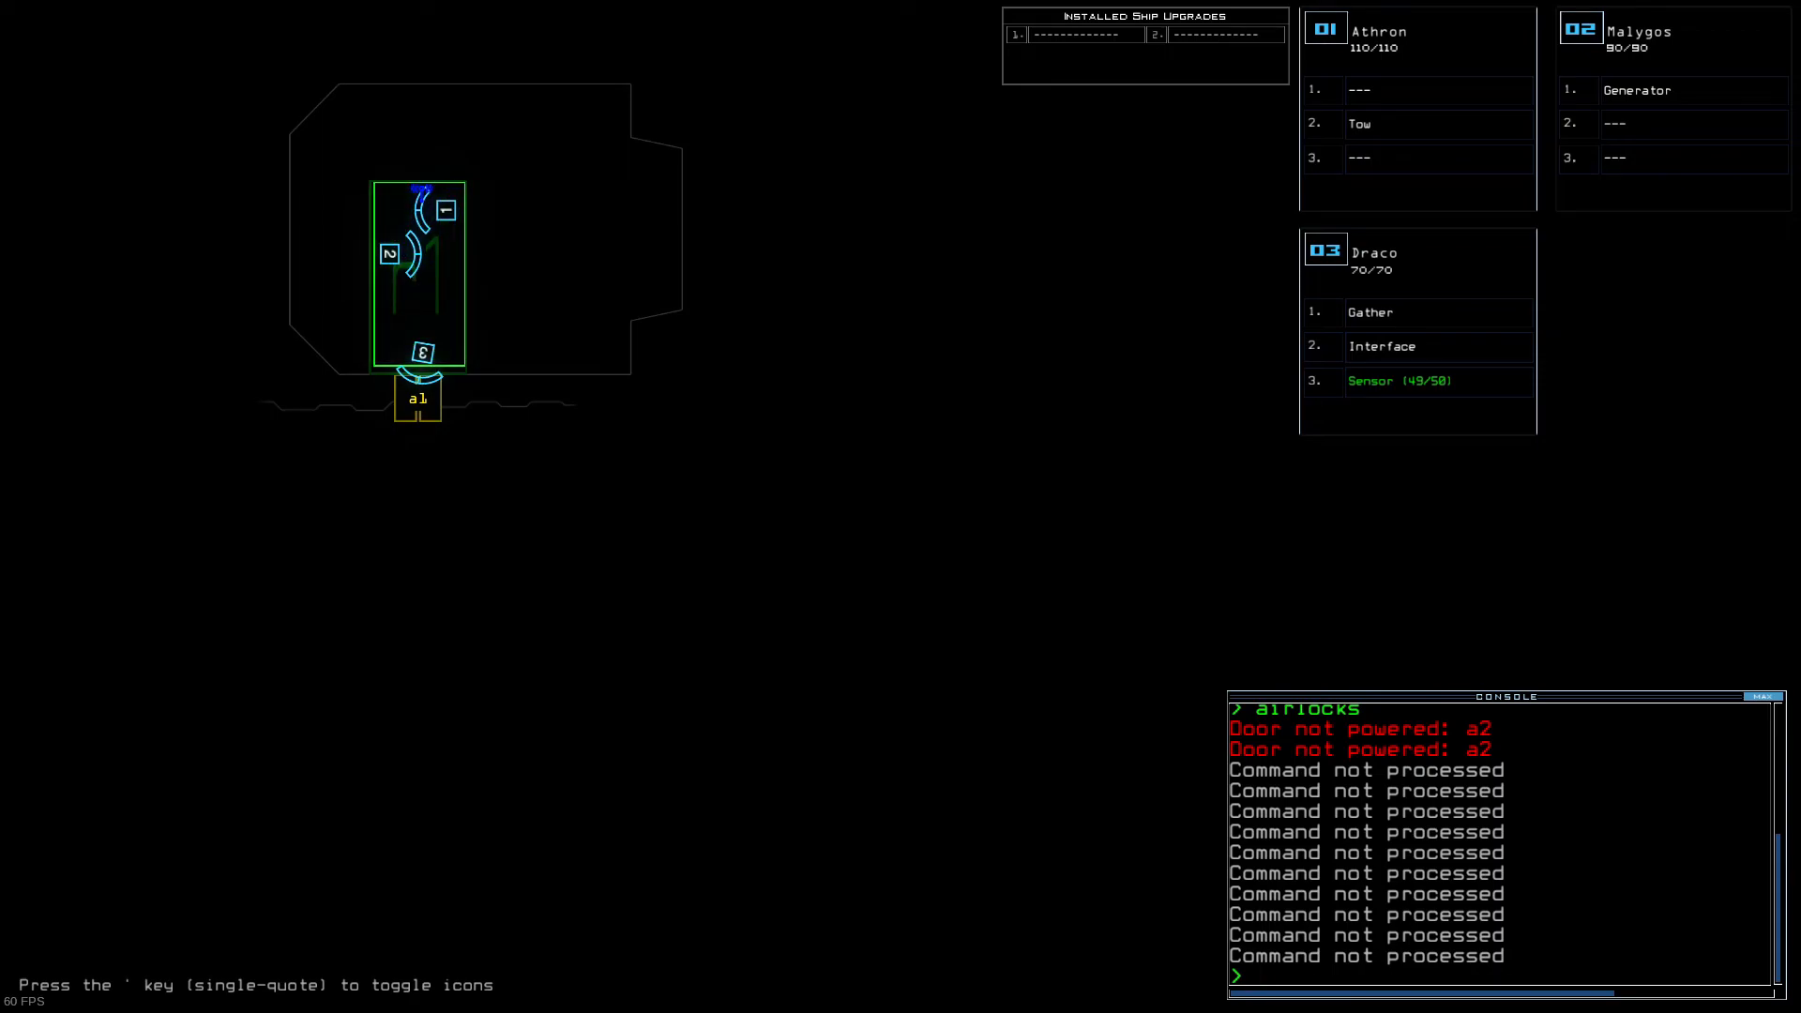
type("a")
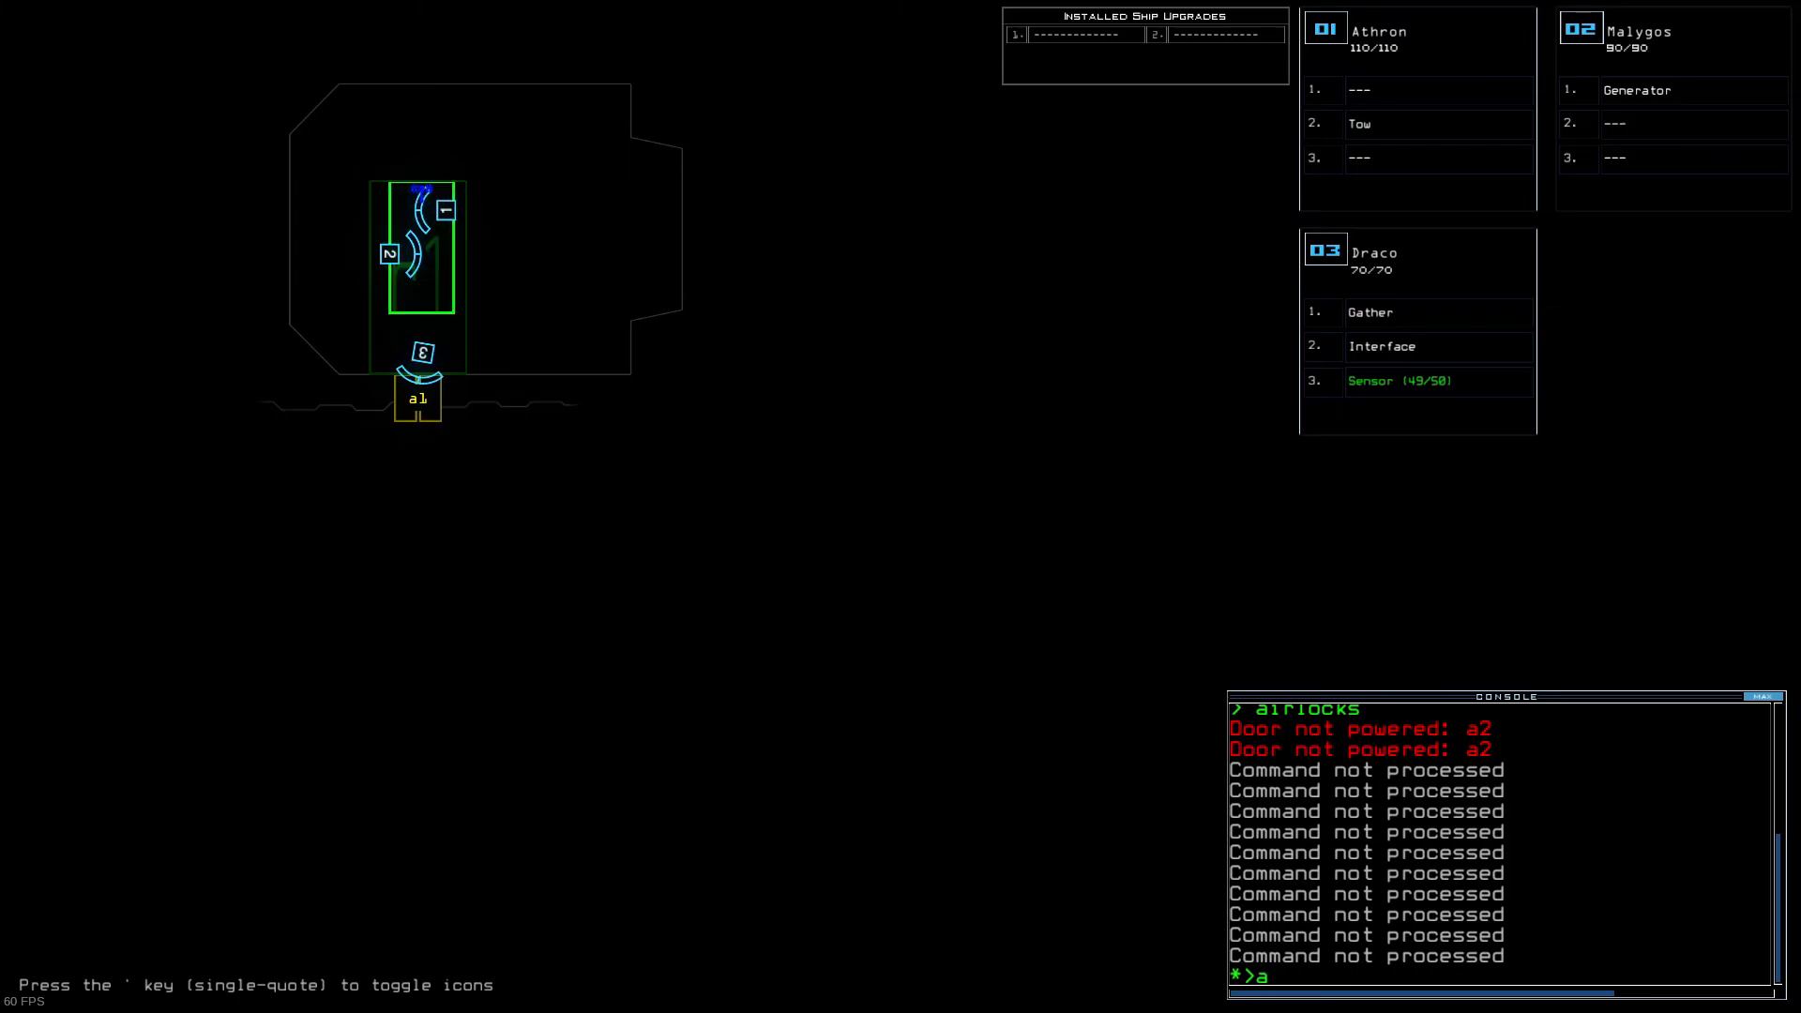
Step: Check the derelict with 'status' and send Draco inside with 'begin'
type("status")
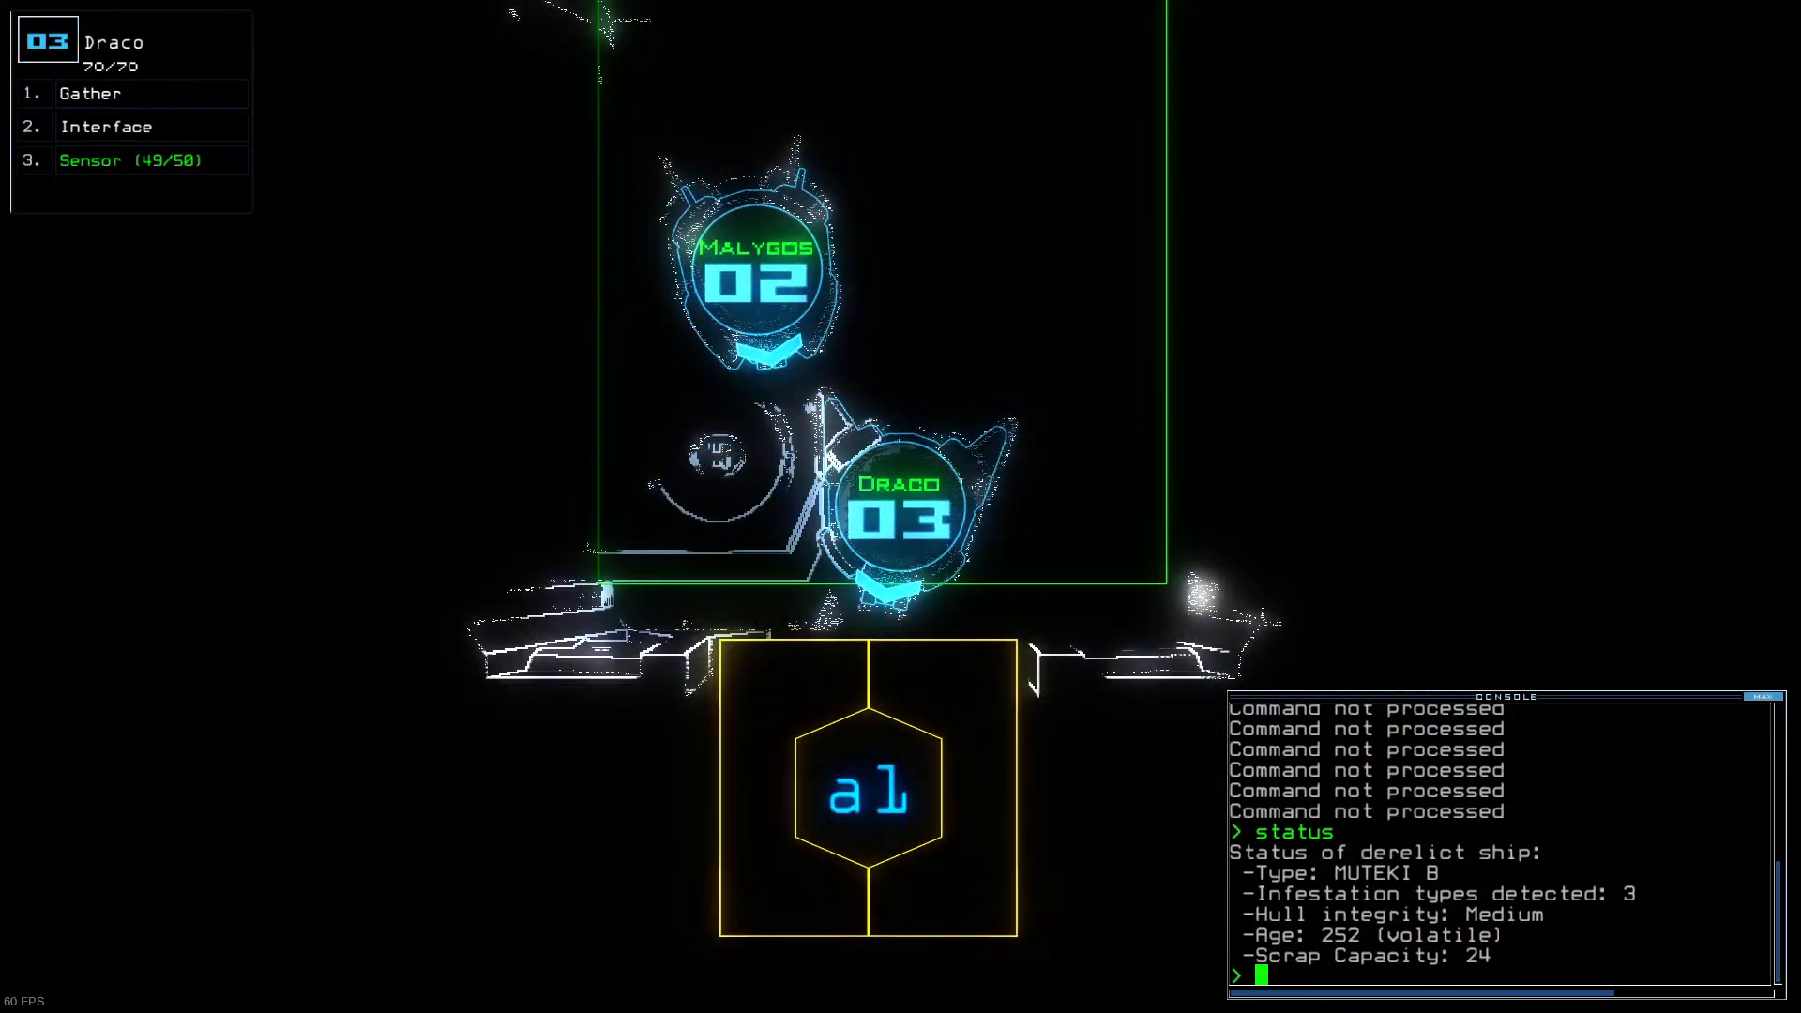
type("begin")
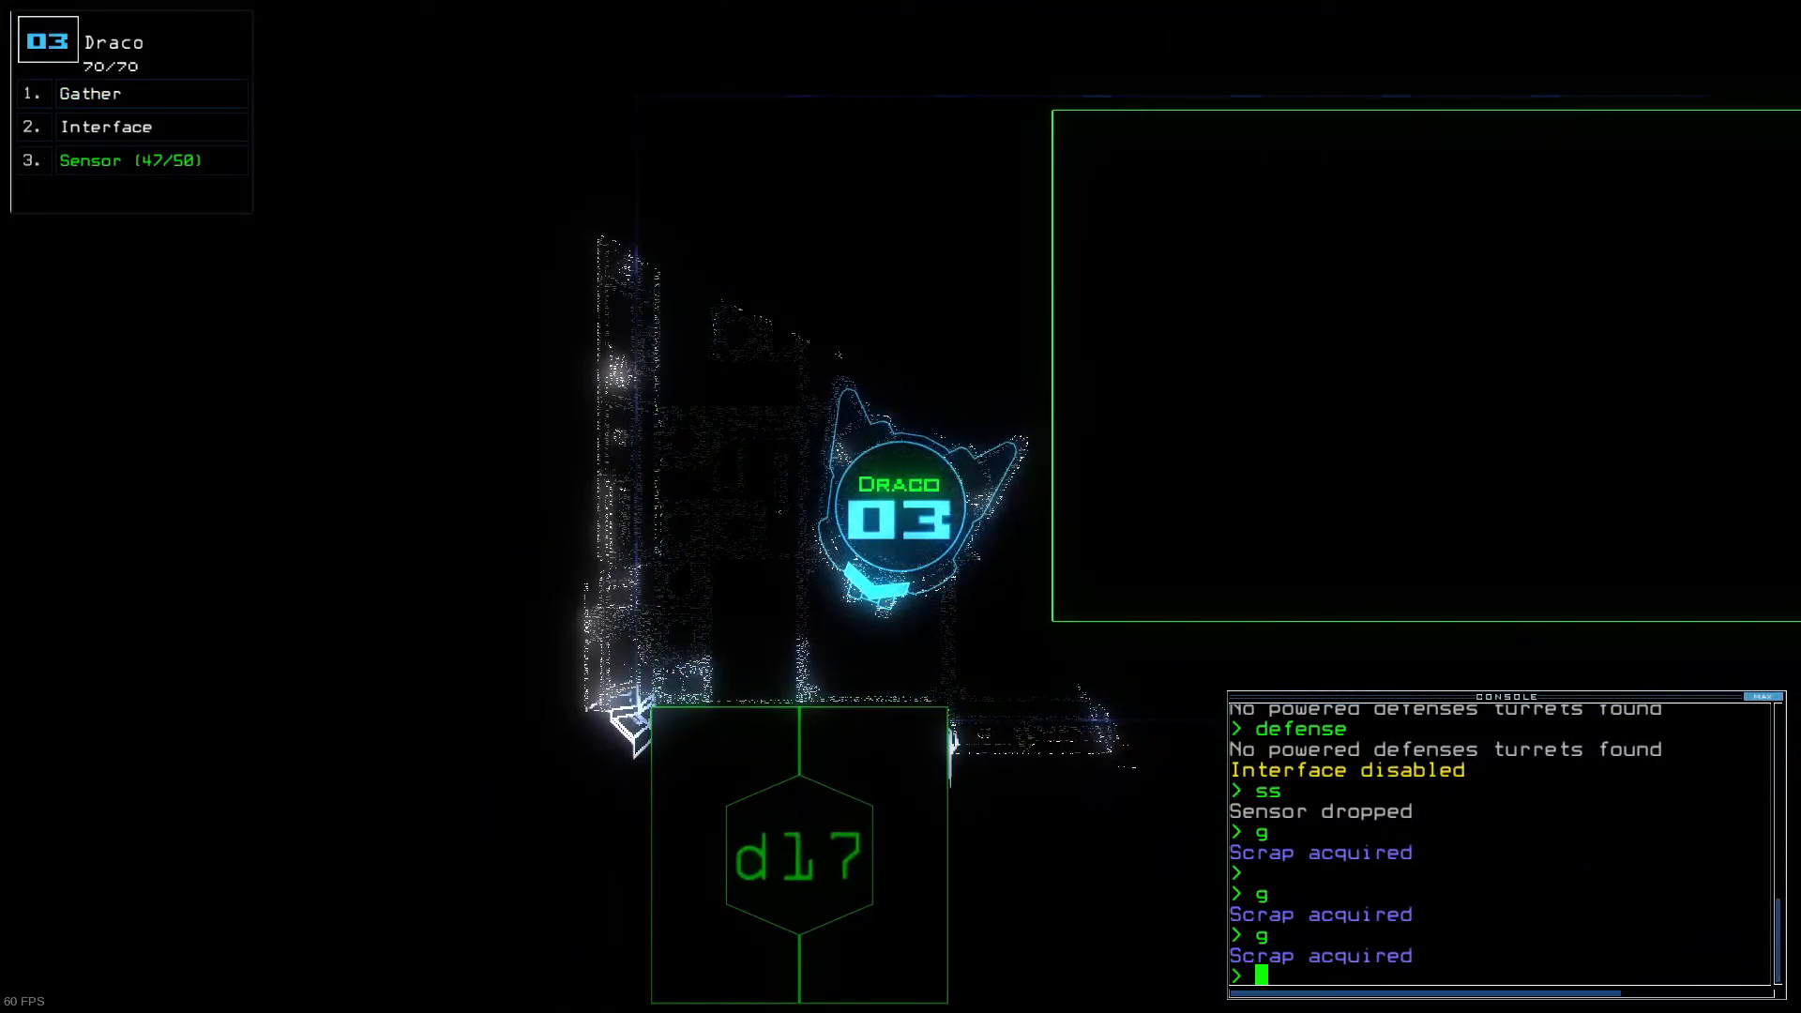
Step: Take Draco through door d17, then run 'shipscan', 'survey' and 'time' from the console
type("d17 d17")
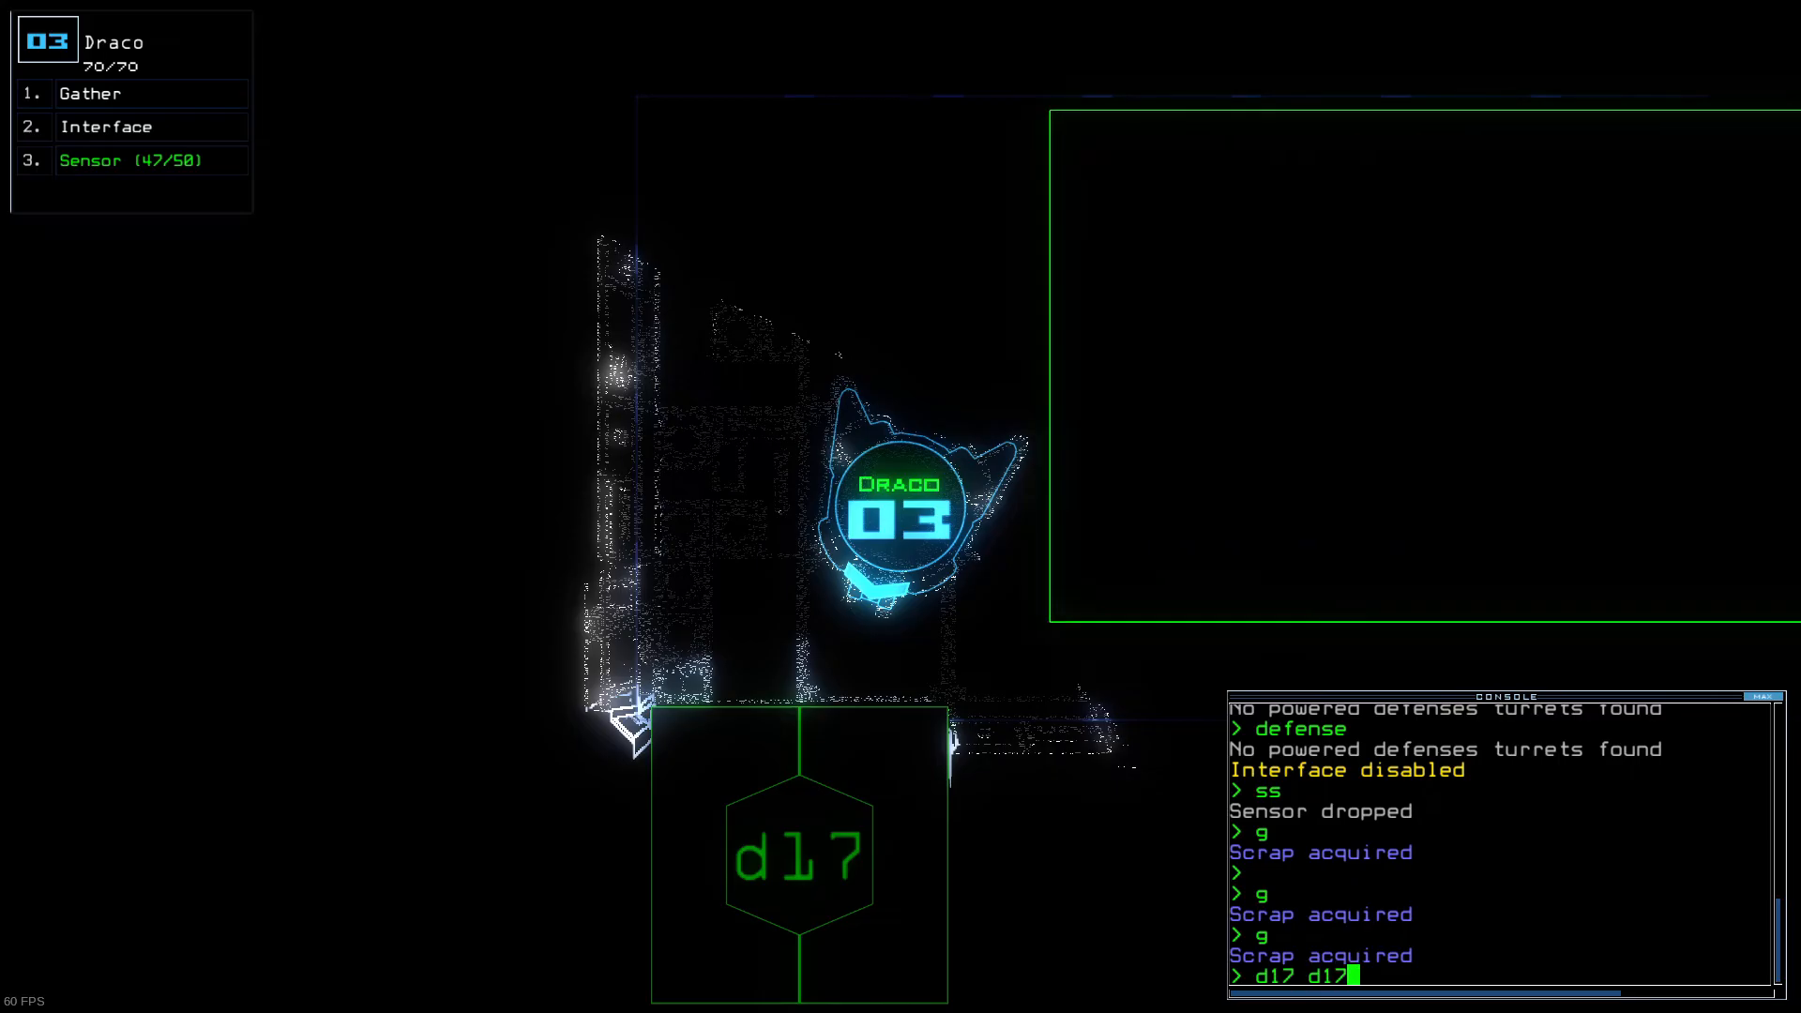
key("Enter")
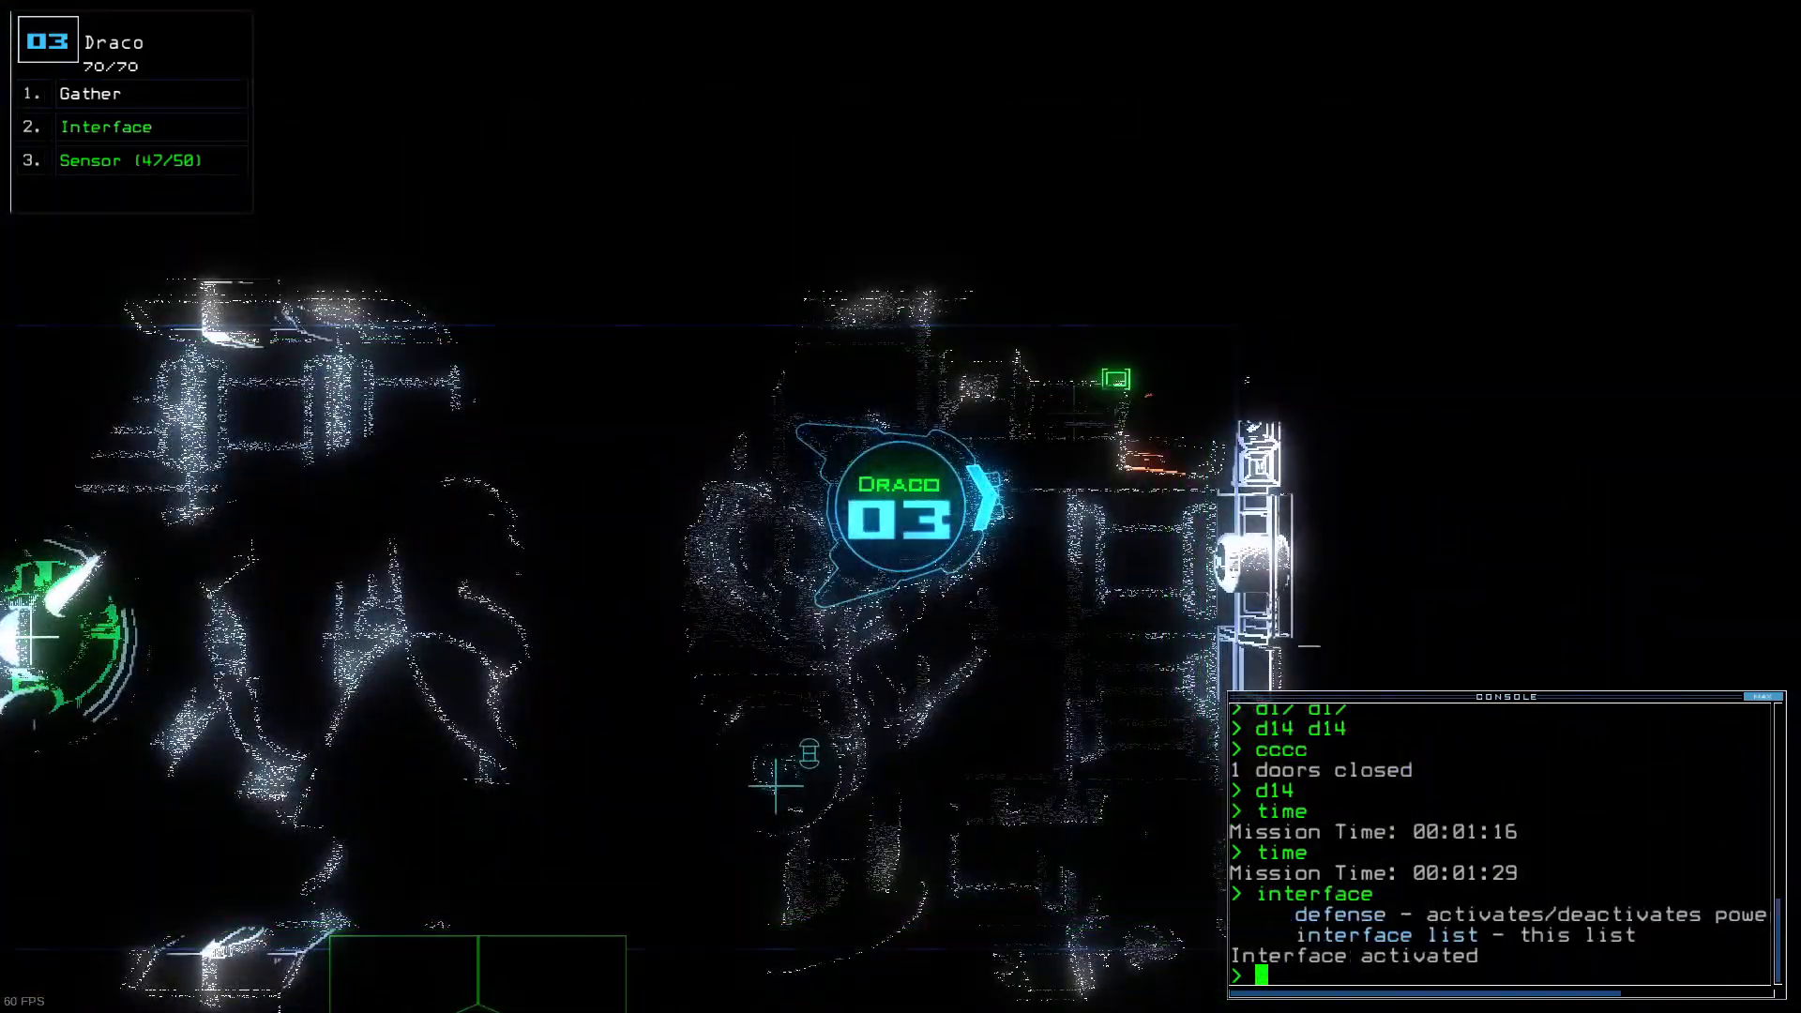
type("shipscan")
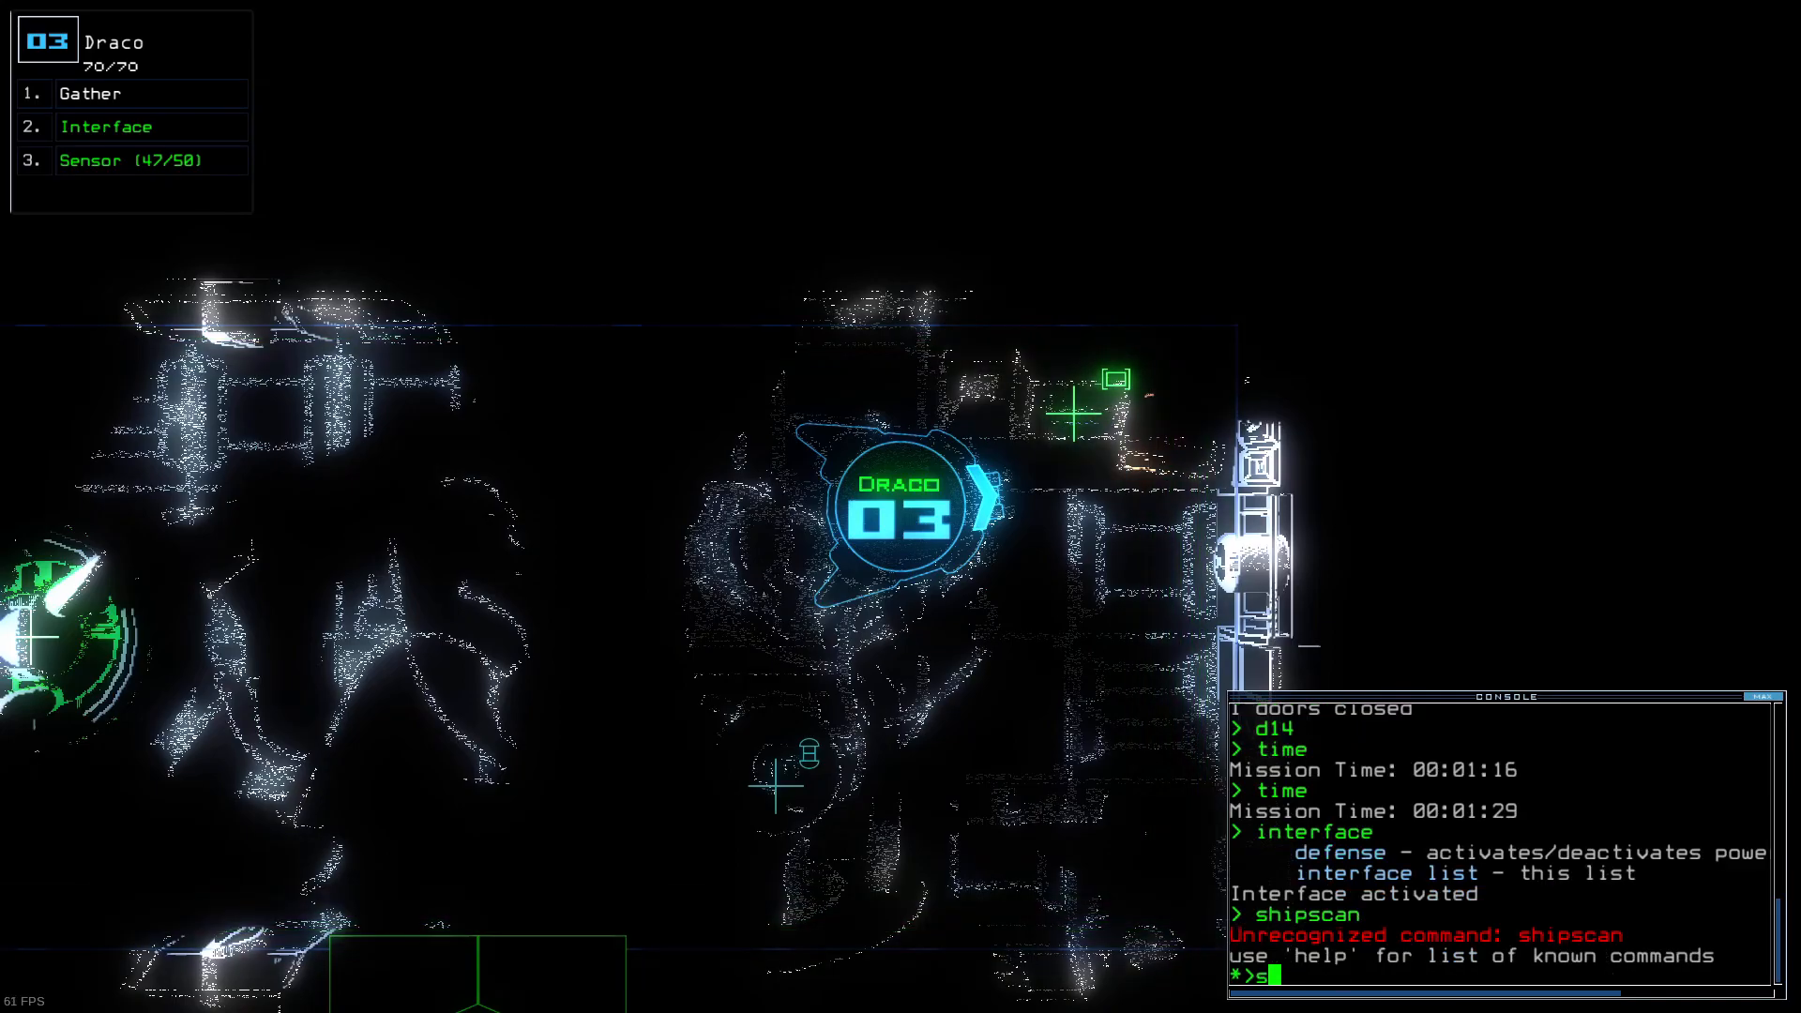
type("survey")
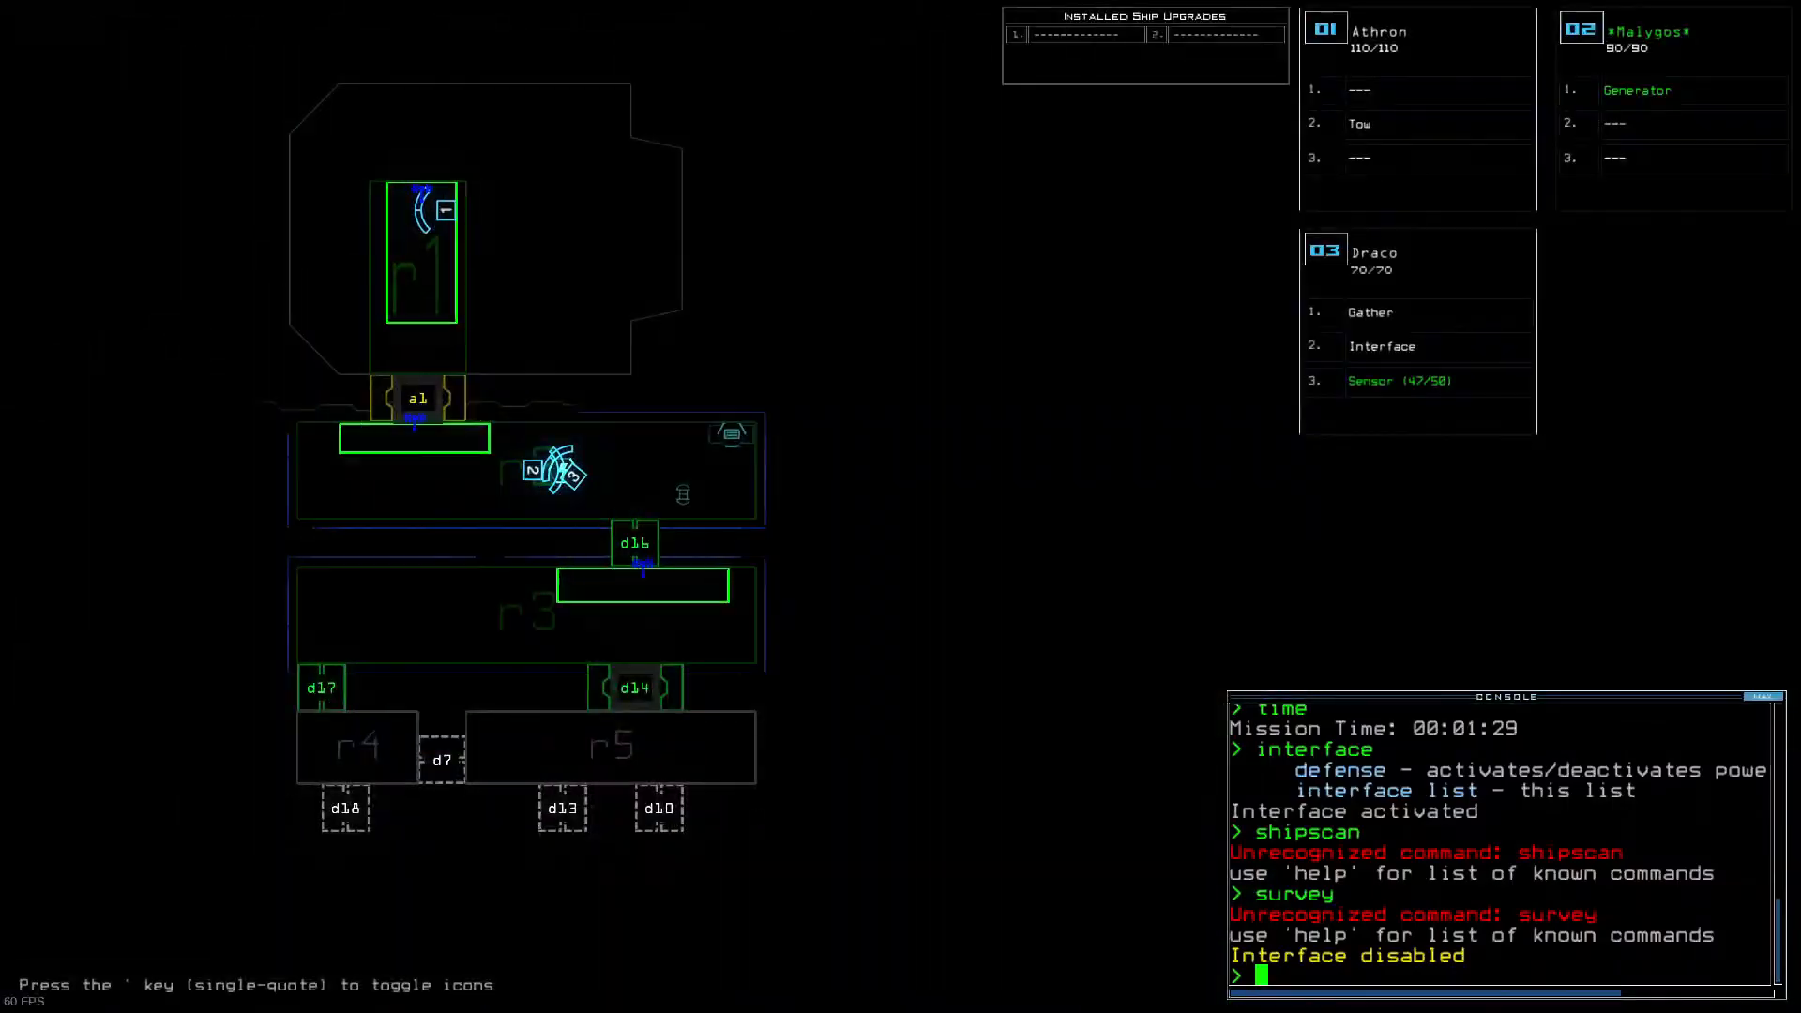
type("time")
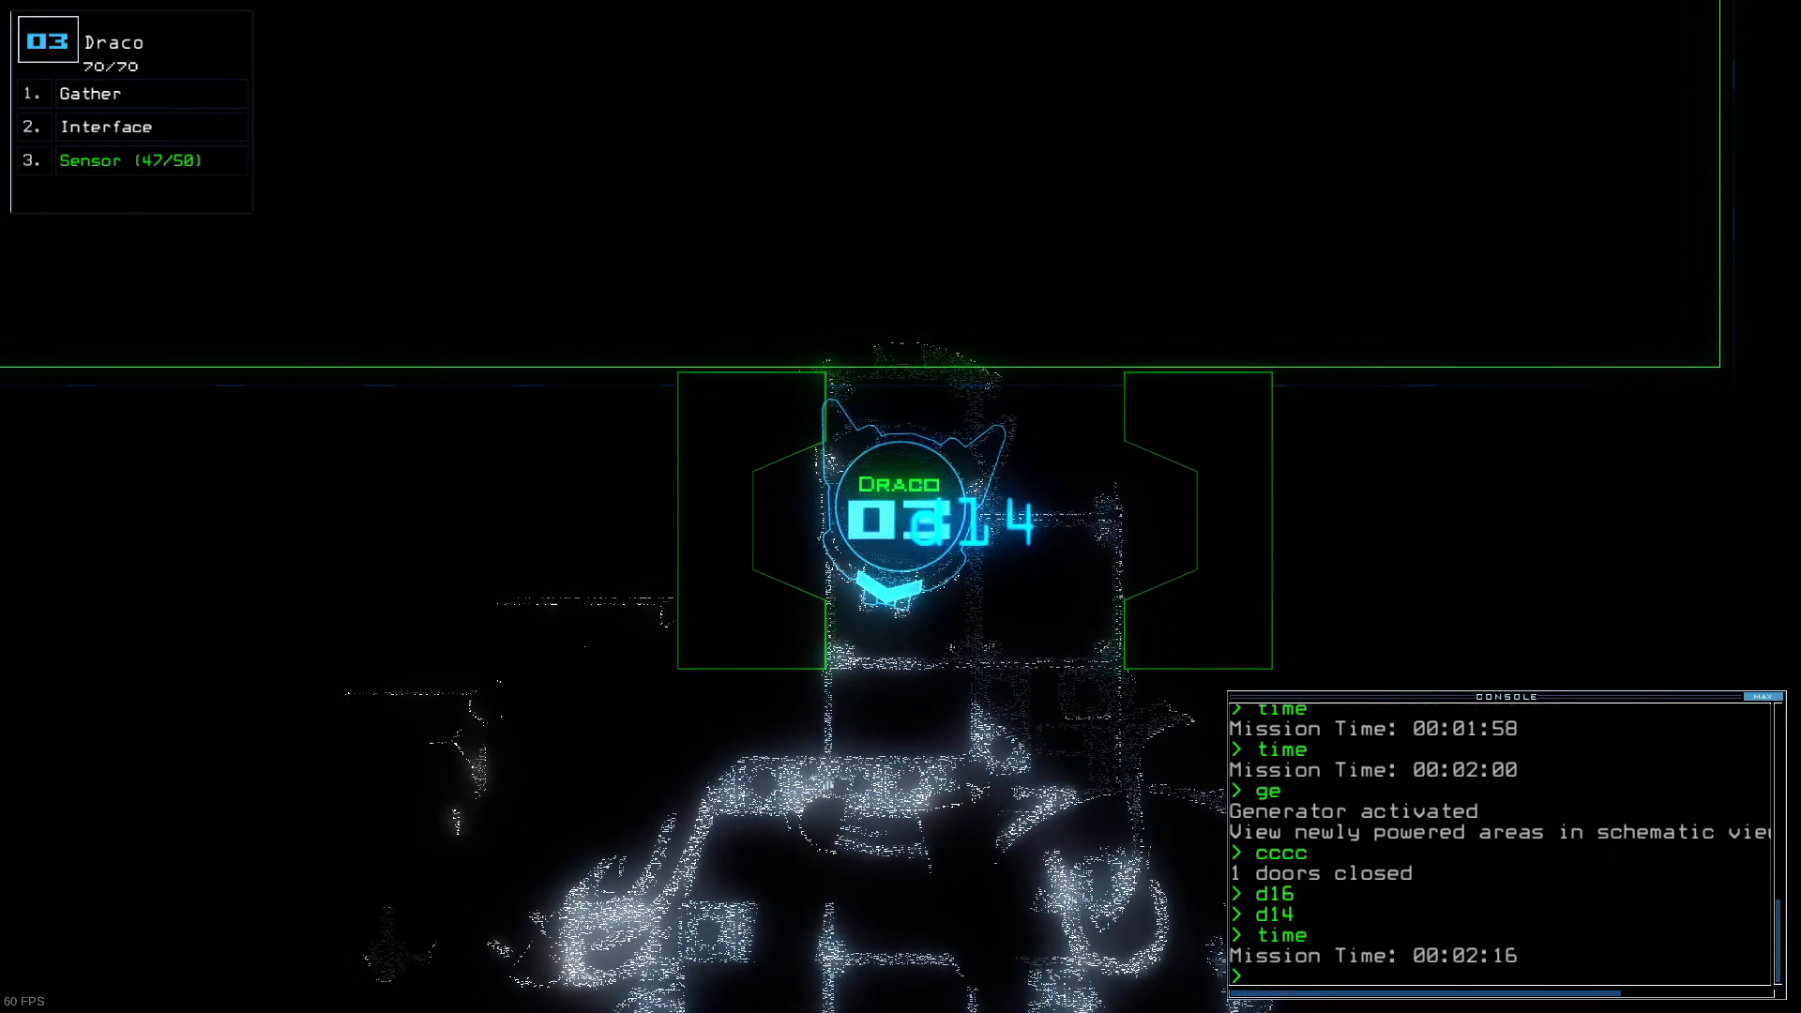
Step: Drop Draco's sensor, navigate Malygos to room r5 and switch its generator back on
type("ss")
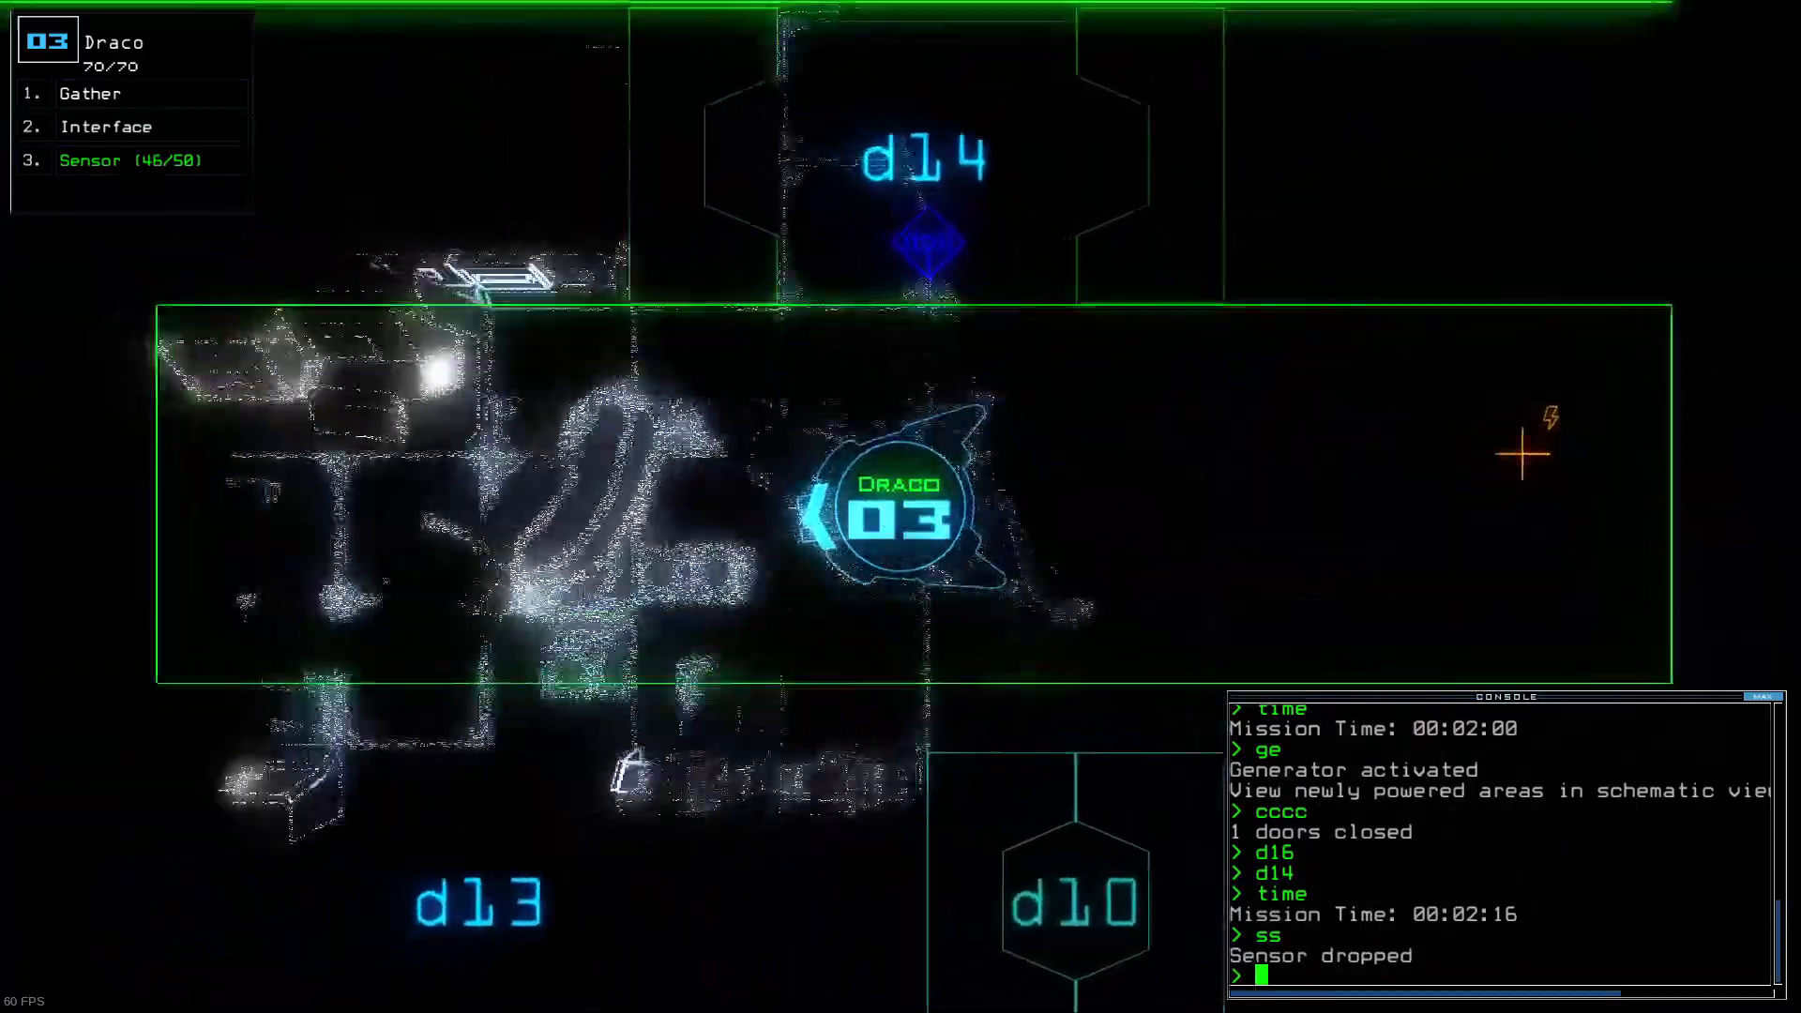
type("navigate 2")
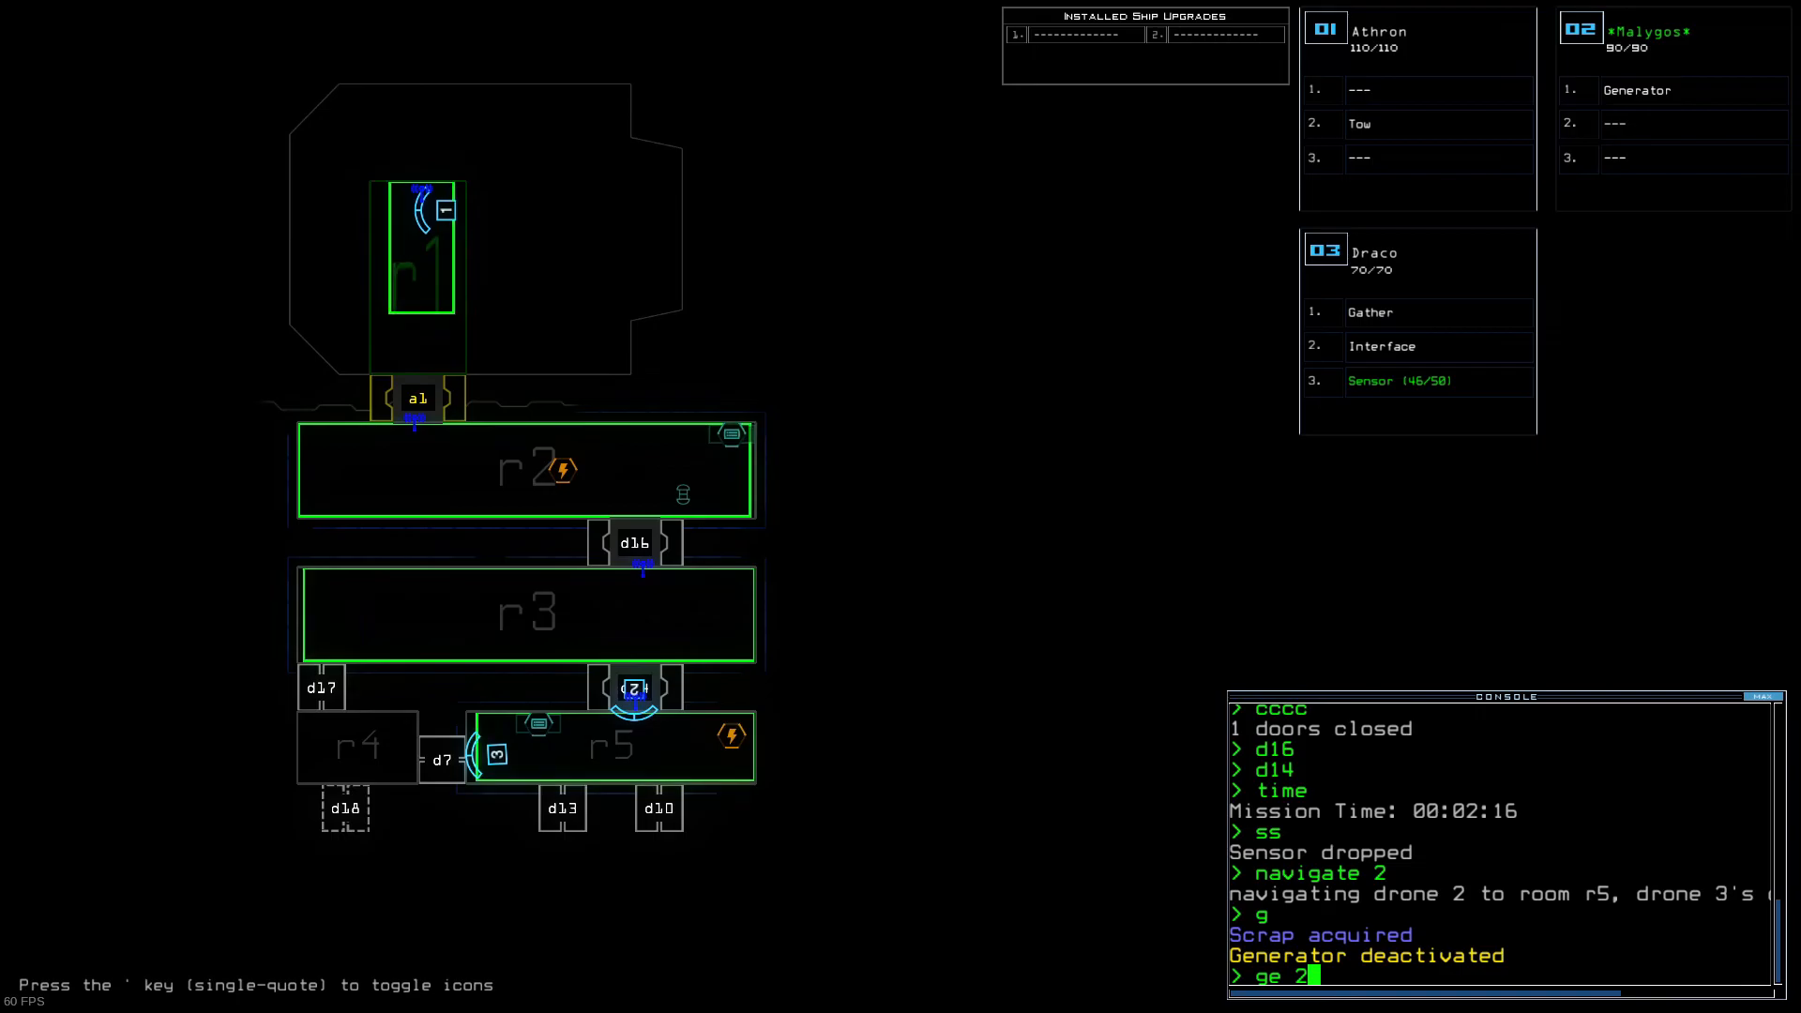
key("Enter")
type("defense")
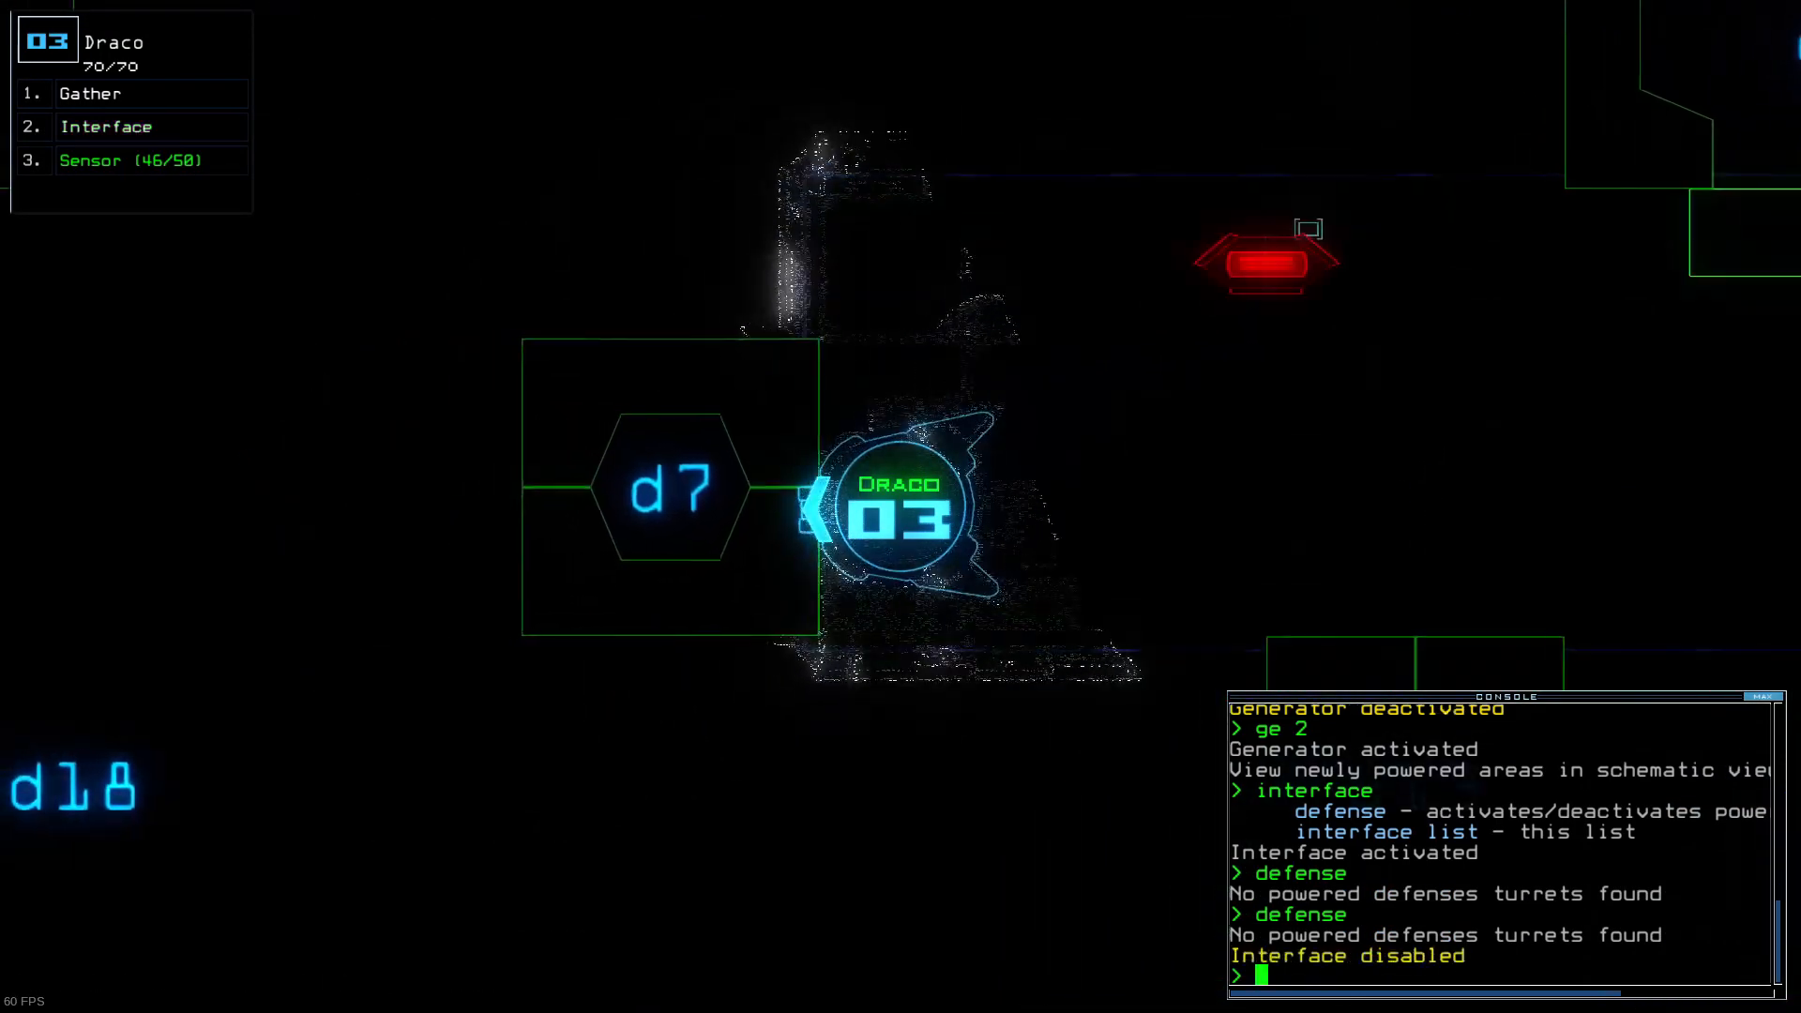
Step: Move Draco through doors d7 and d18, then close the open doors with 'cccc'
type("d7")
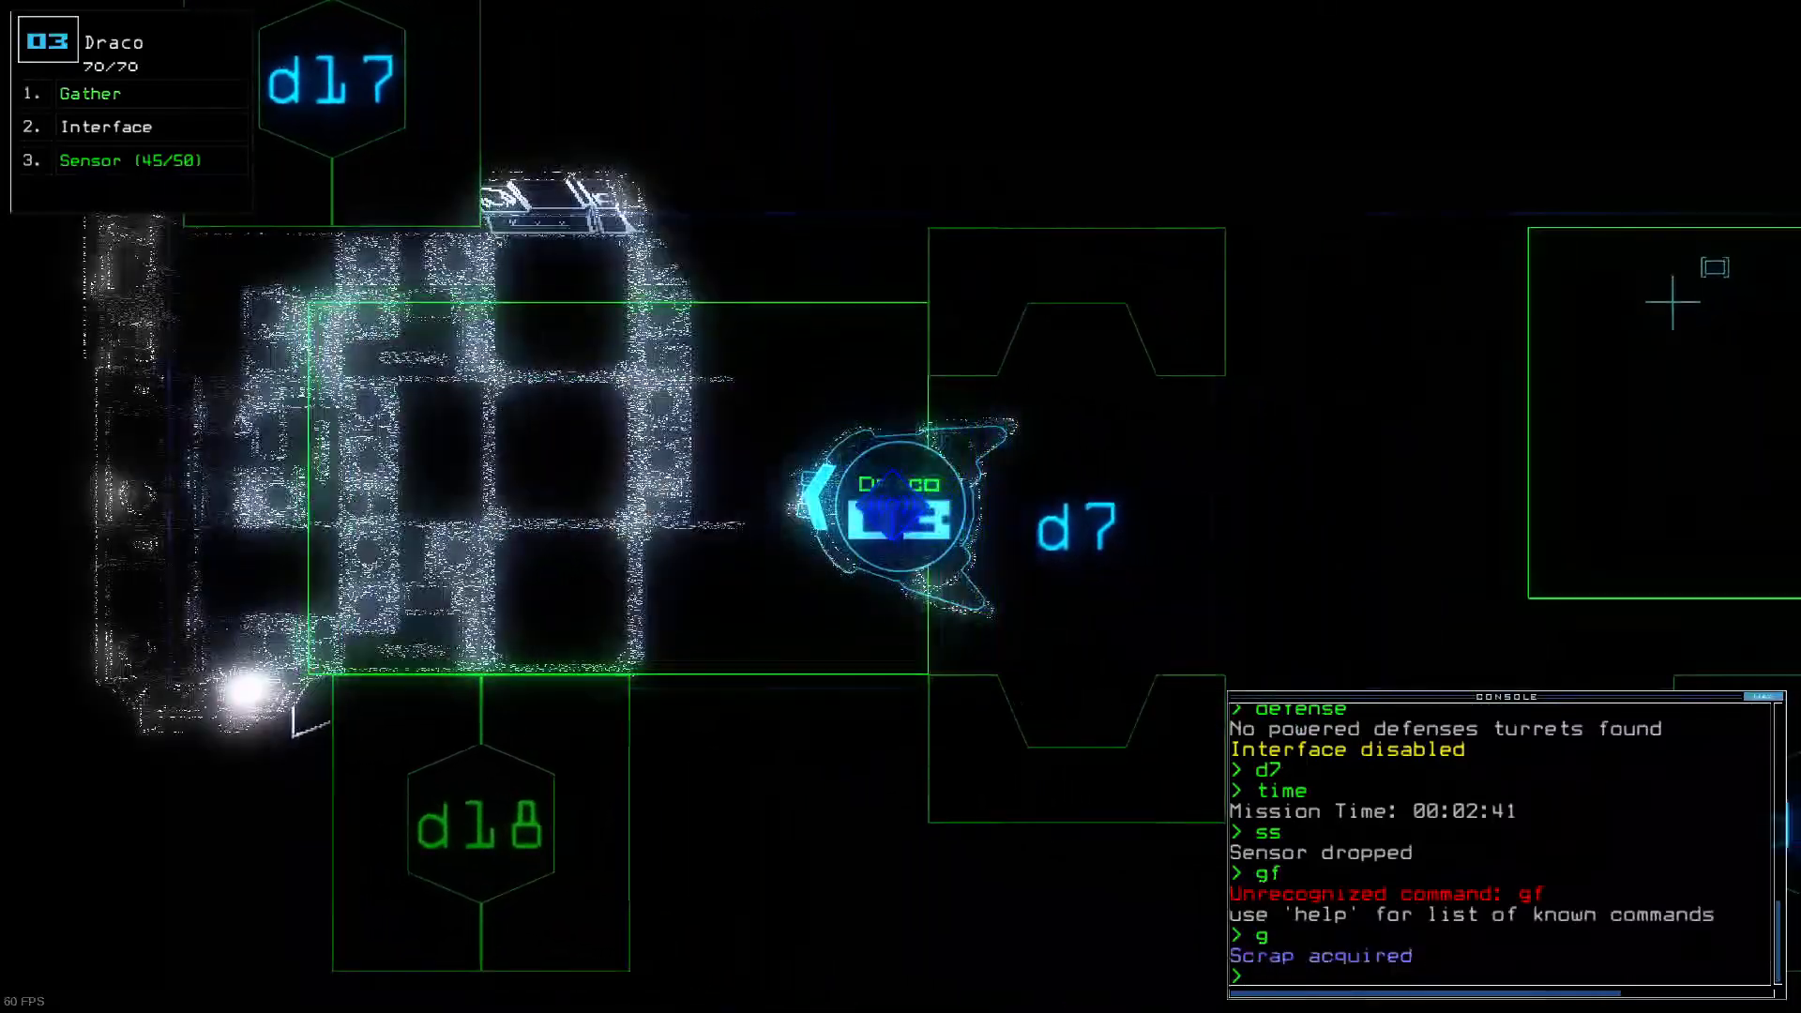
type("d18 d18")
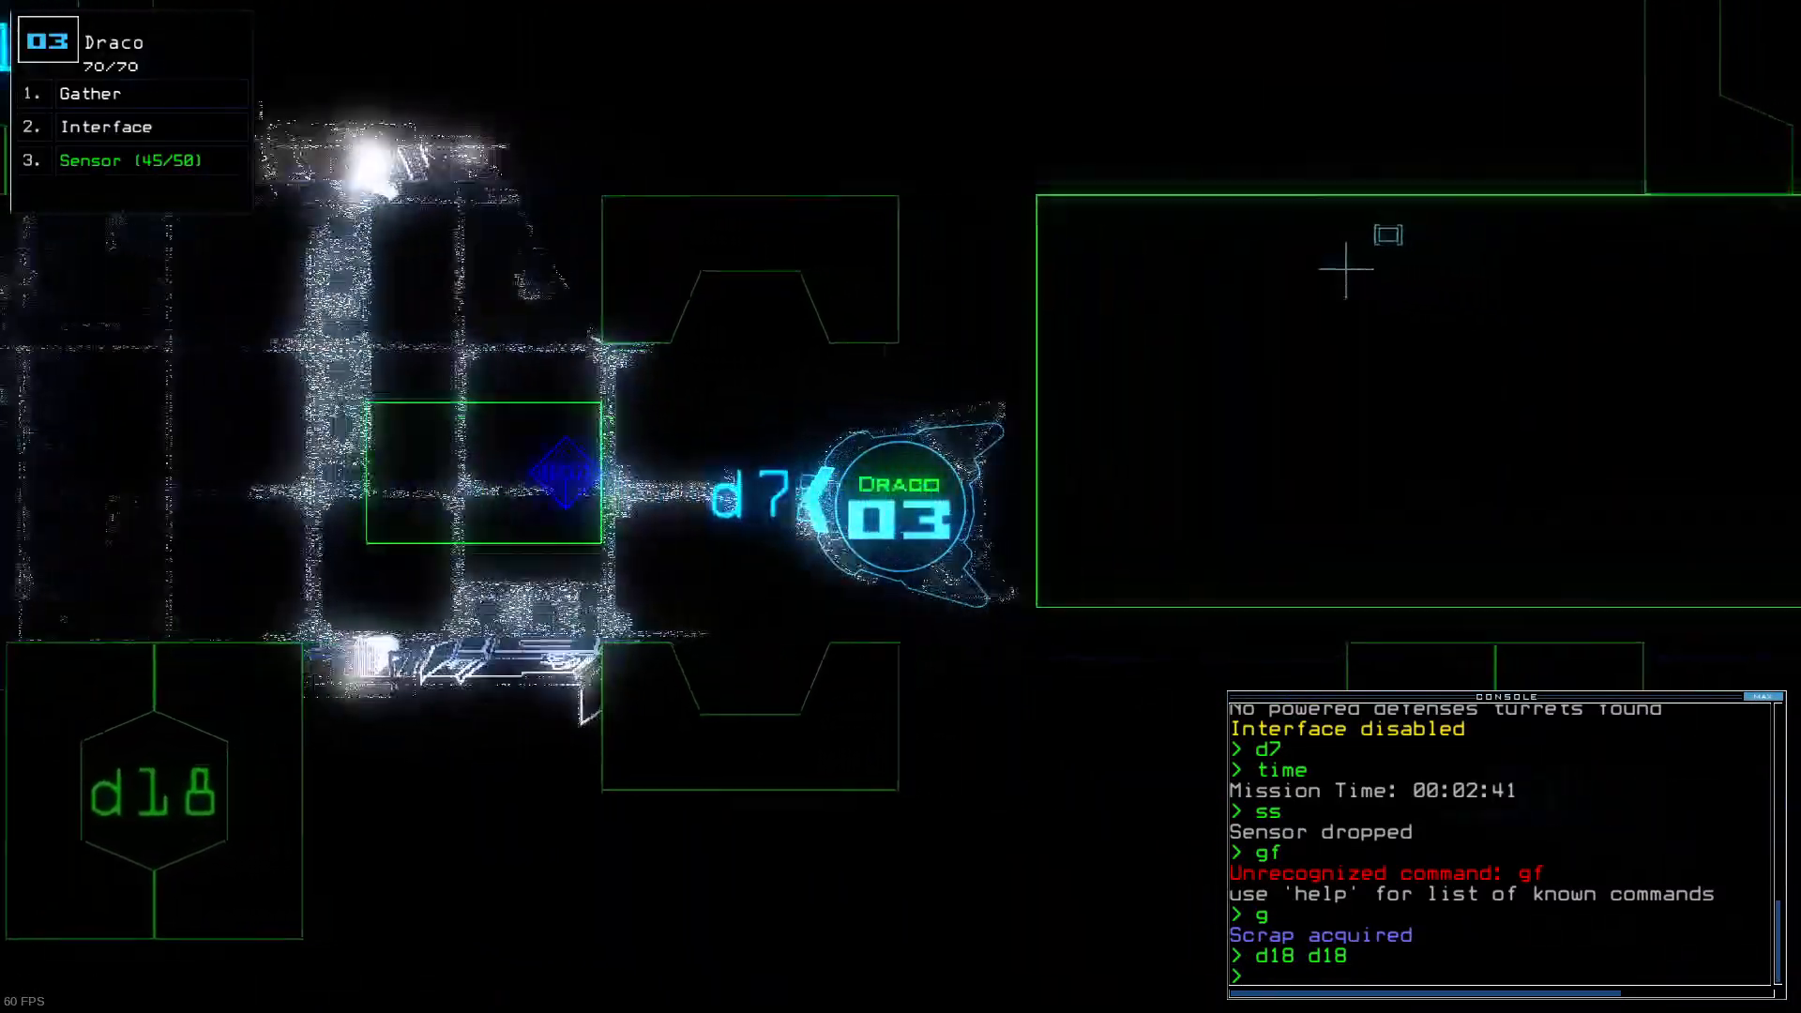
type("cccc")
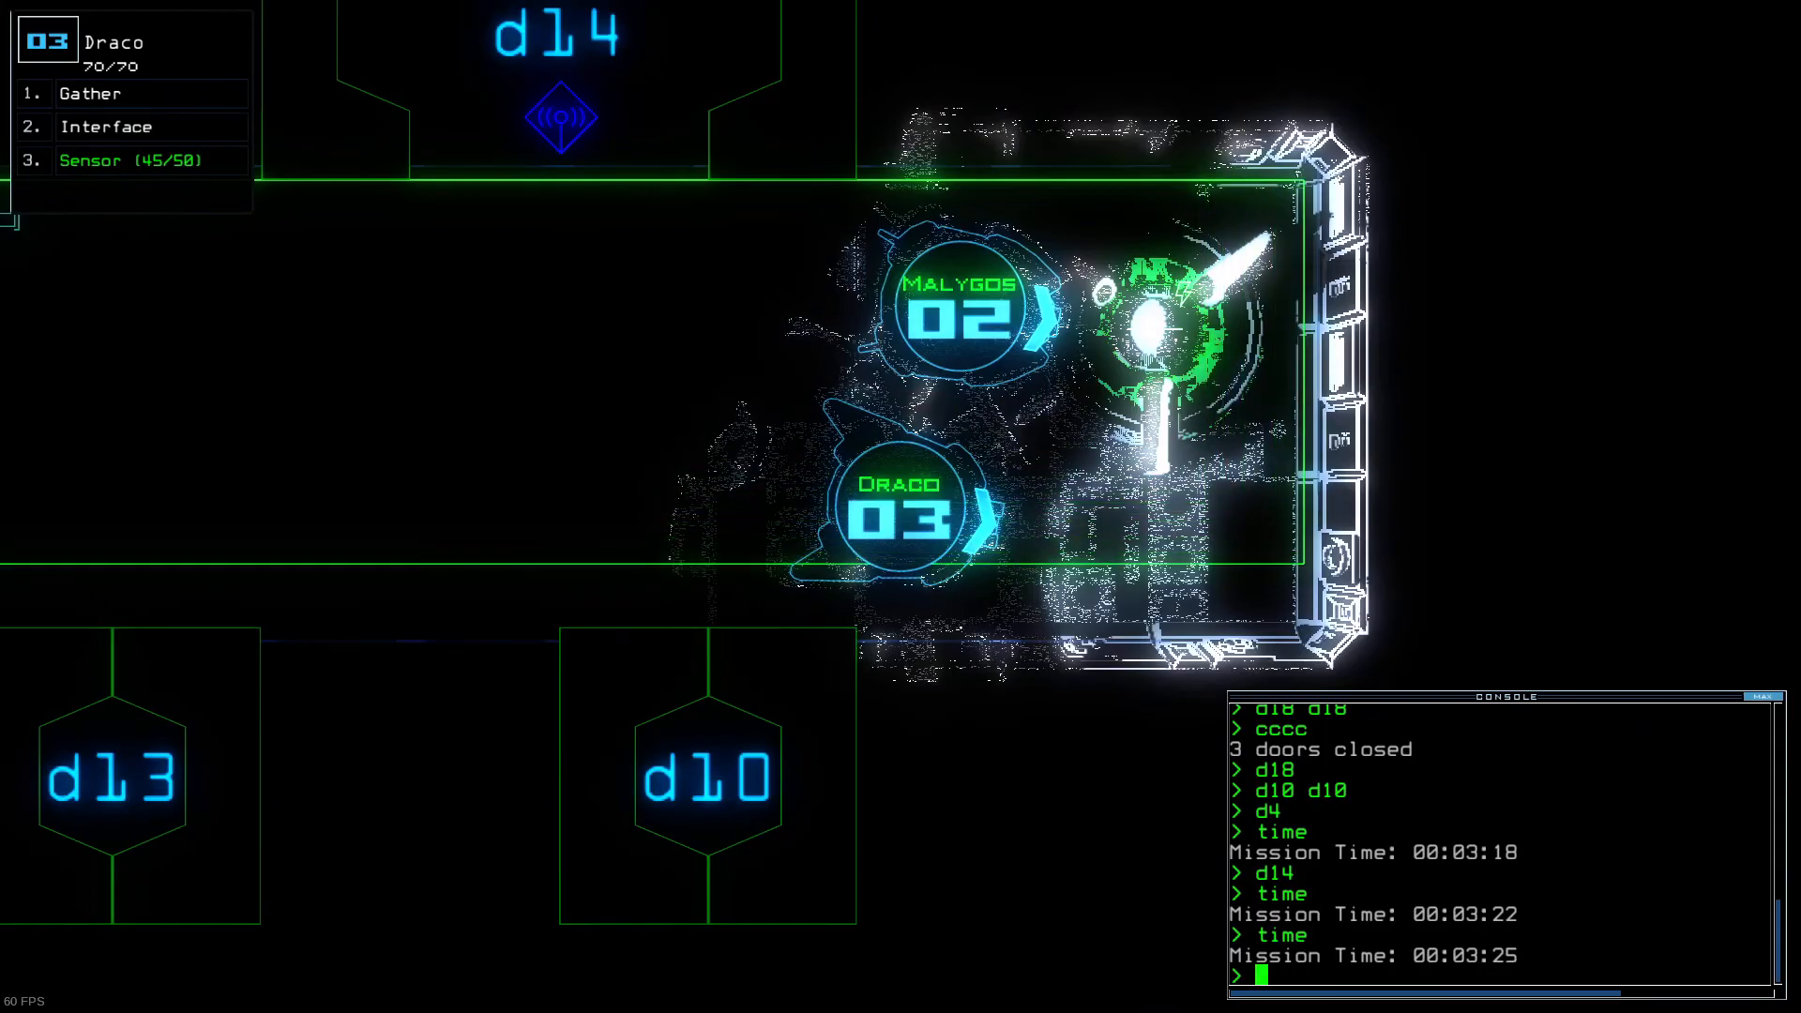
Step: Focus room r8, restart Malygos's generator with 'ge' and toggle door d7
type("f r8")
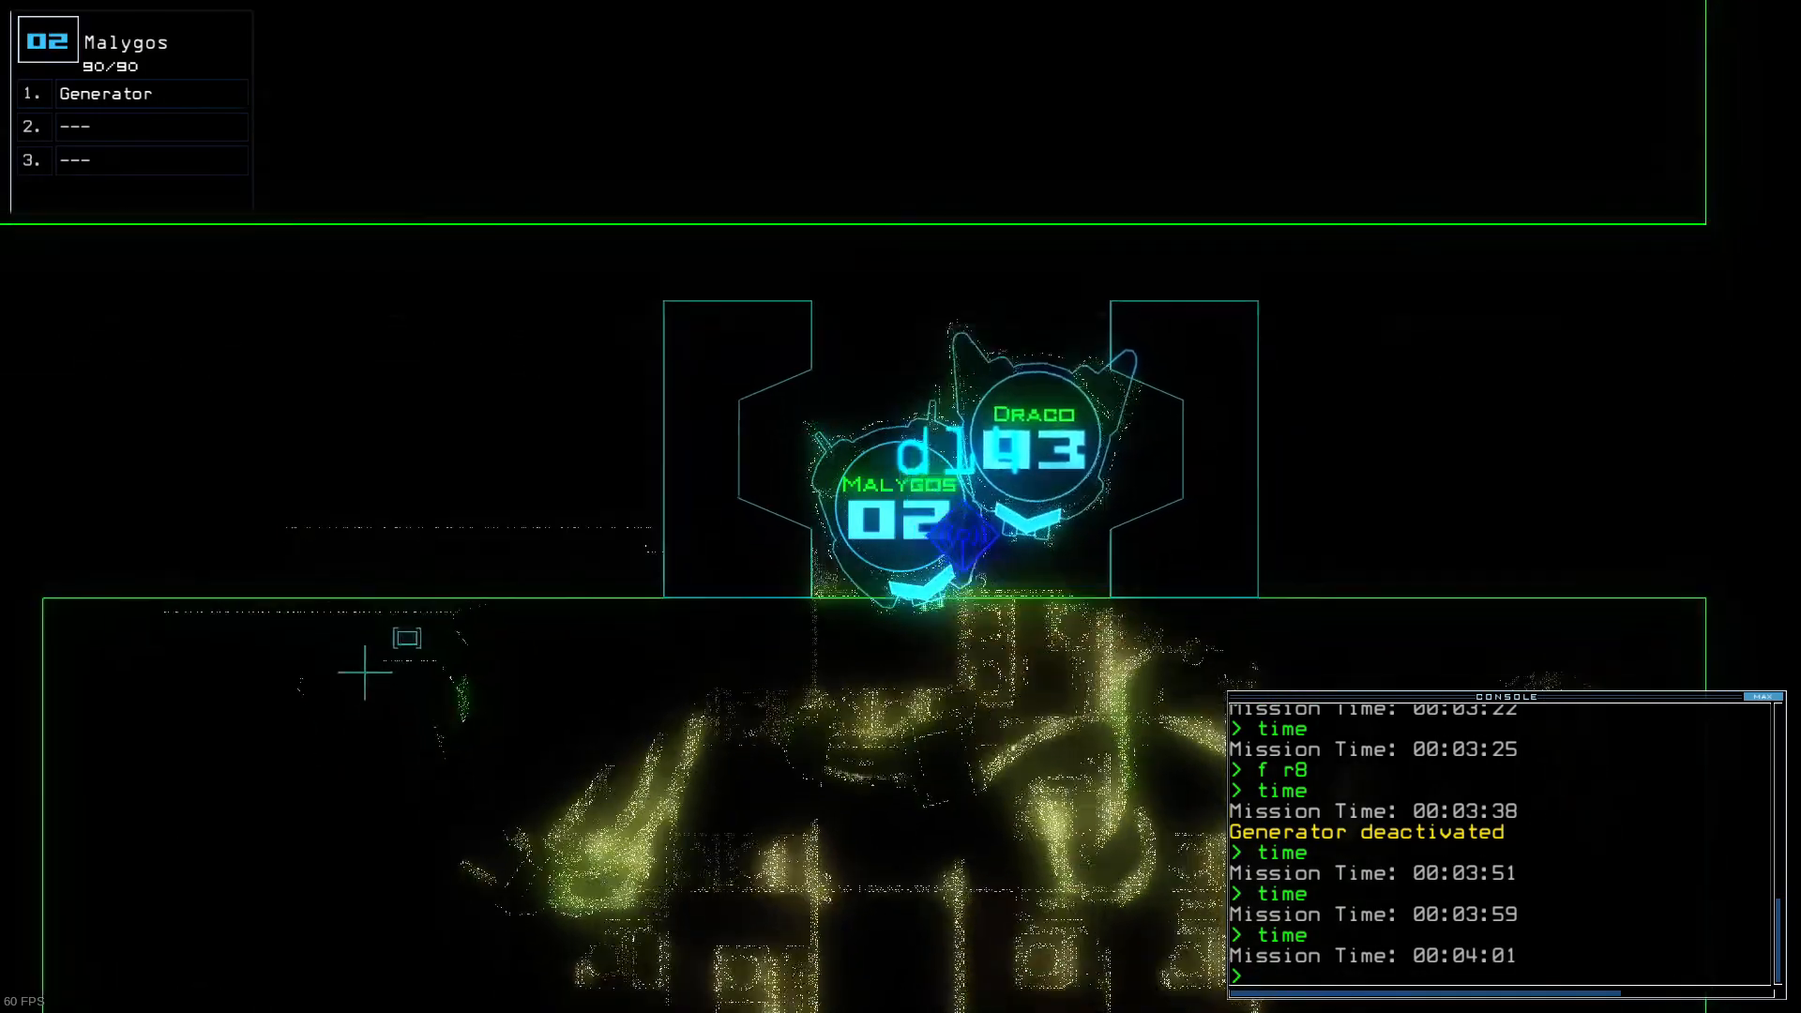
type("ge")
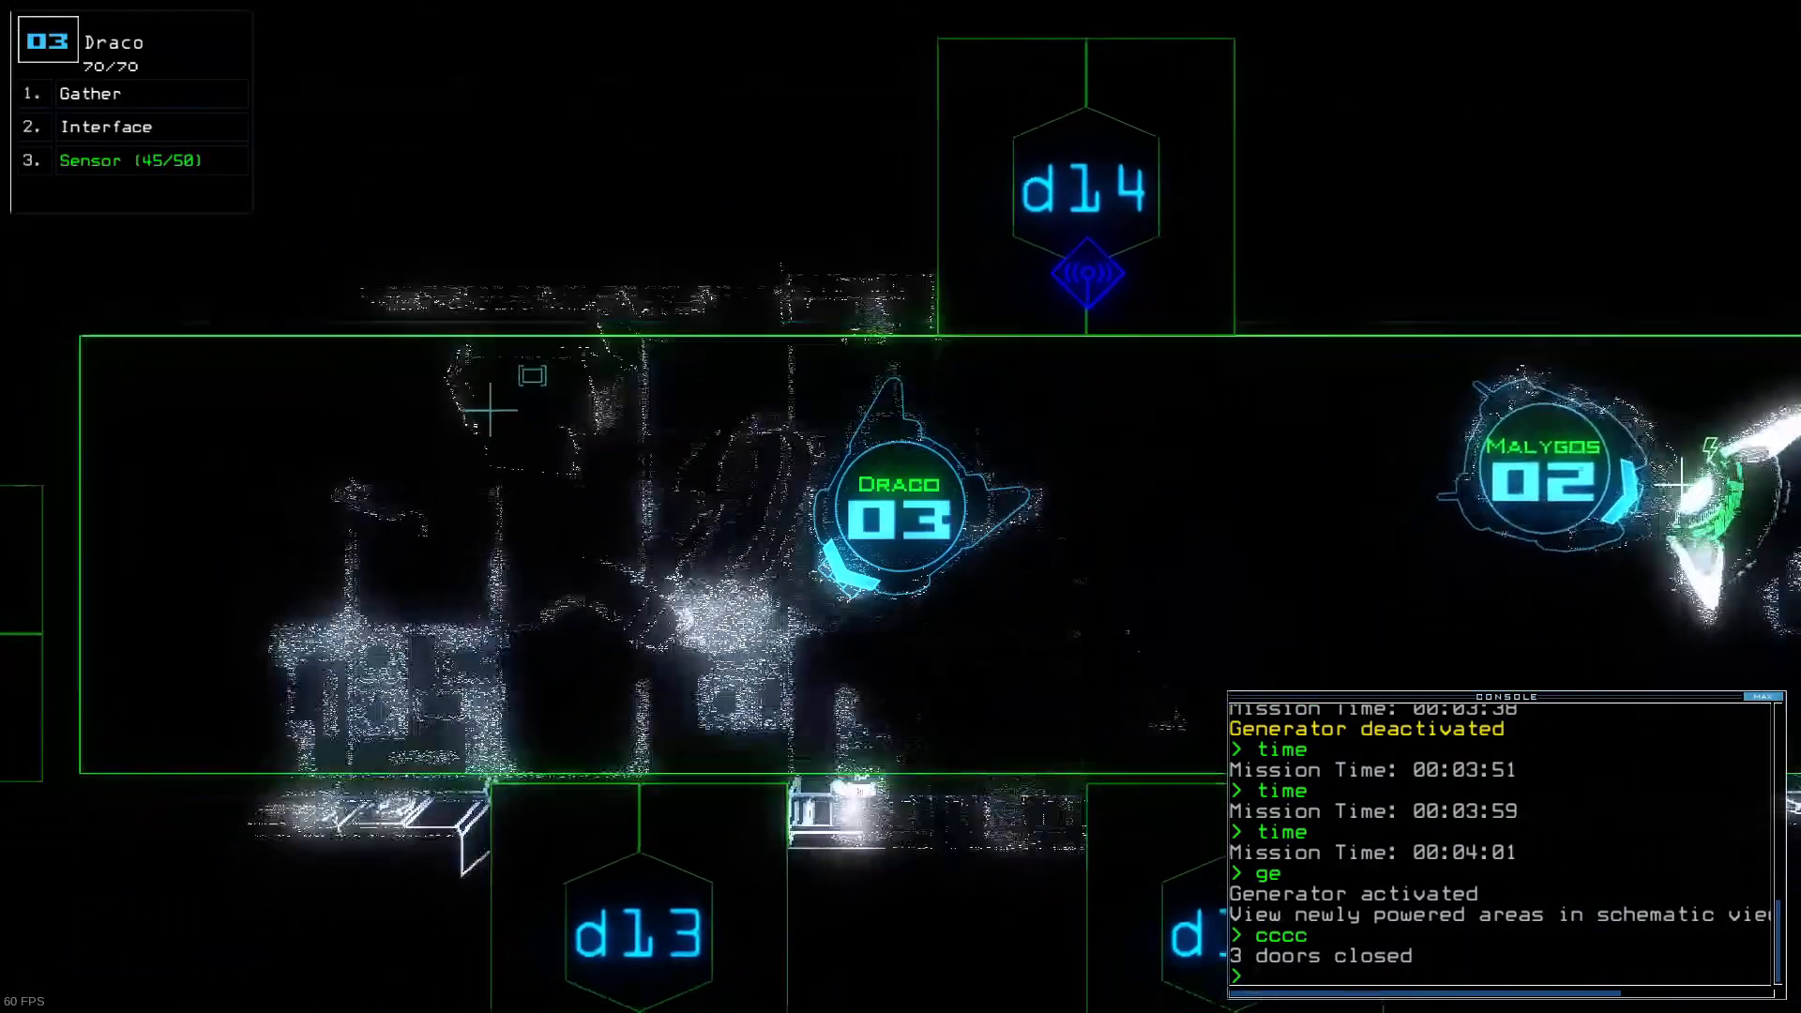
type("d7")
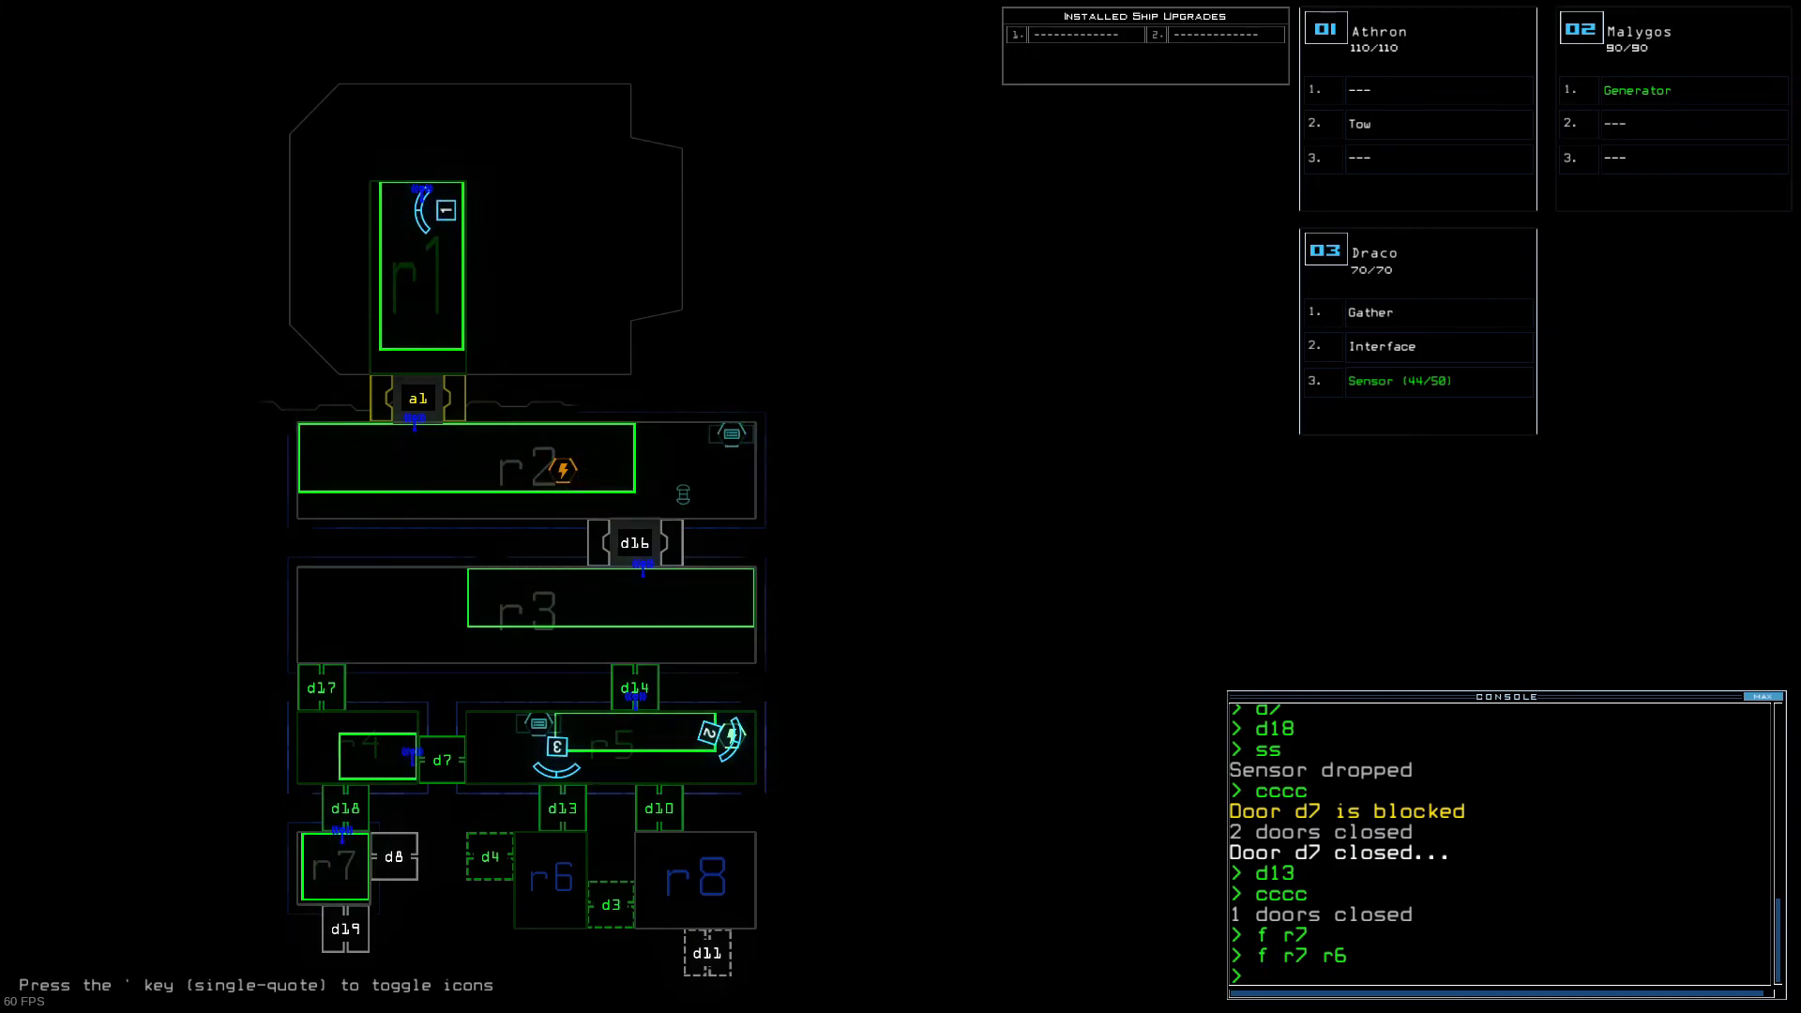
Step: Toggle door d4 and refocus the view with Draco and Malygos together in room r5
type("d4")
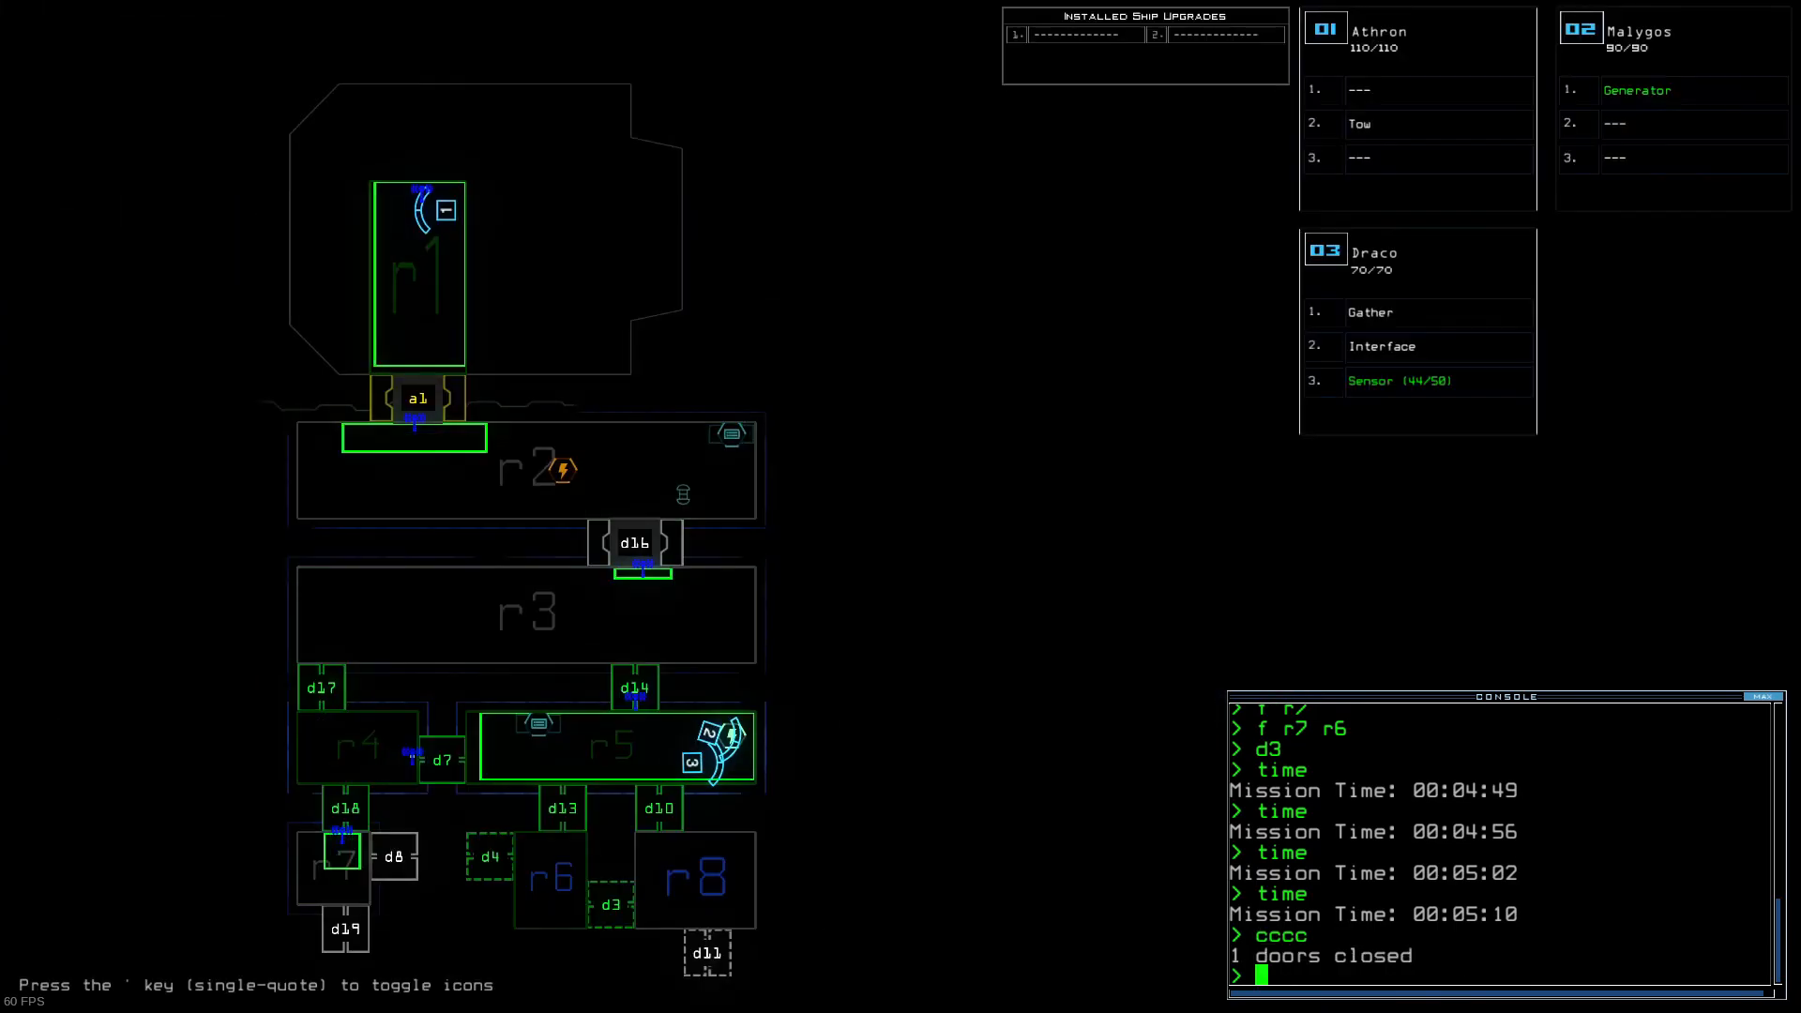
type("f r")
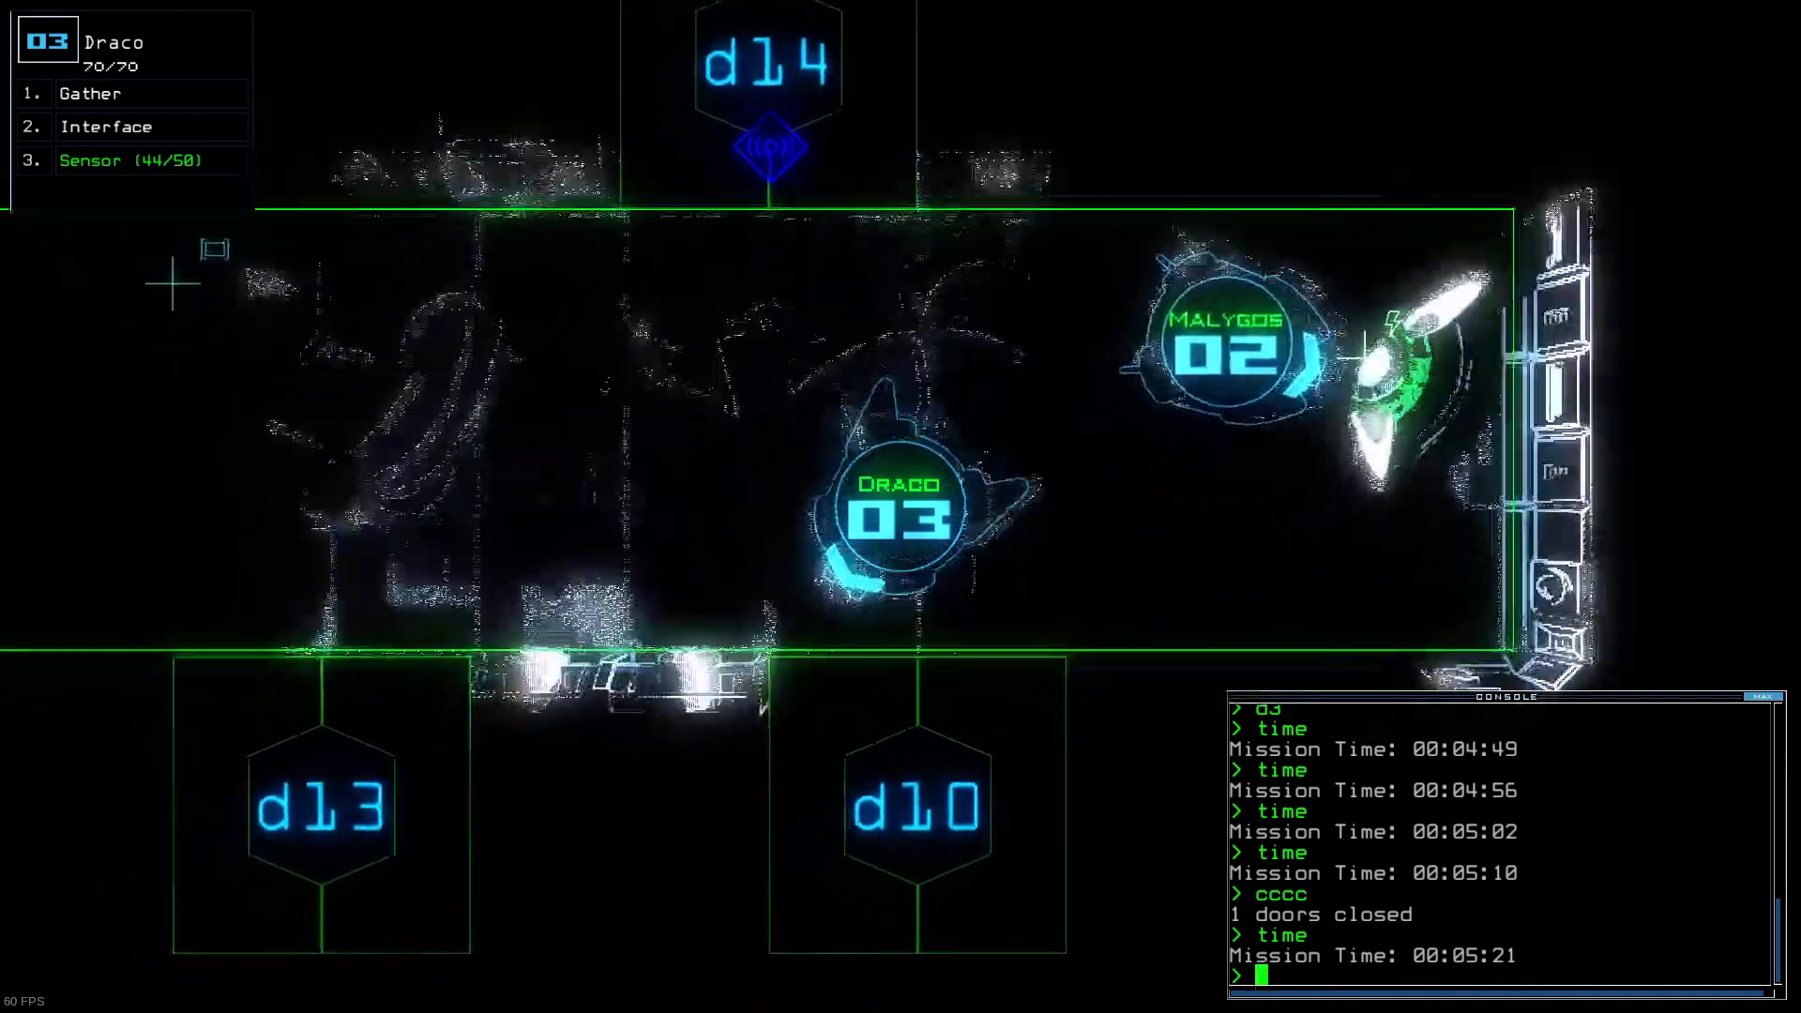
Step: Send Draco through door d10, drop a sensor there and begin a navigate command
type("d10")
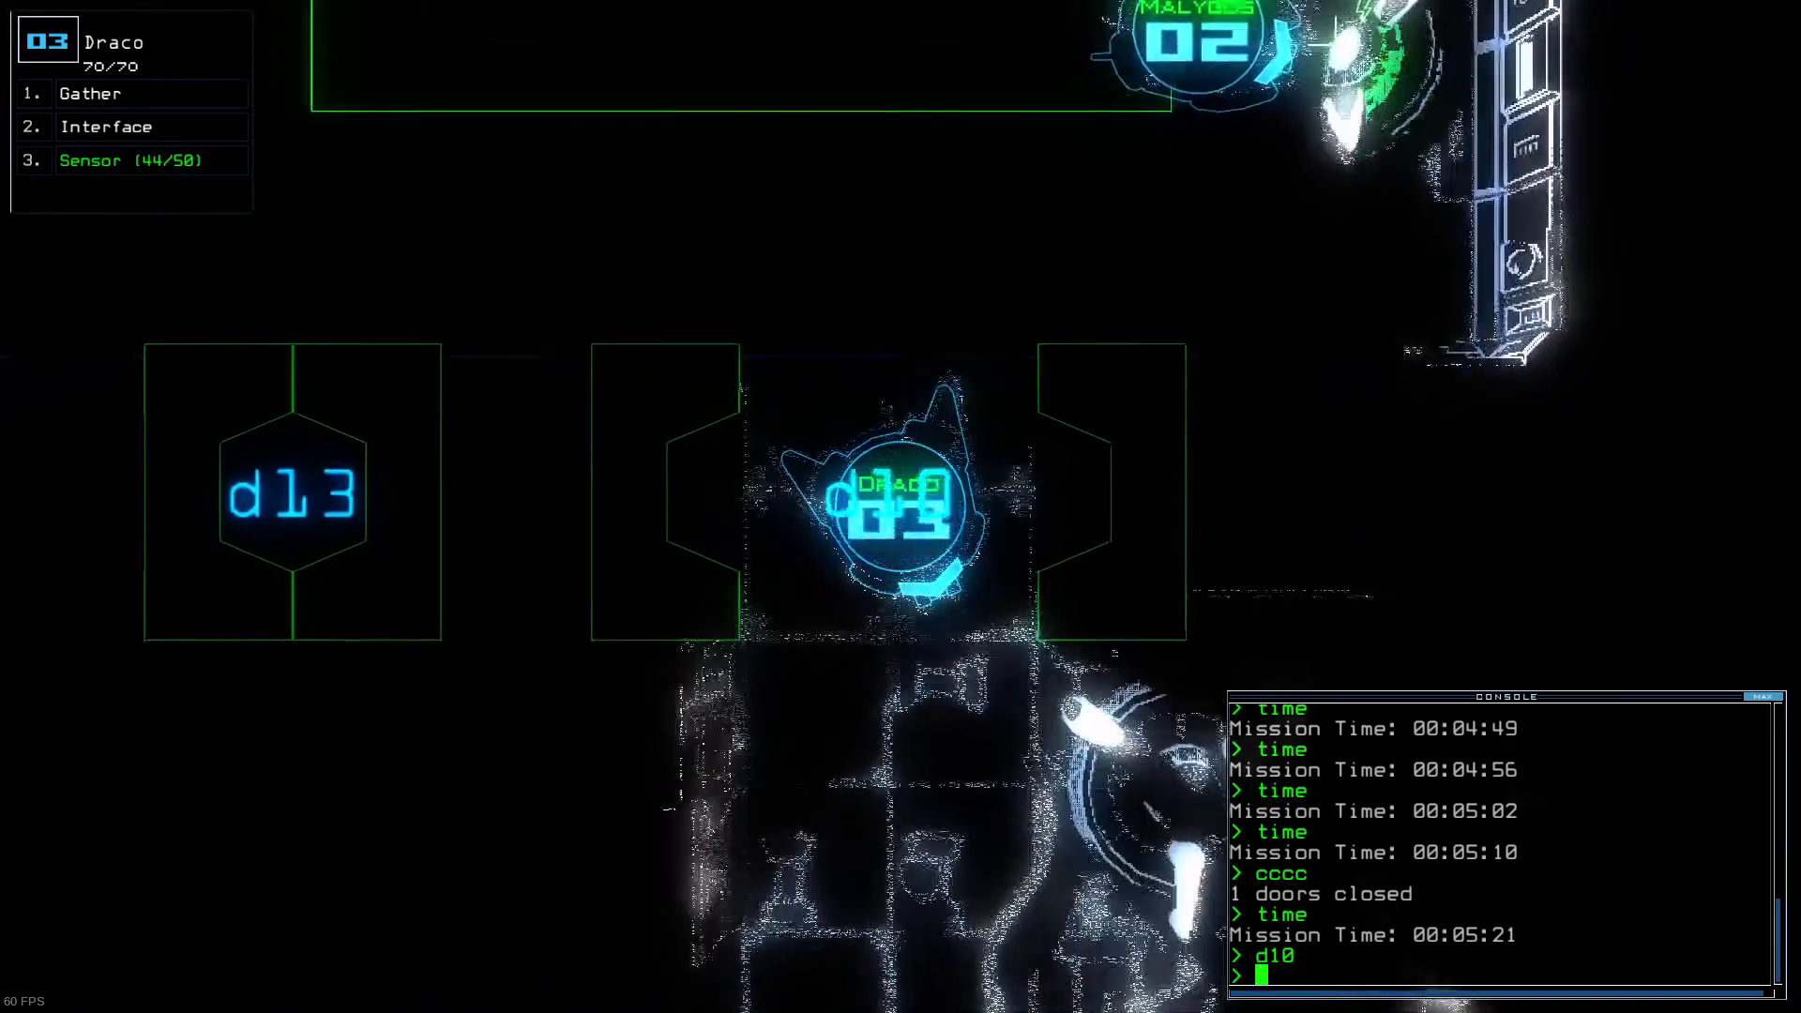
type("ss")
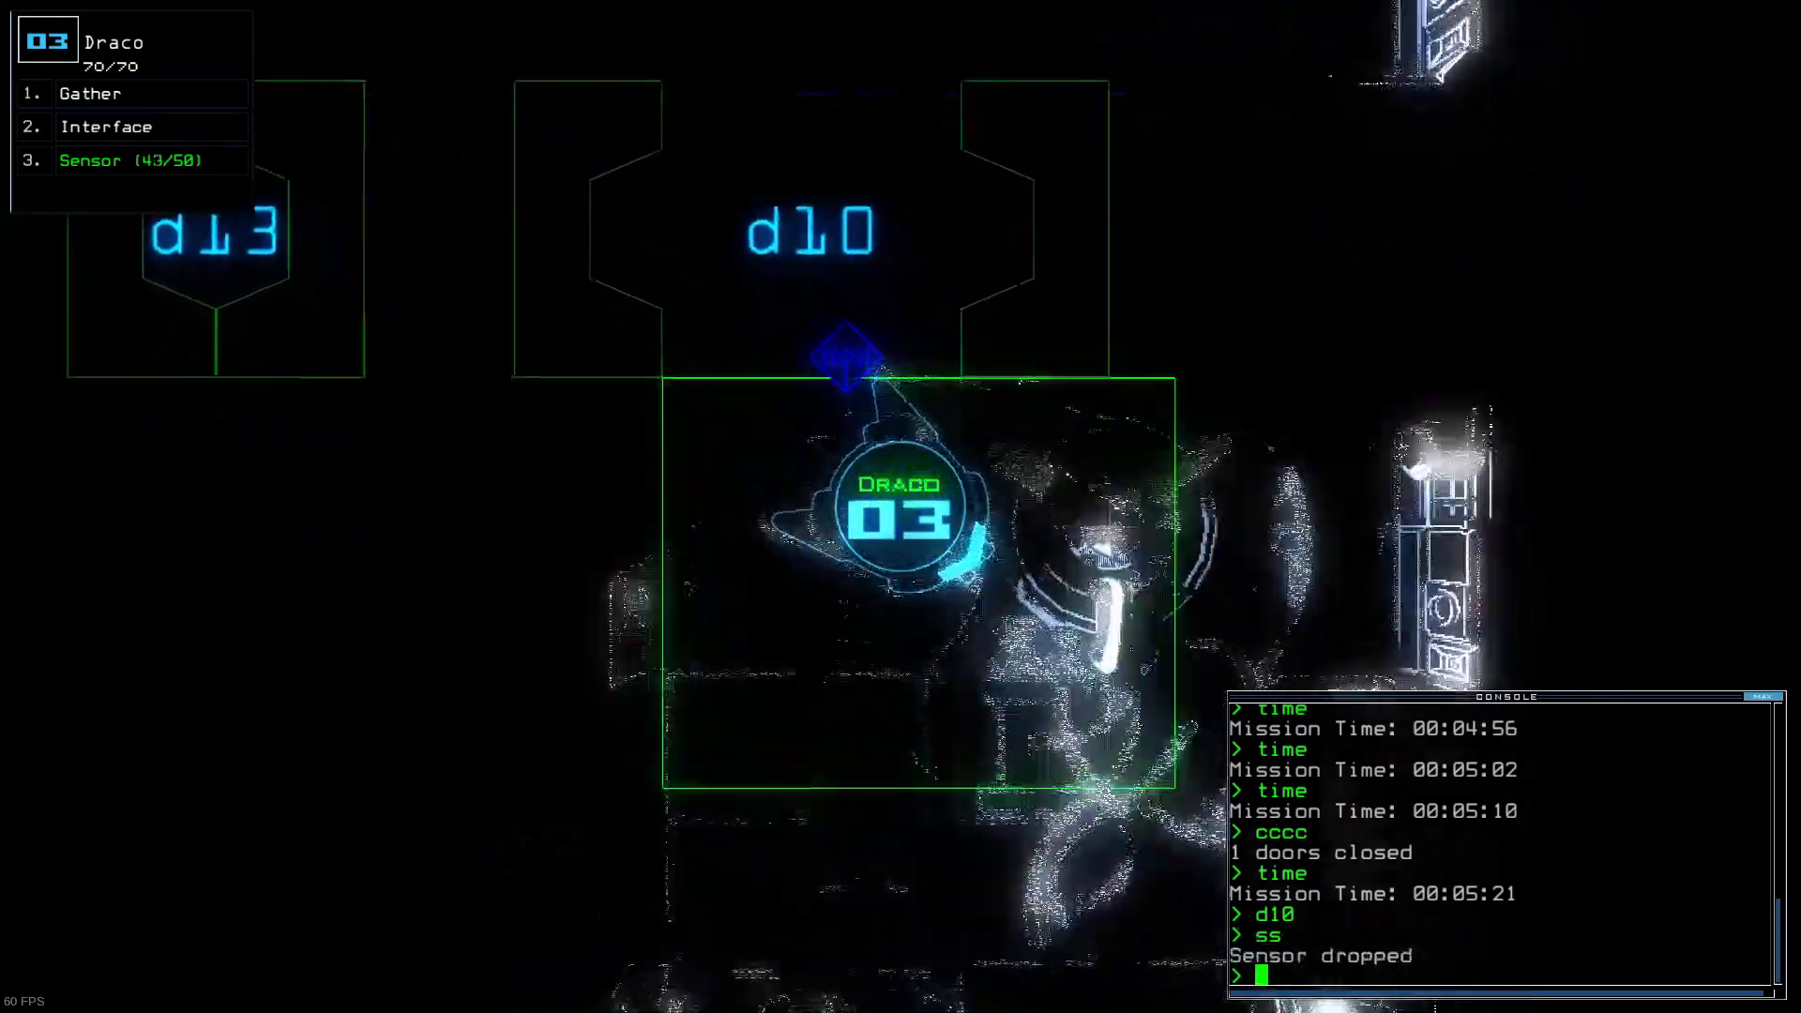
type("navigate")
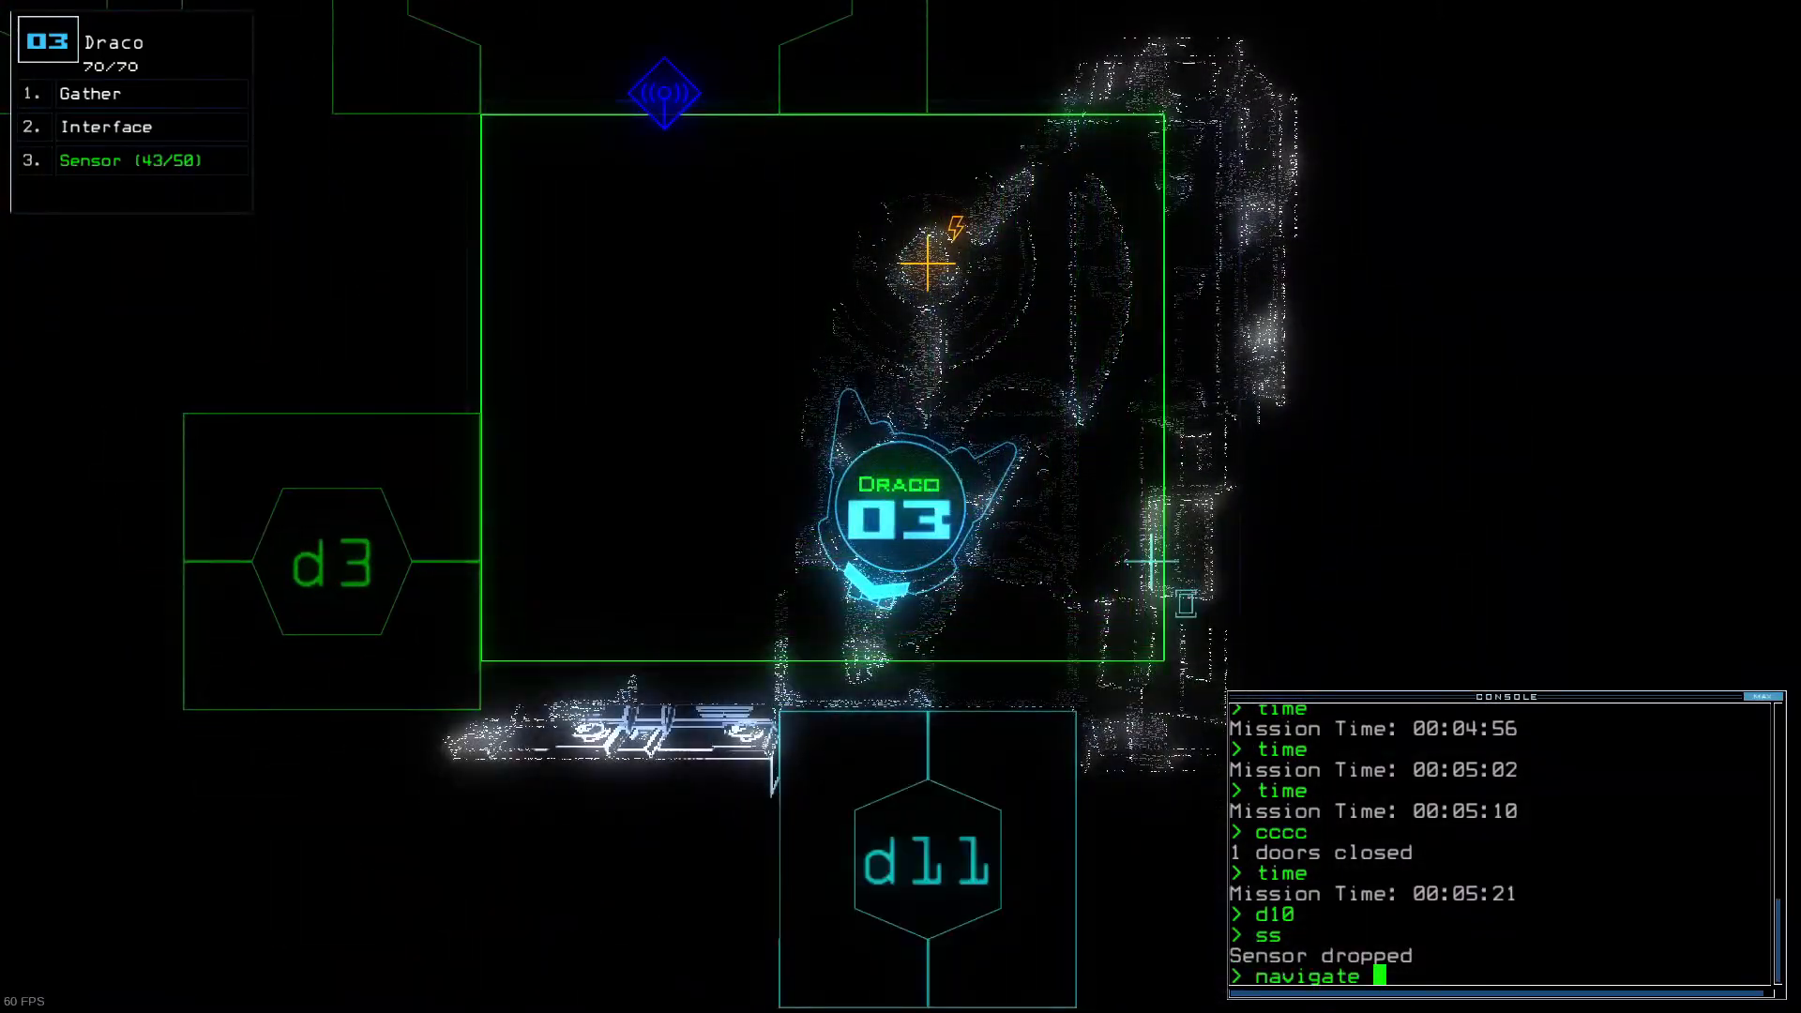
Step: Navigate drone 2 to r8, activate the generator with 'ge 2', and close all doors to r1 with 'rrrr'
type("navigate 2")
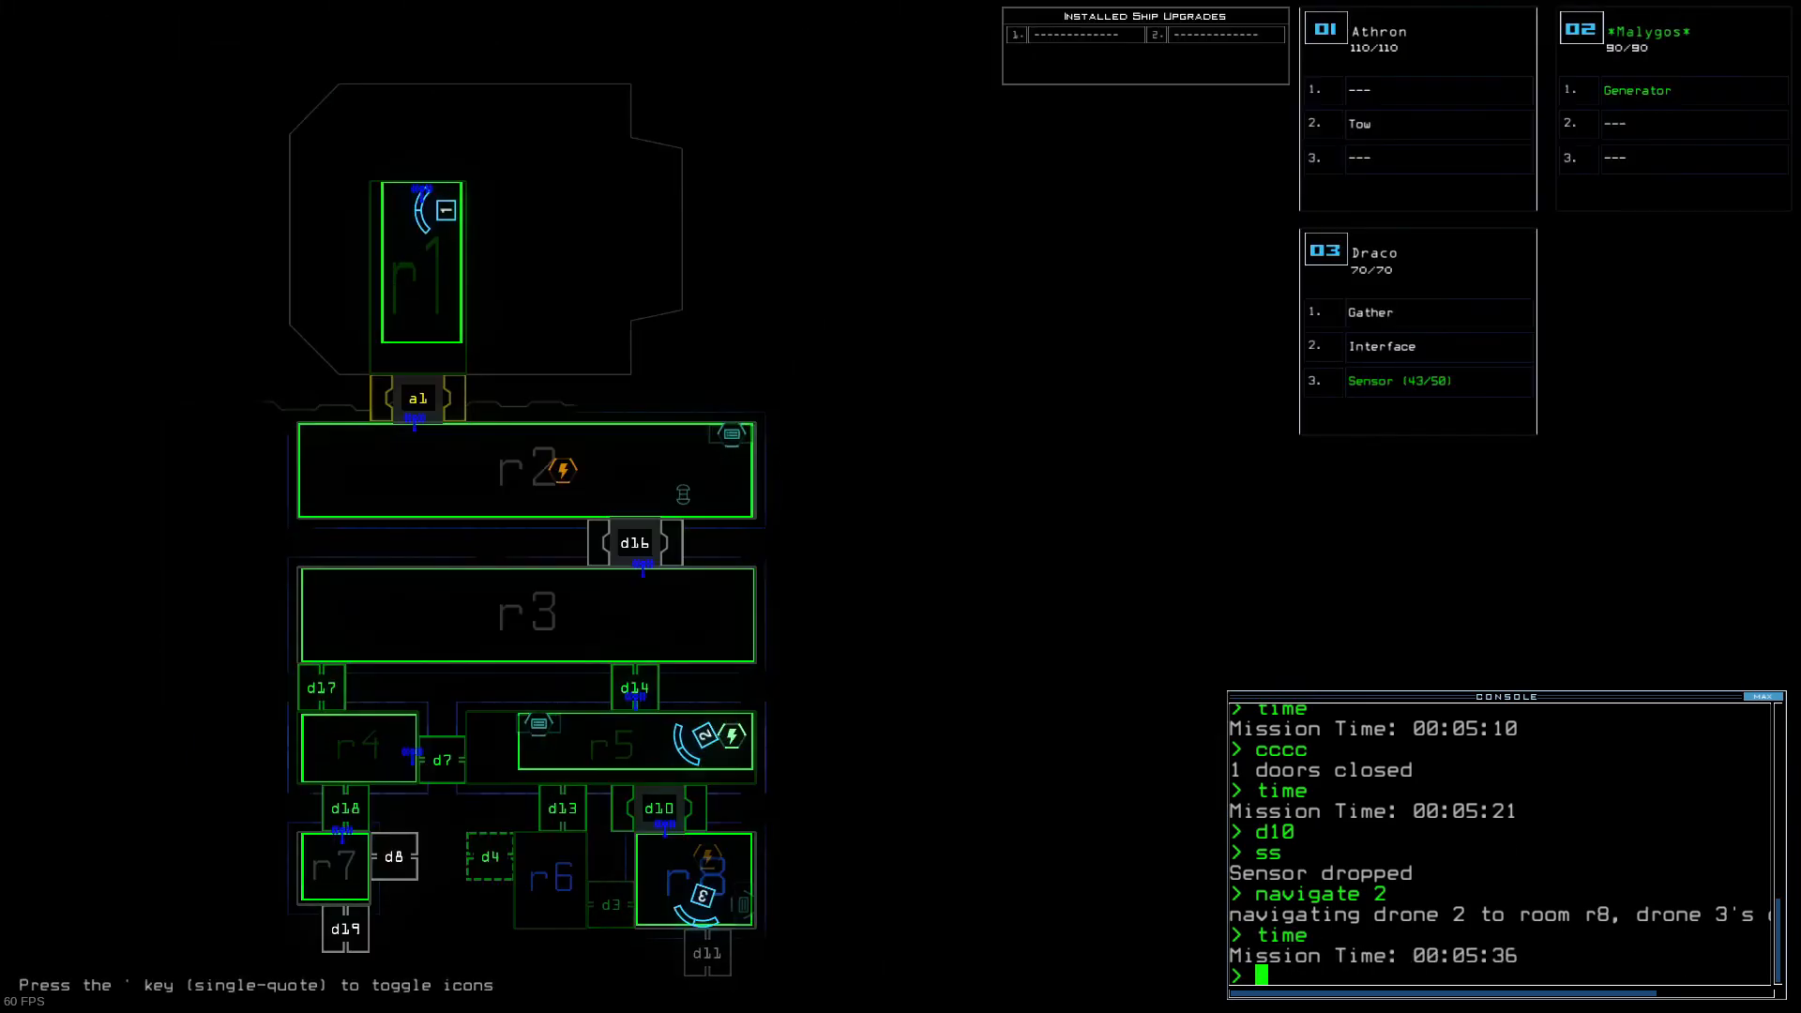
type("ge 2")
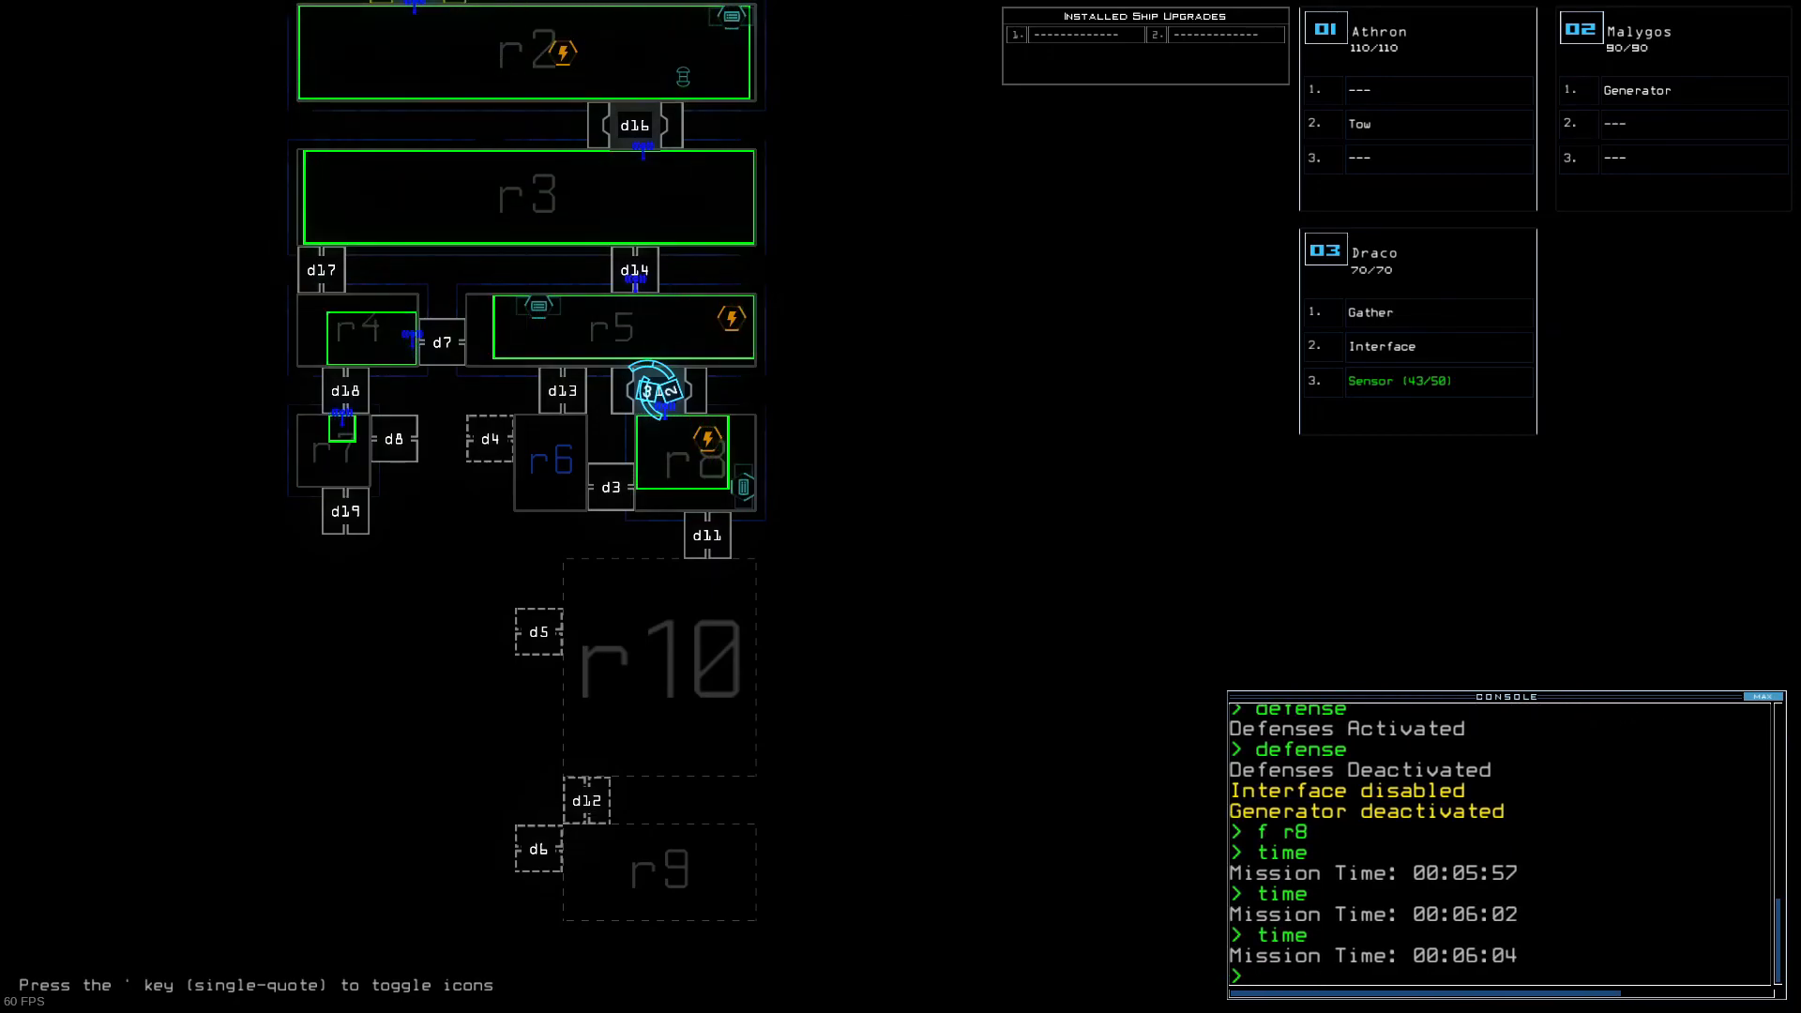
type("r")
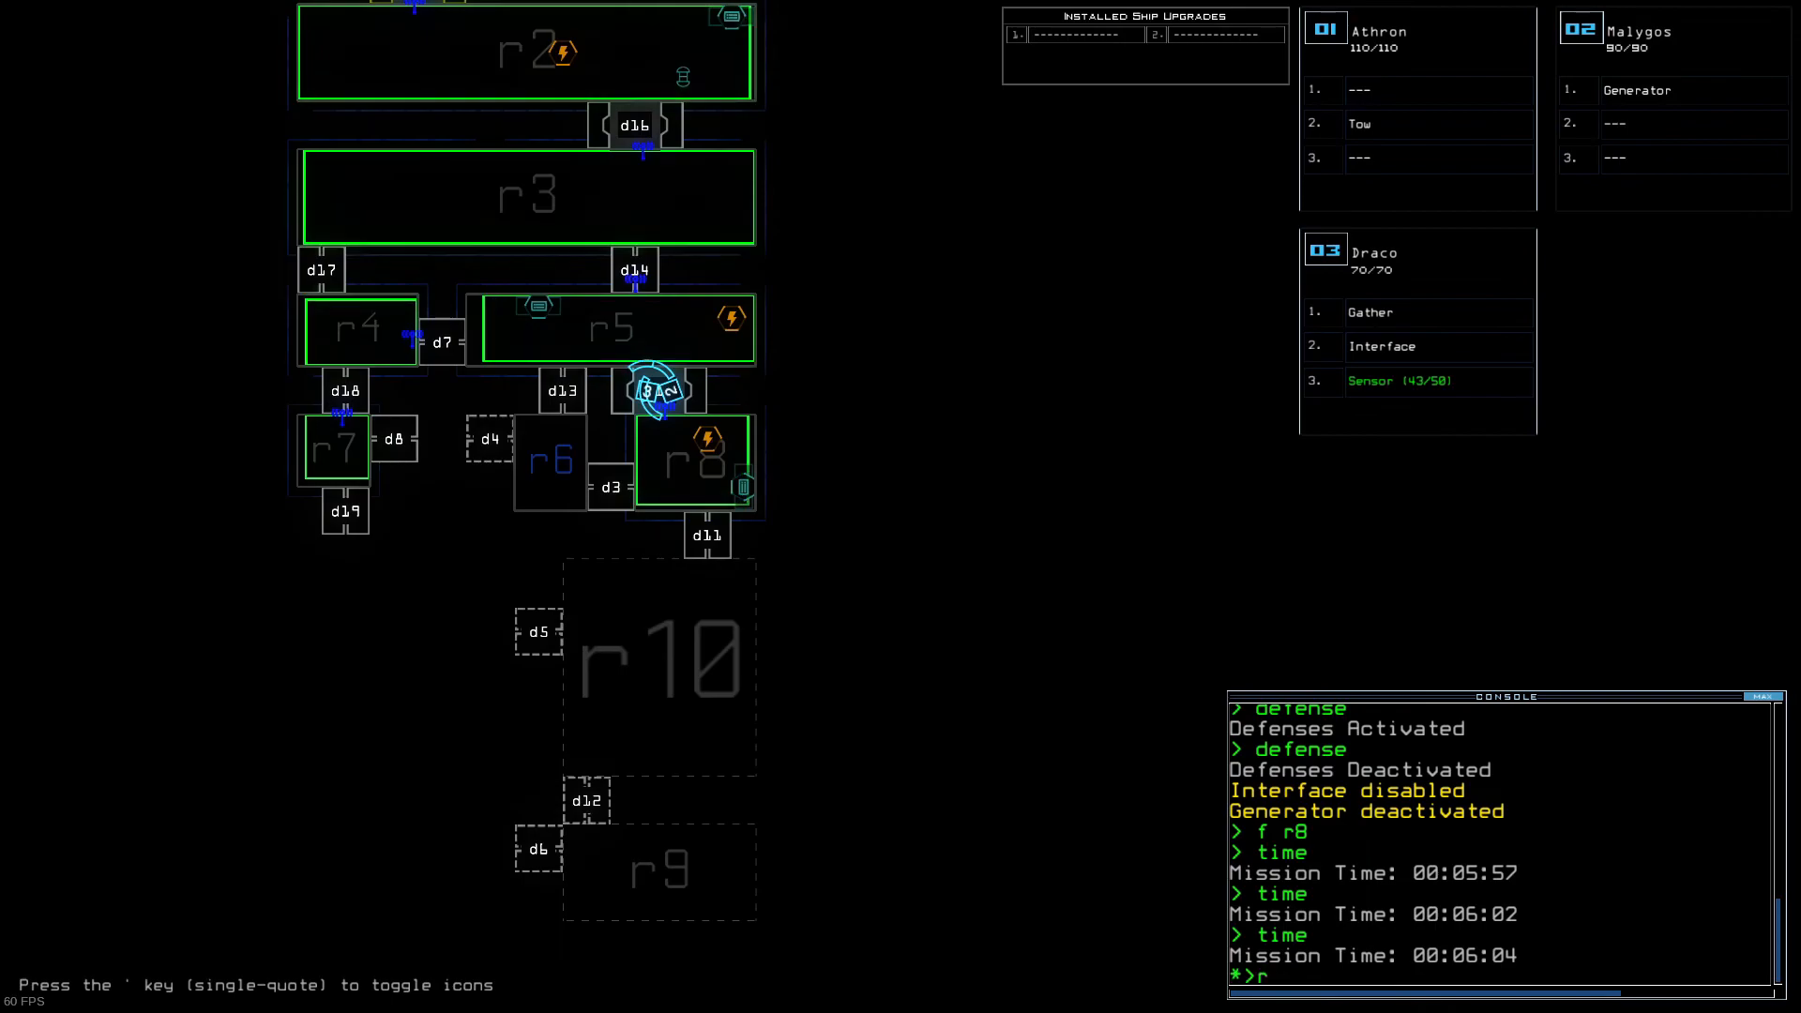
type("rrrr")
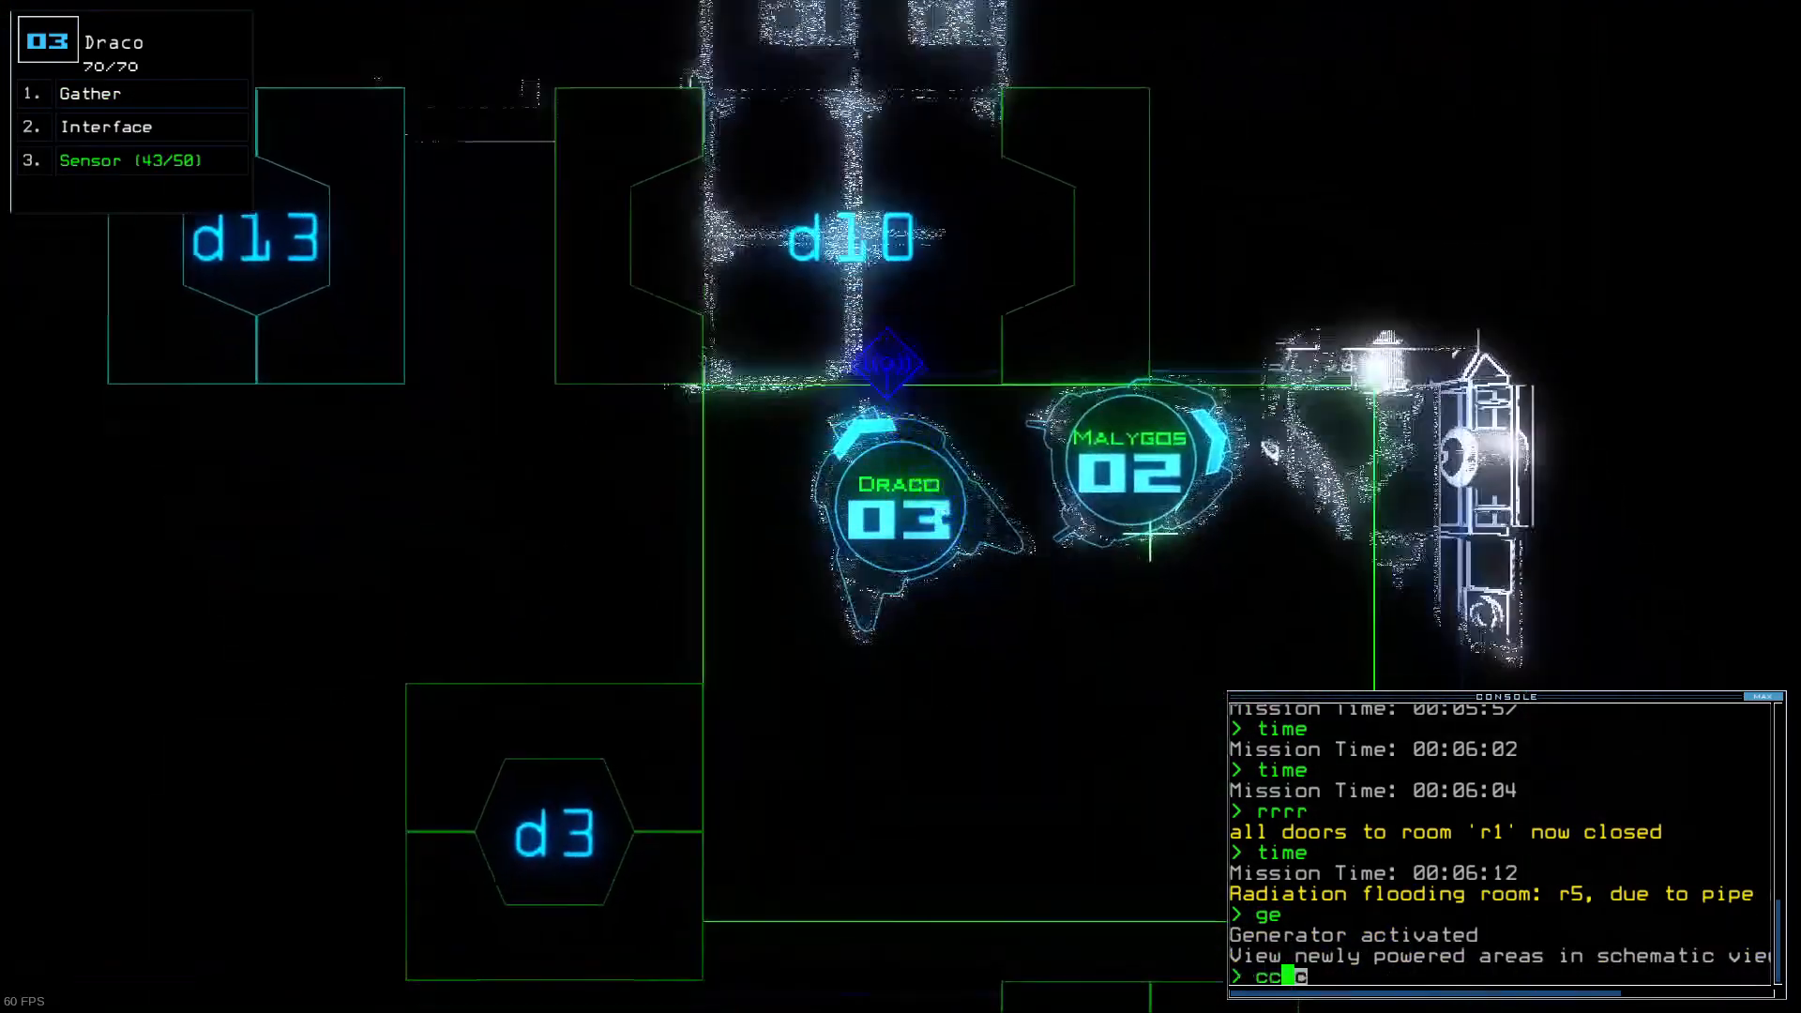
Step: Submit the door-close command and activate Draco's interface module in the room
key("Enter")
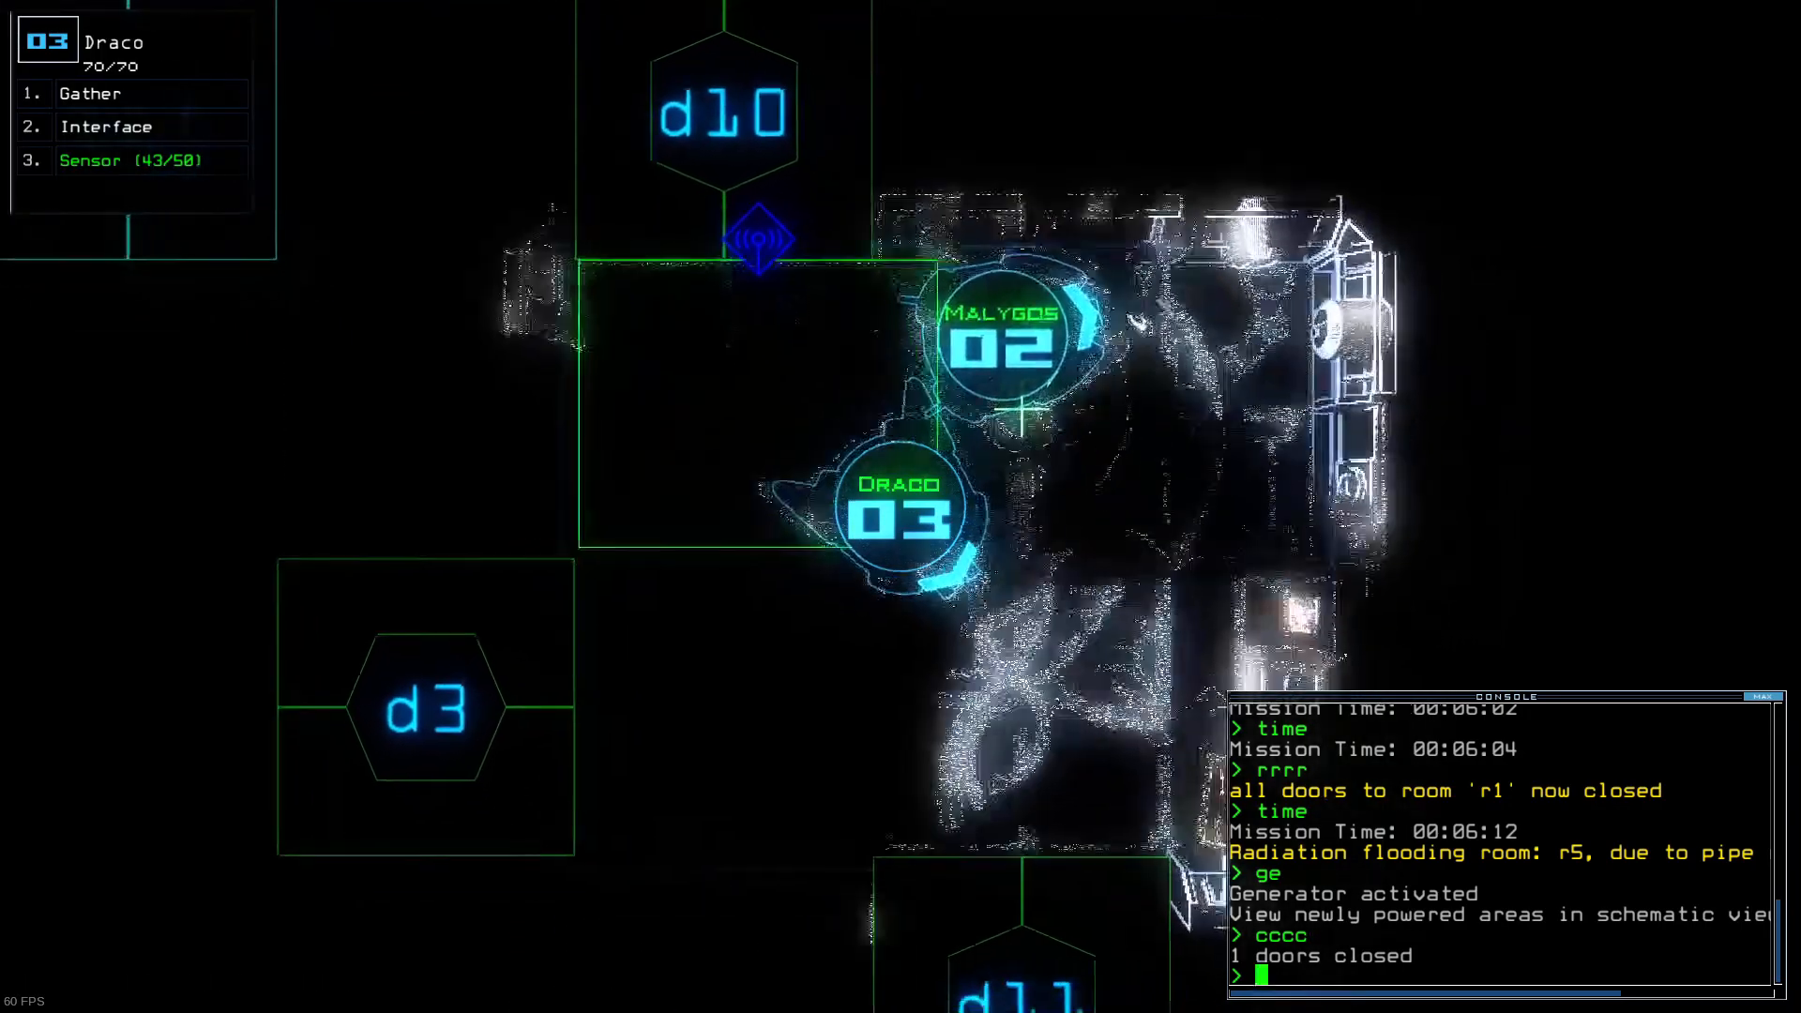
type("interface")
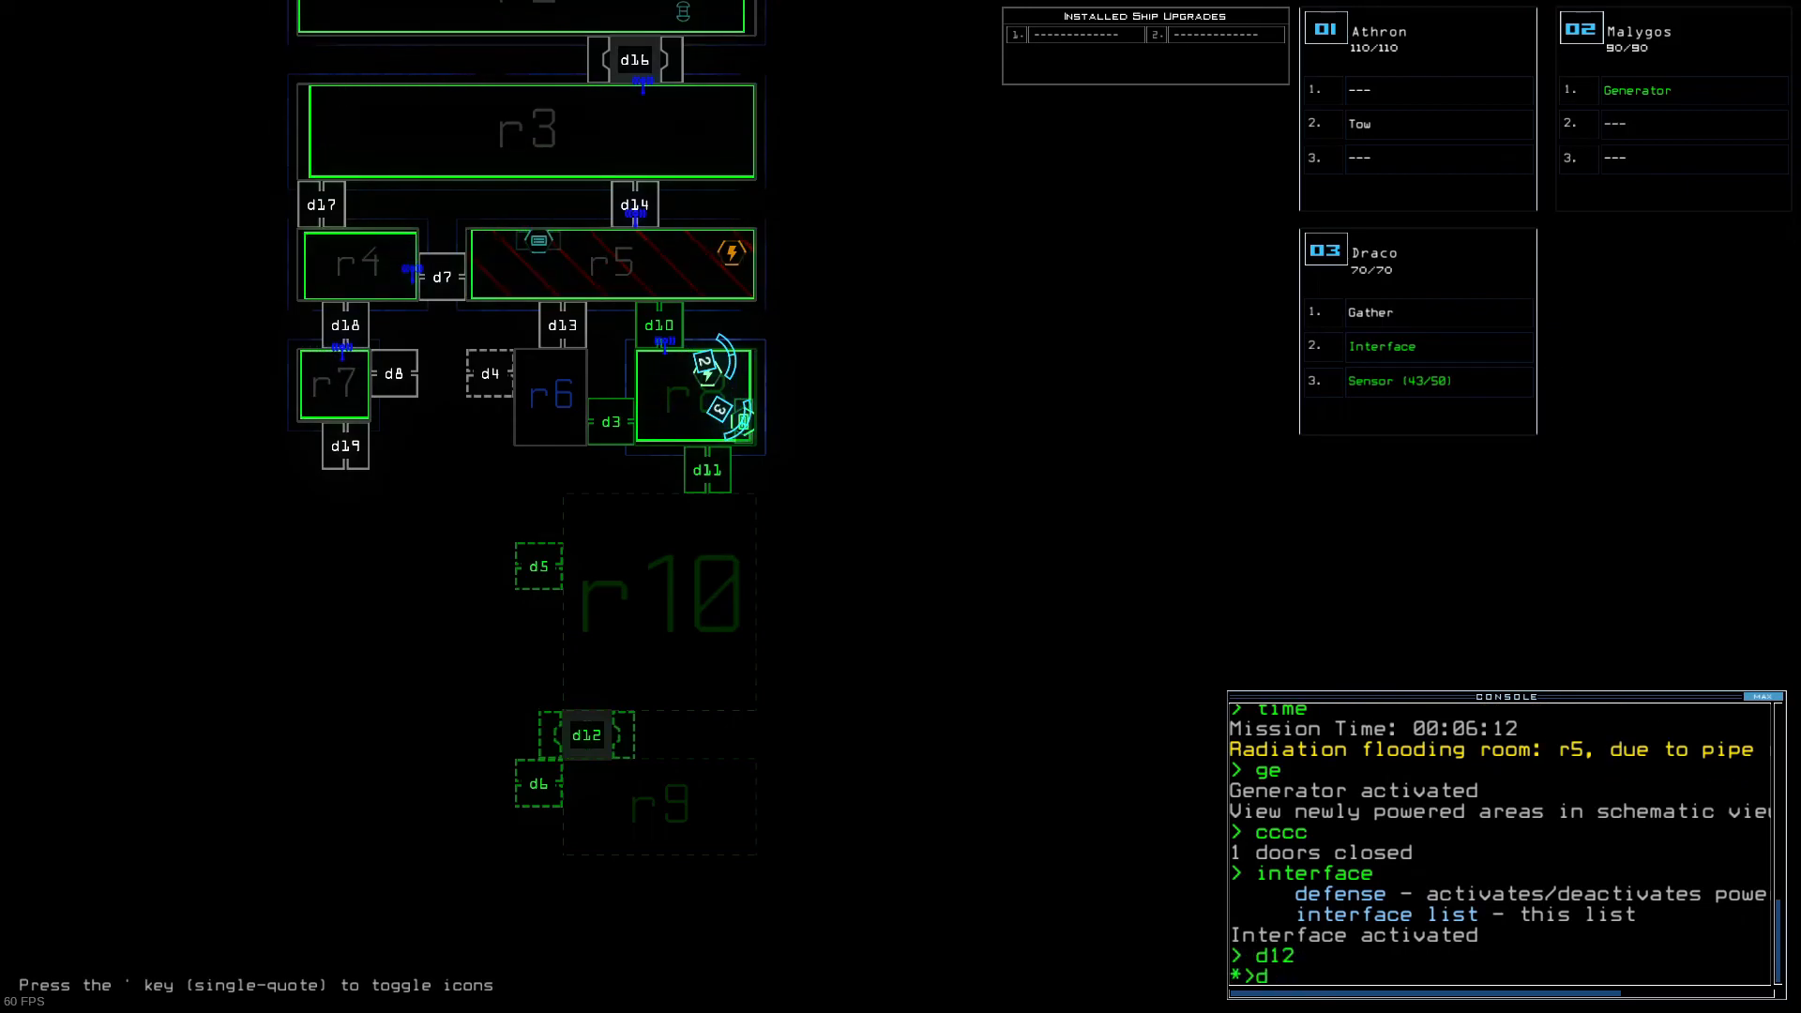
Step: Activate the ship's defenses with 'defense', then check remaining mission time
type("defense")
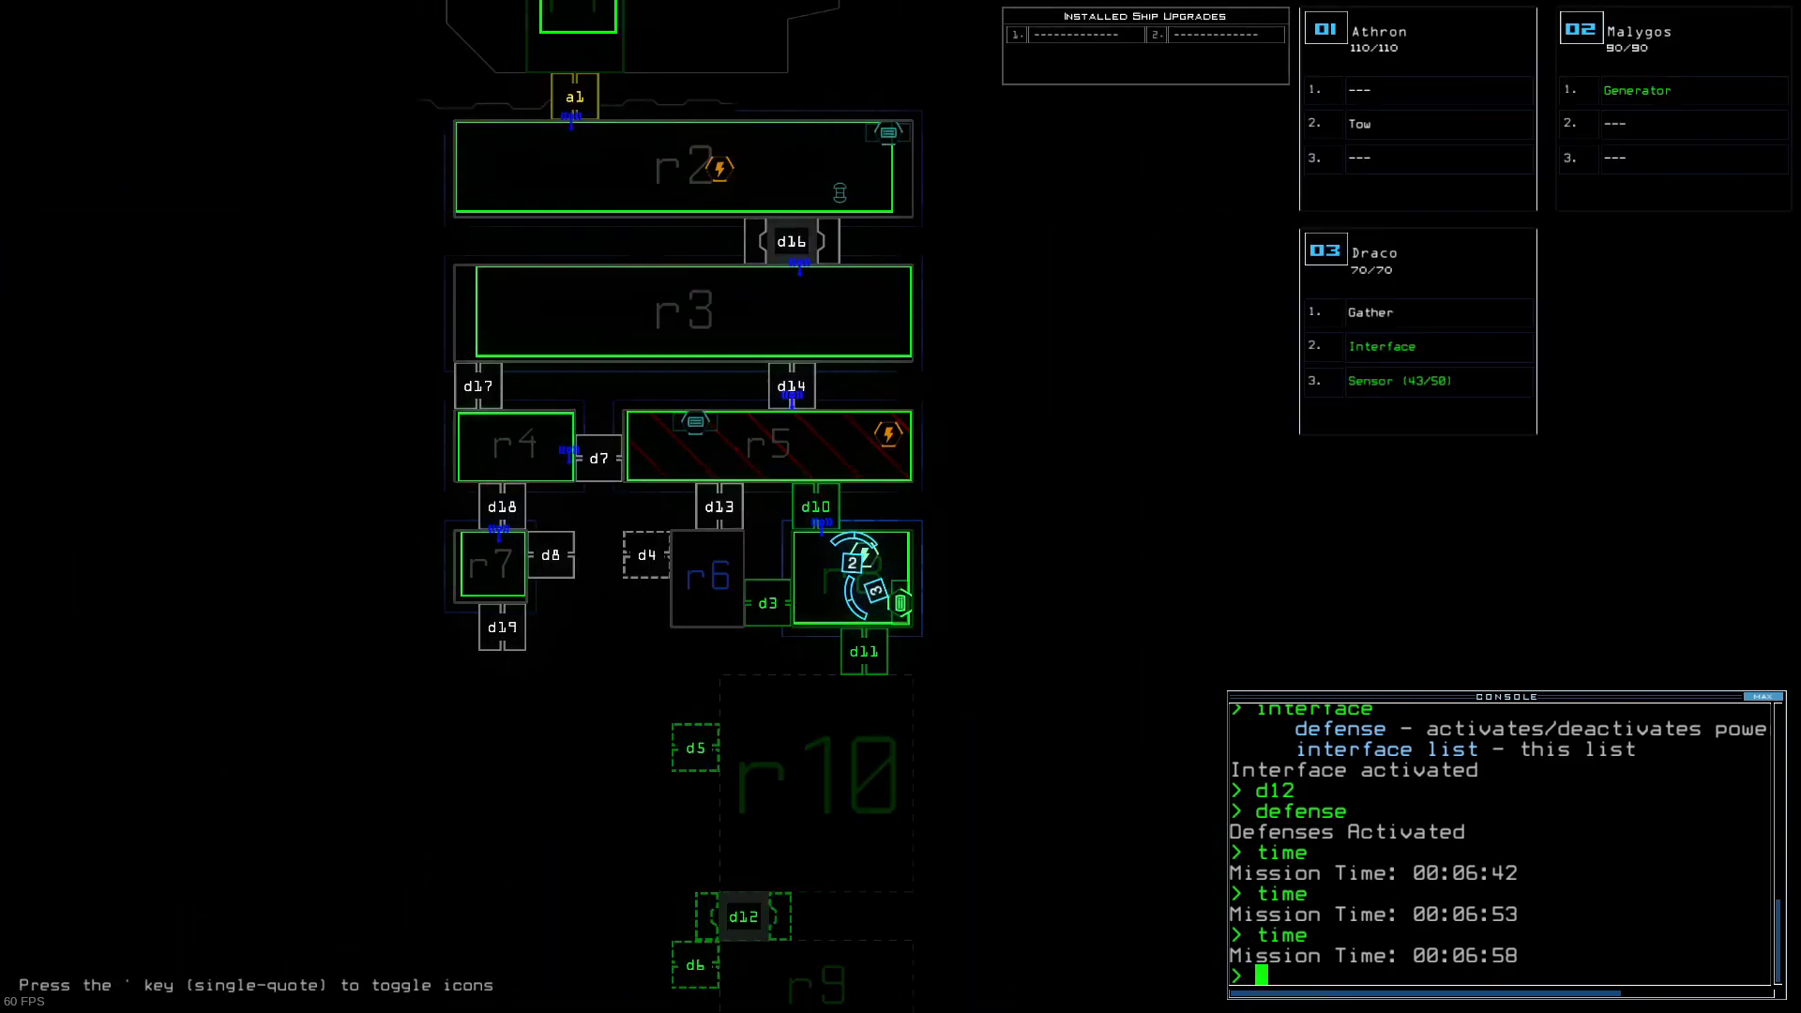
type("tim")
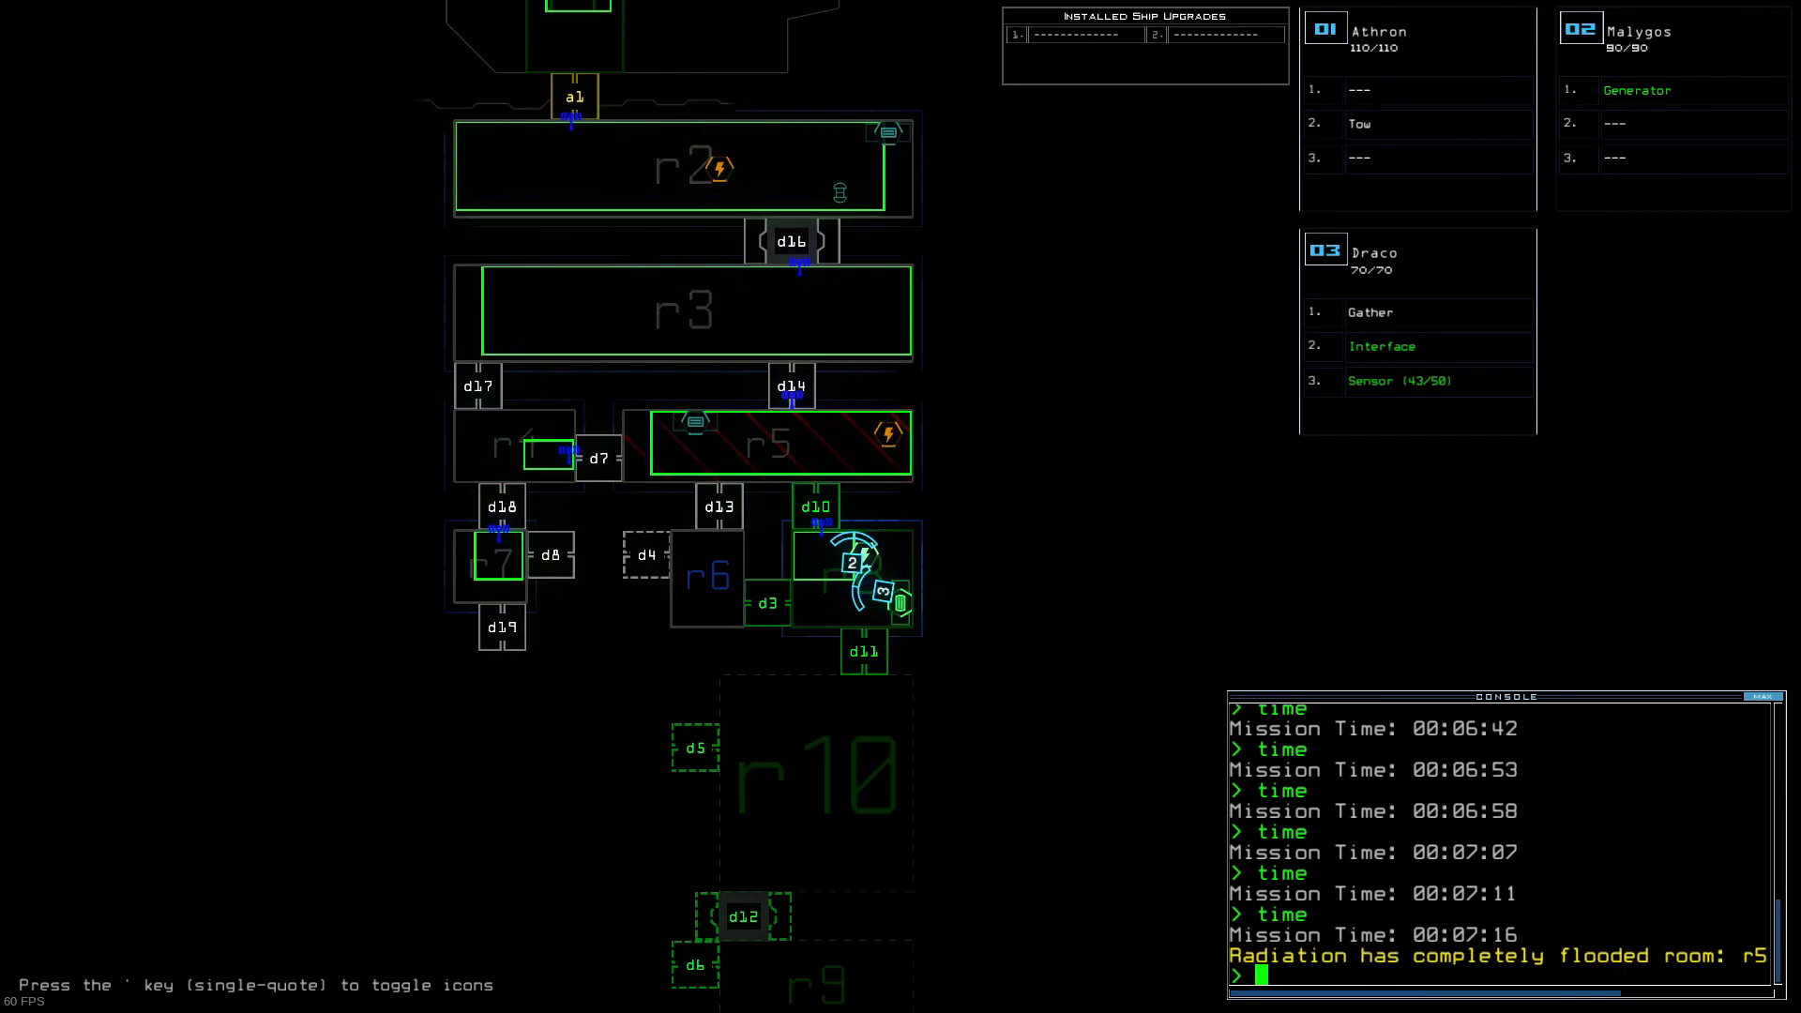
type("ti")
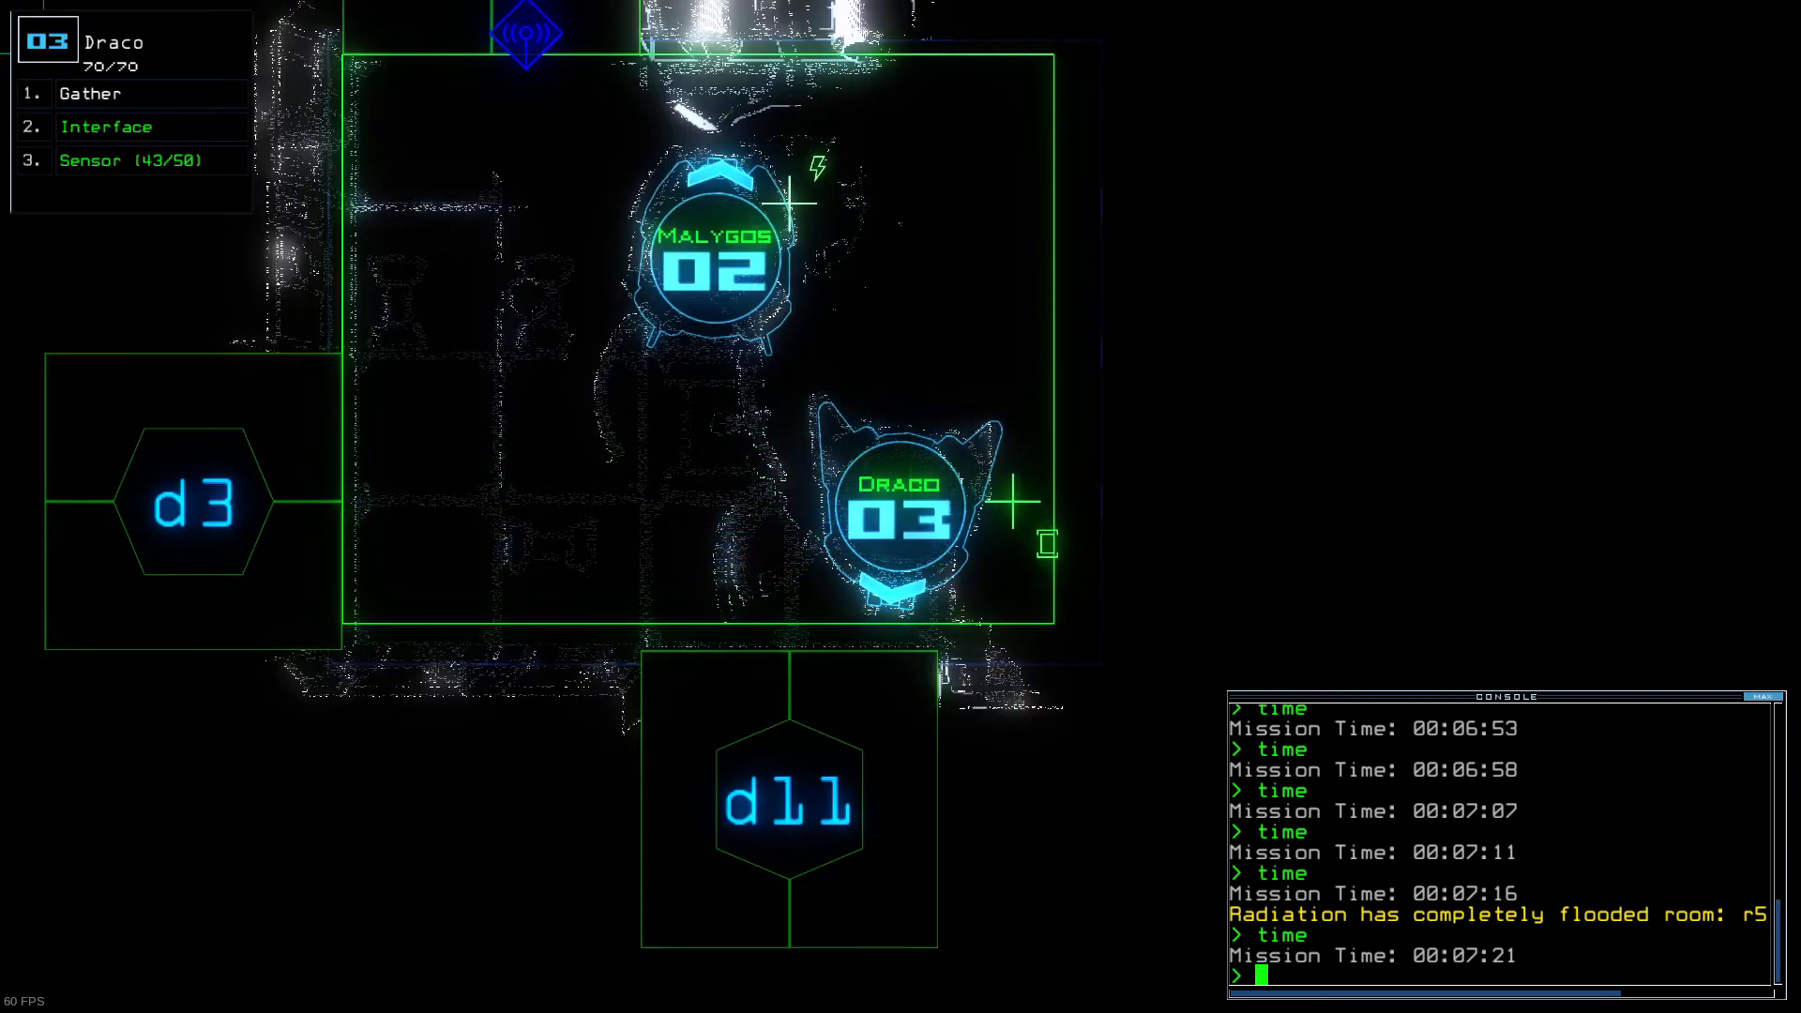
Step: Check mission time, then enter 'defense' again to deactivate the defenses
type("tim")
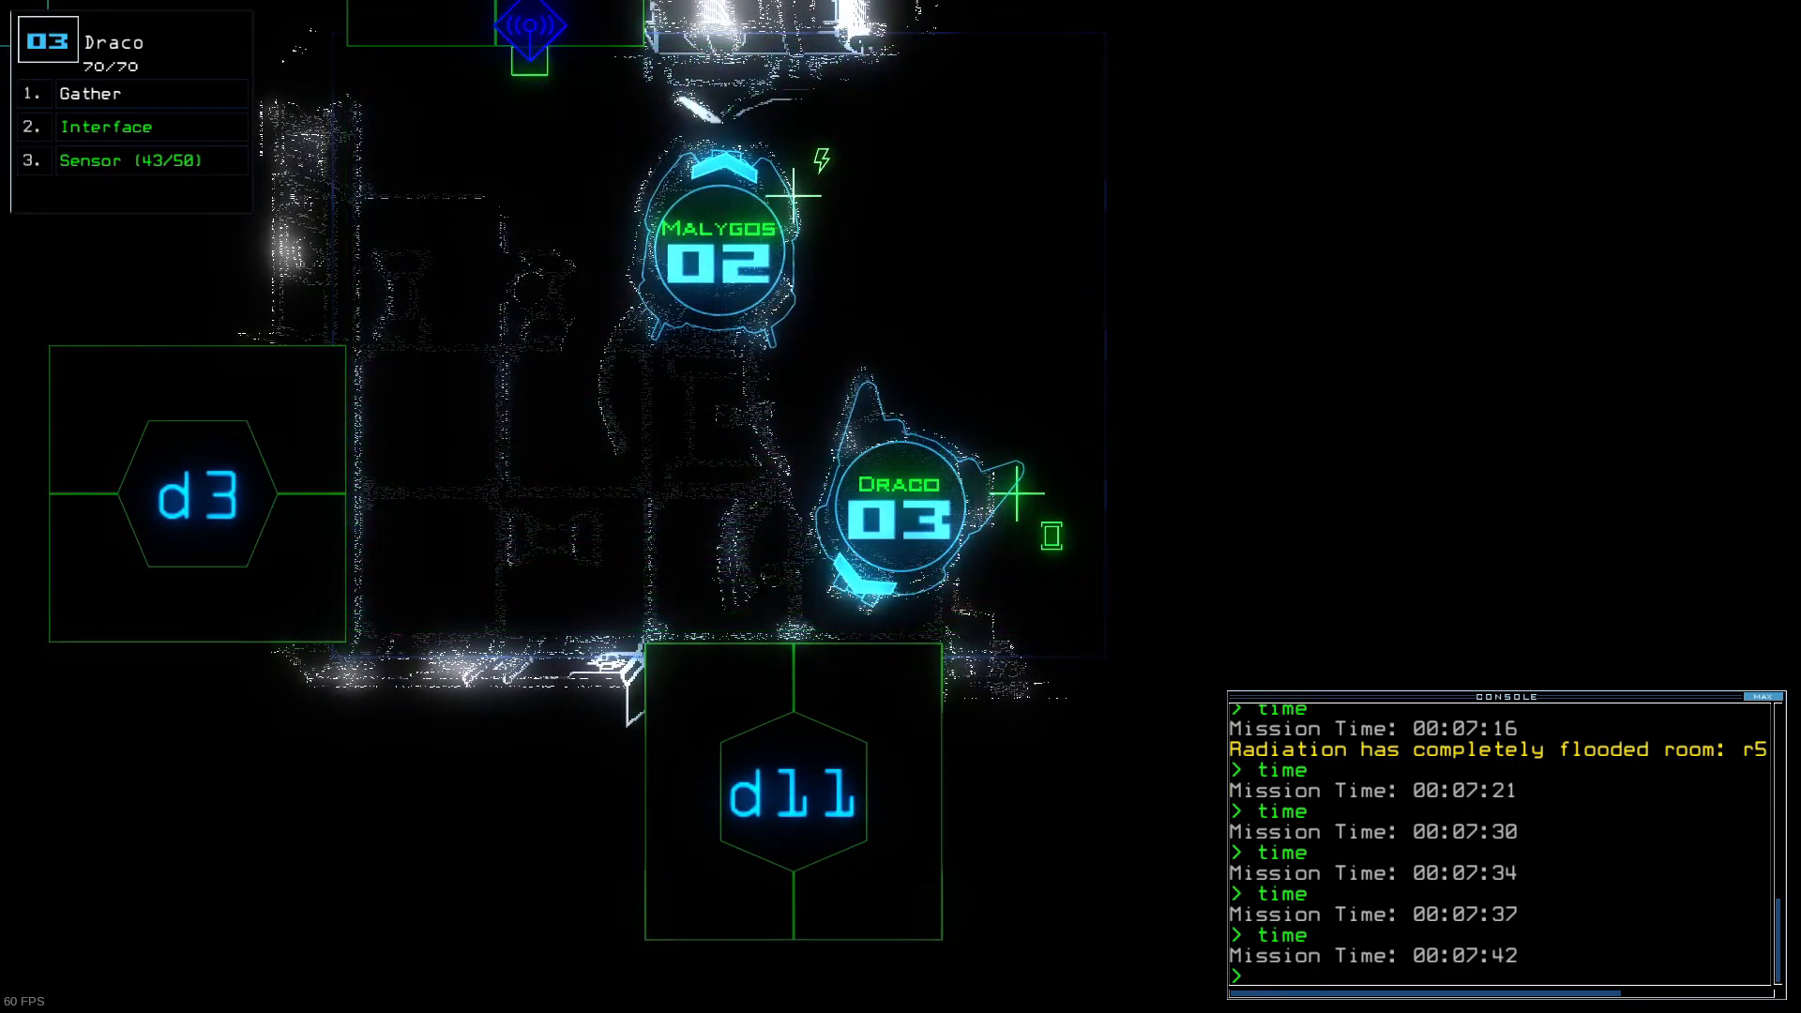
type("defense")
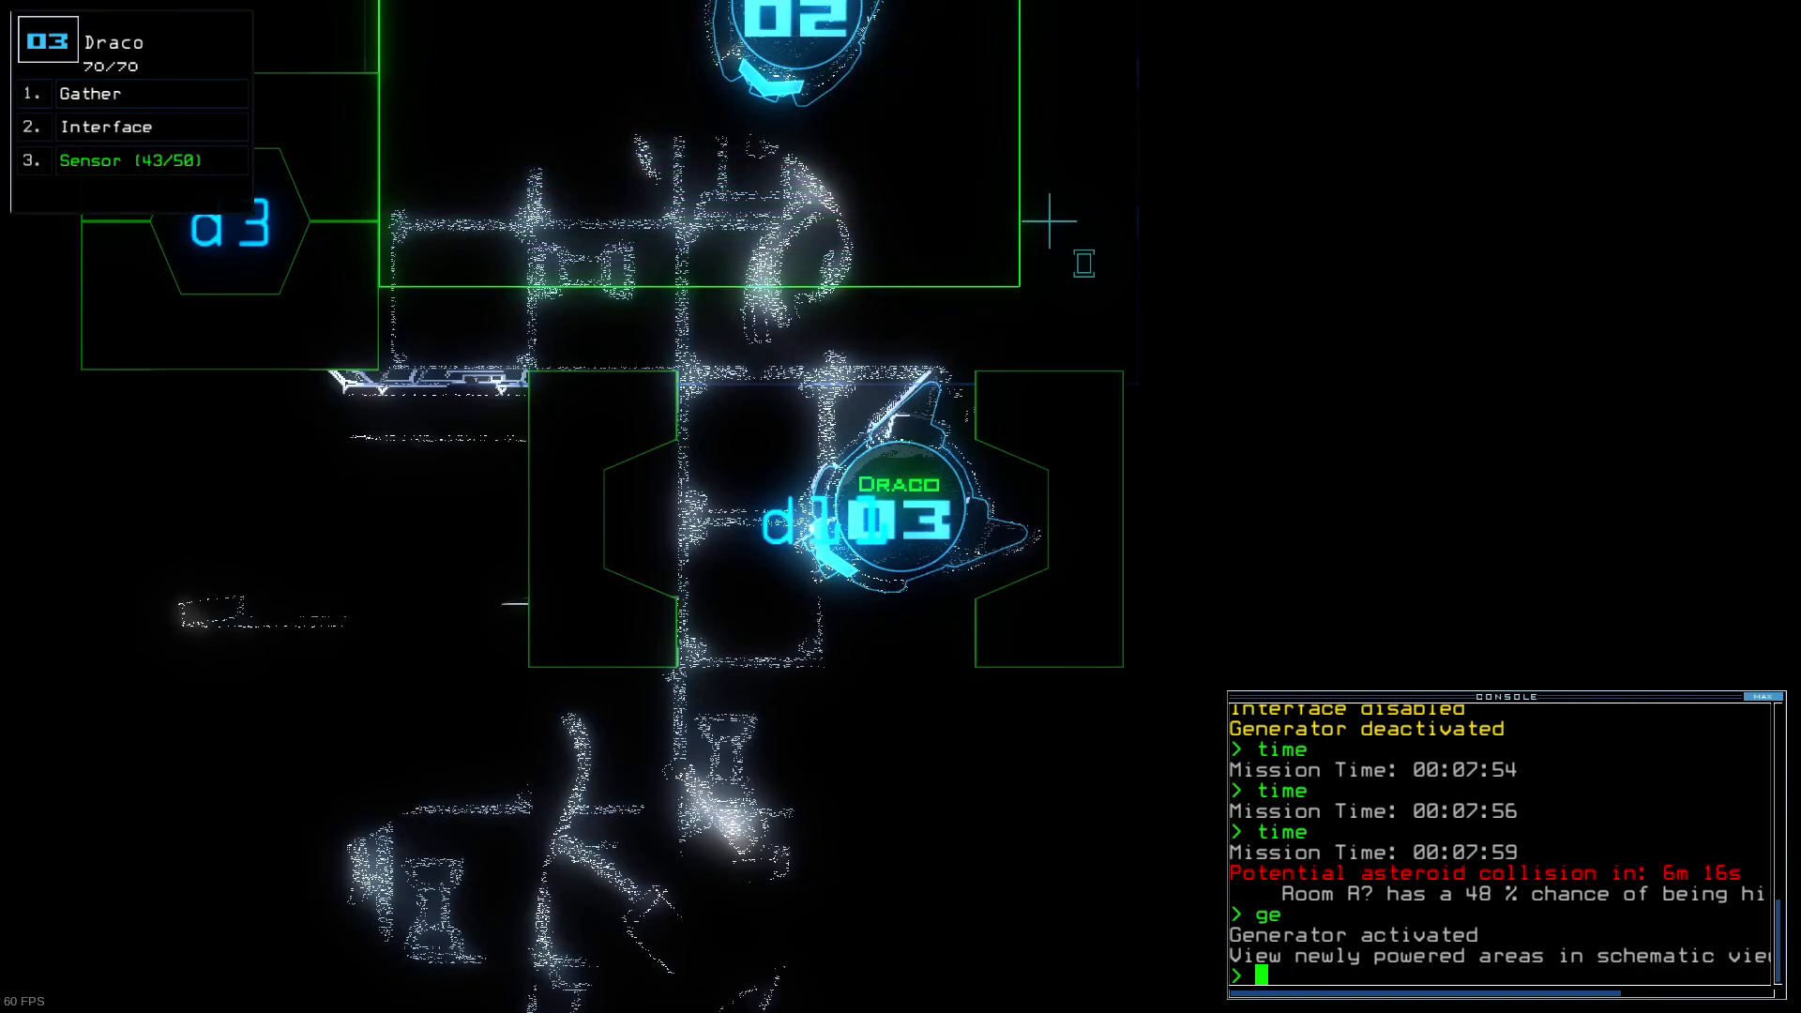
Step: Drop a sensor with 'ss', issue a door command, and start re-docking at airlock a2 with 'dd a2'
type("ss")
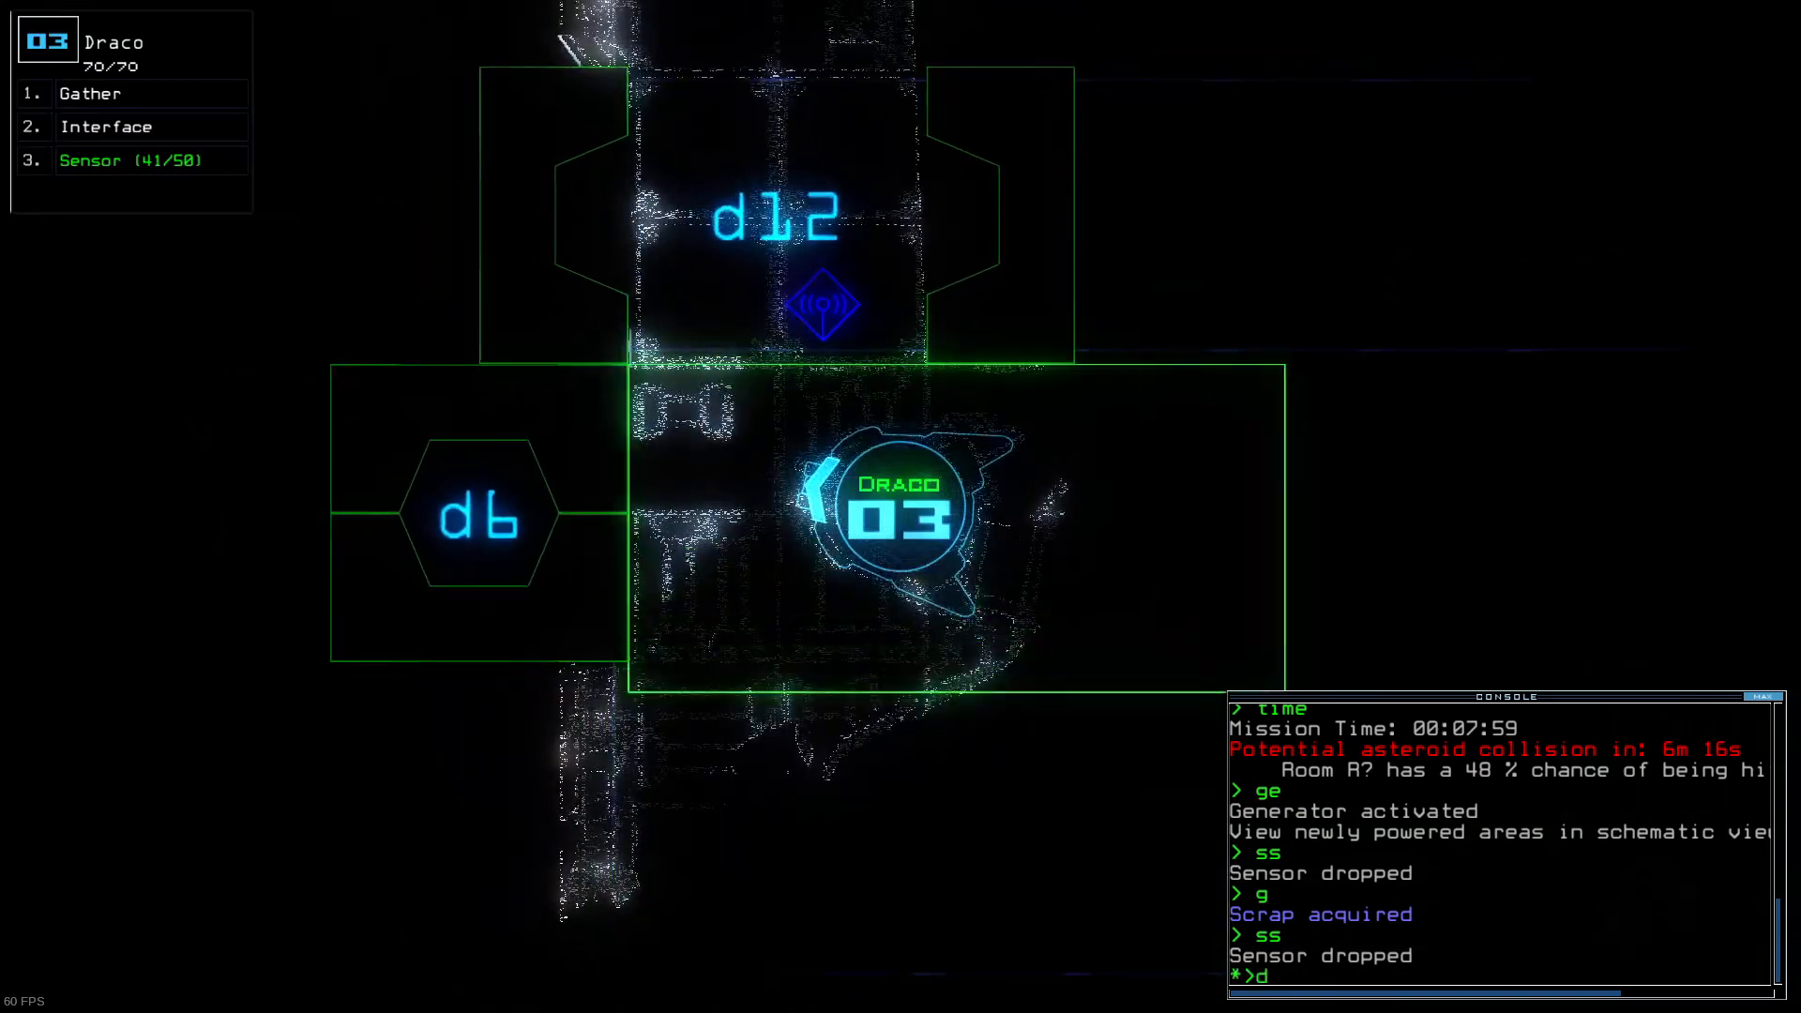
type("d")
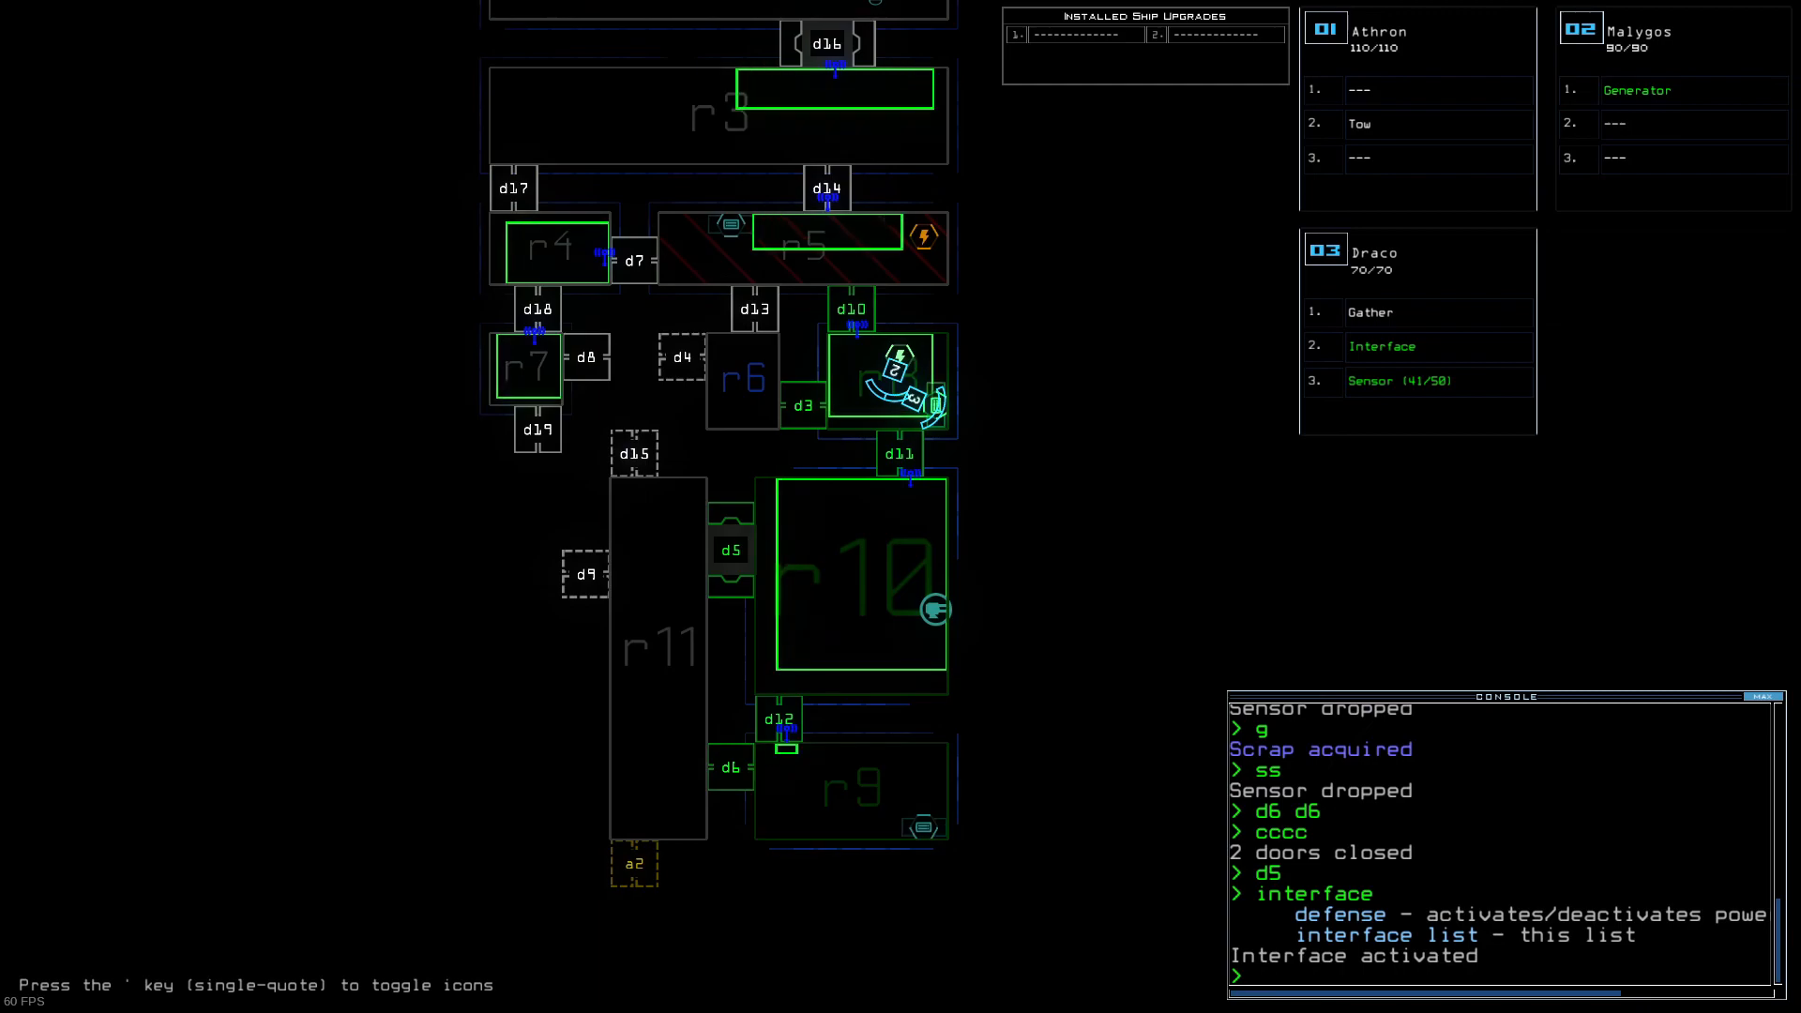
type("dd a2")
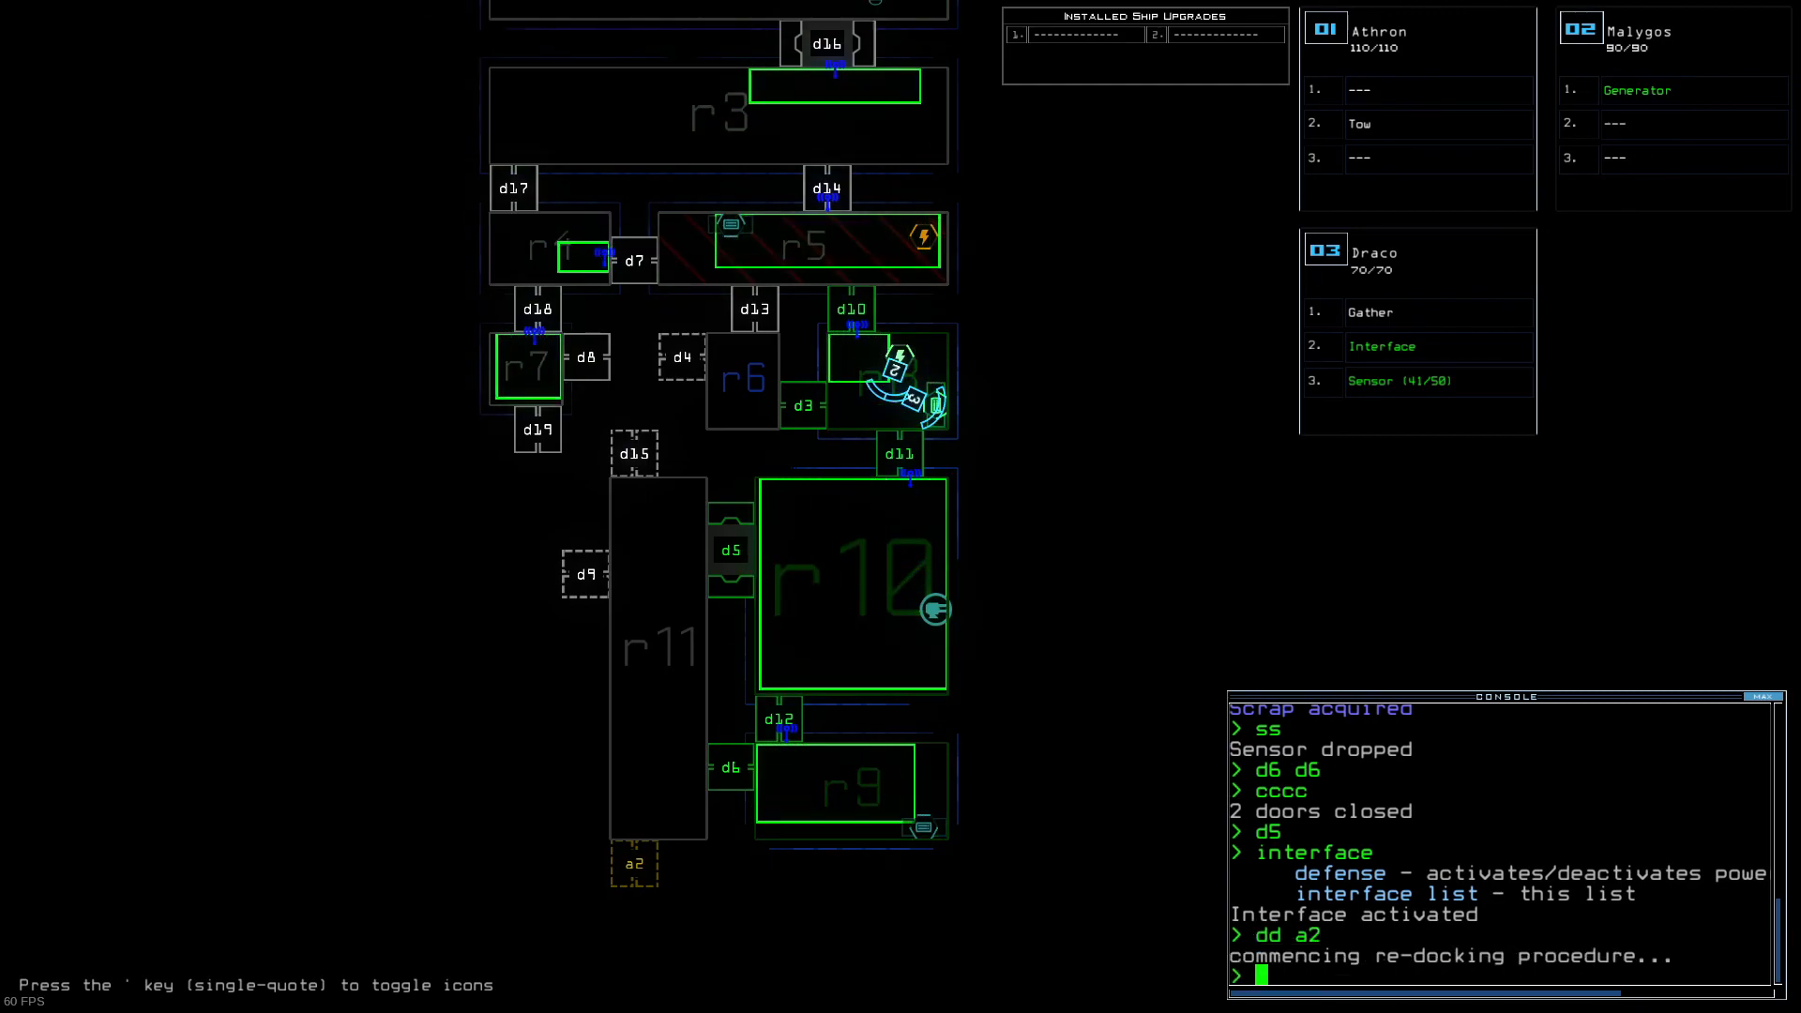
Step: Check mission time, then close the nearby doors with 'cccc' after docking at a2
type("time")
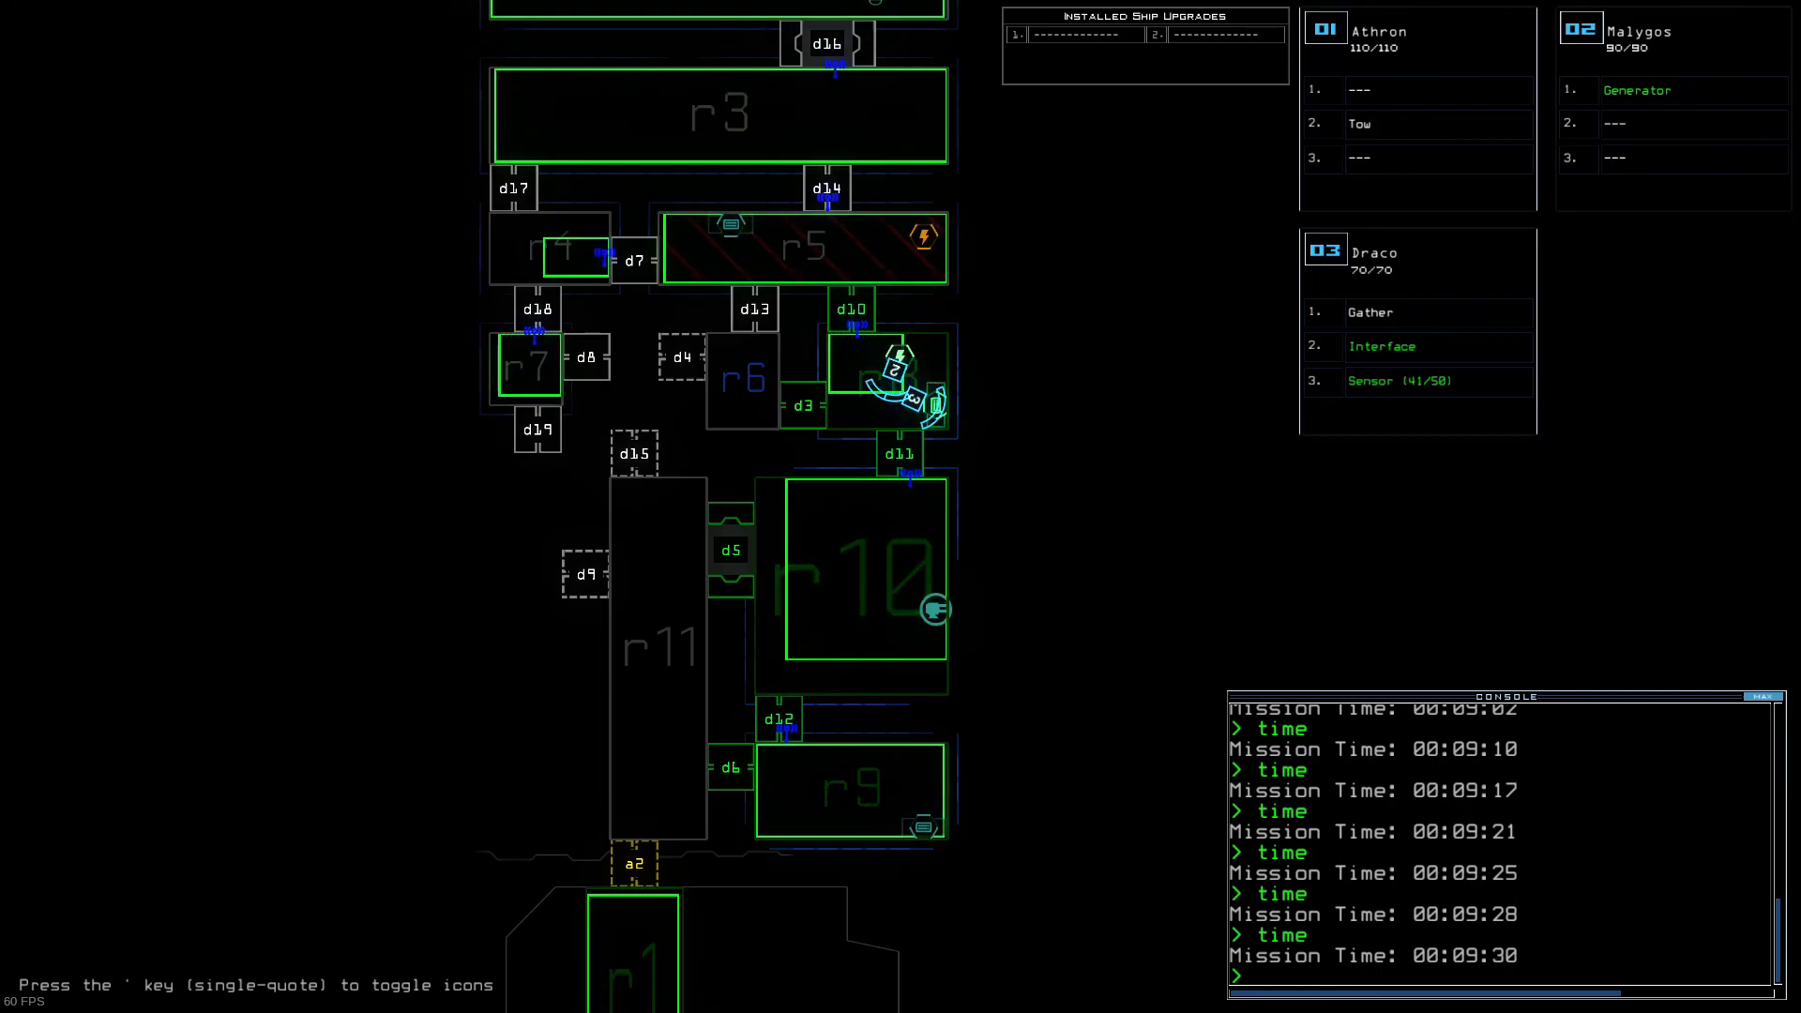
type("cccc")
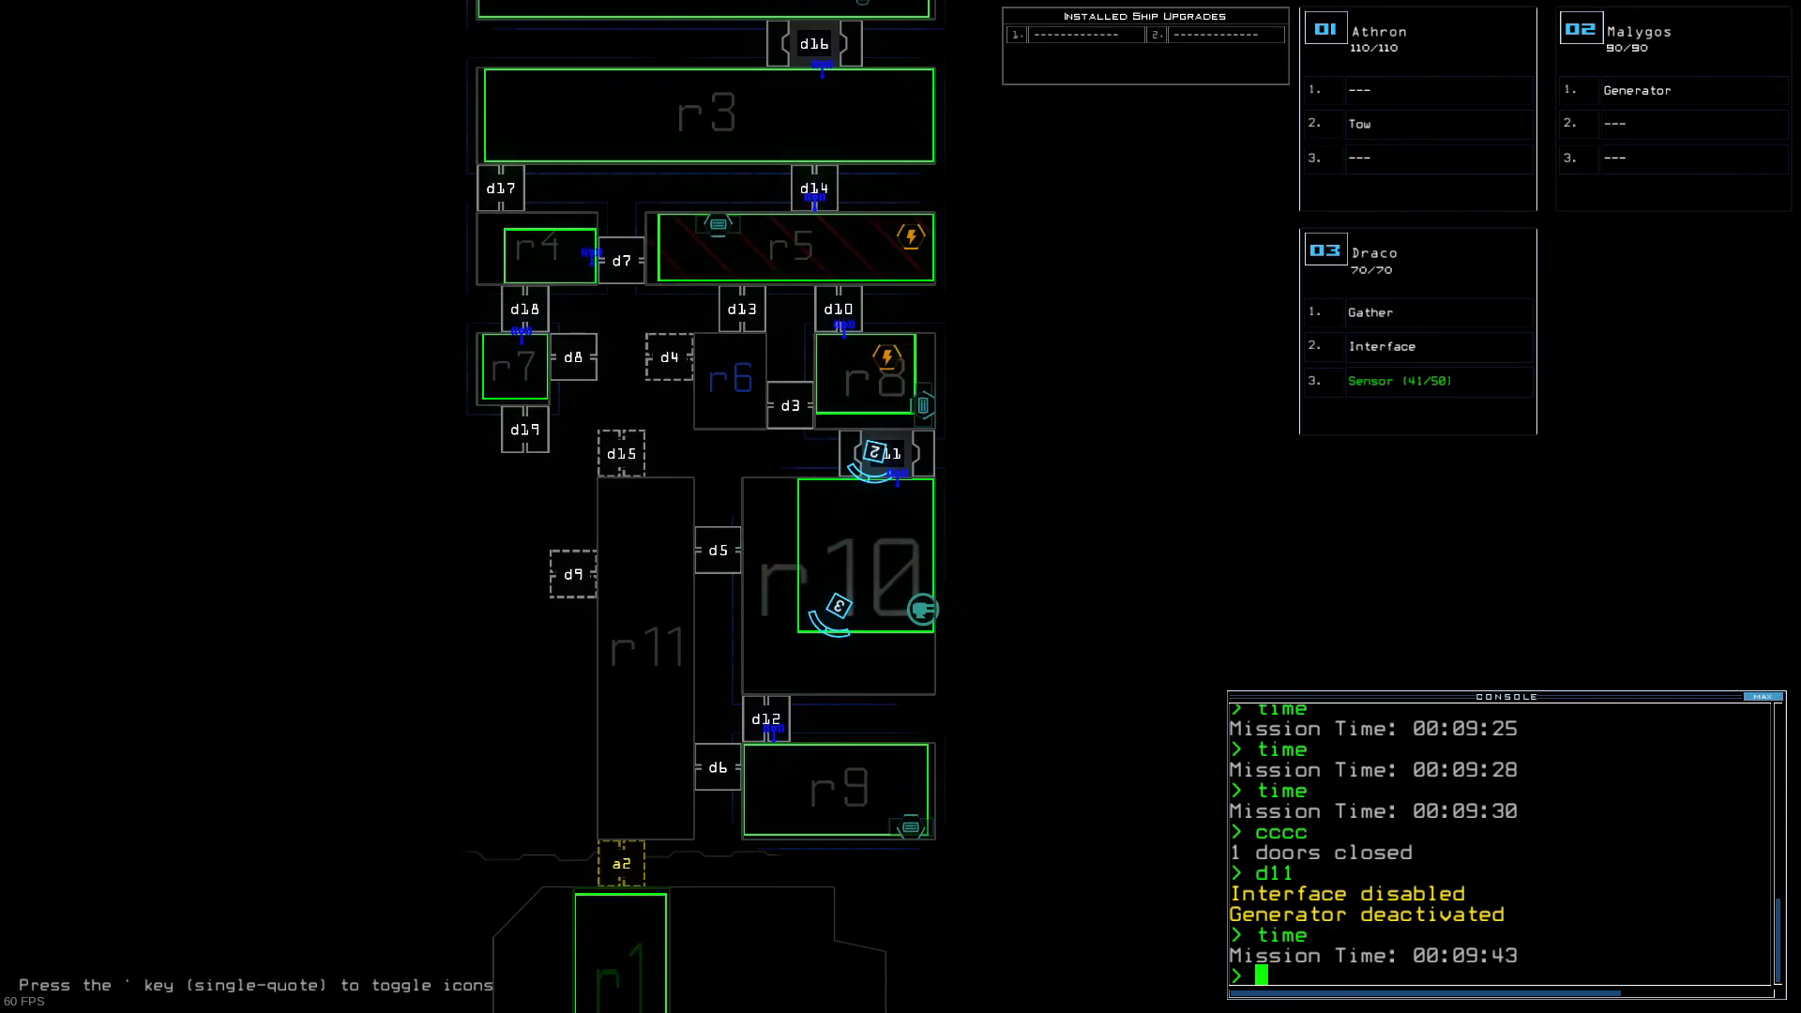
Step: Check time and reactivate the generator with 'ge' via Malygos
type("t")
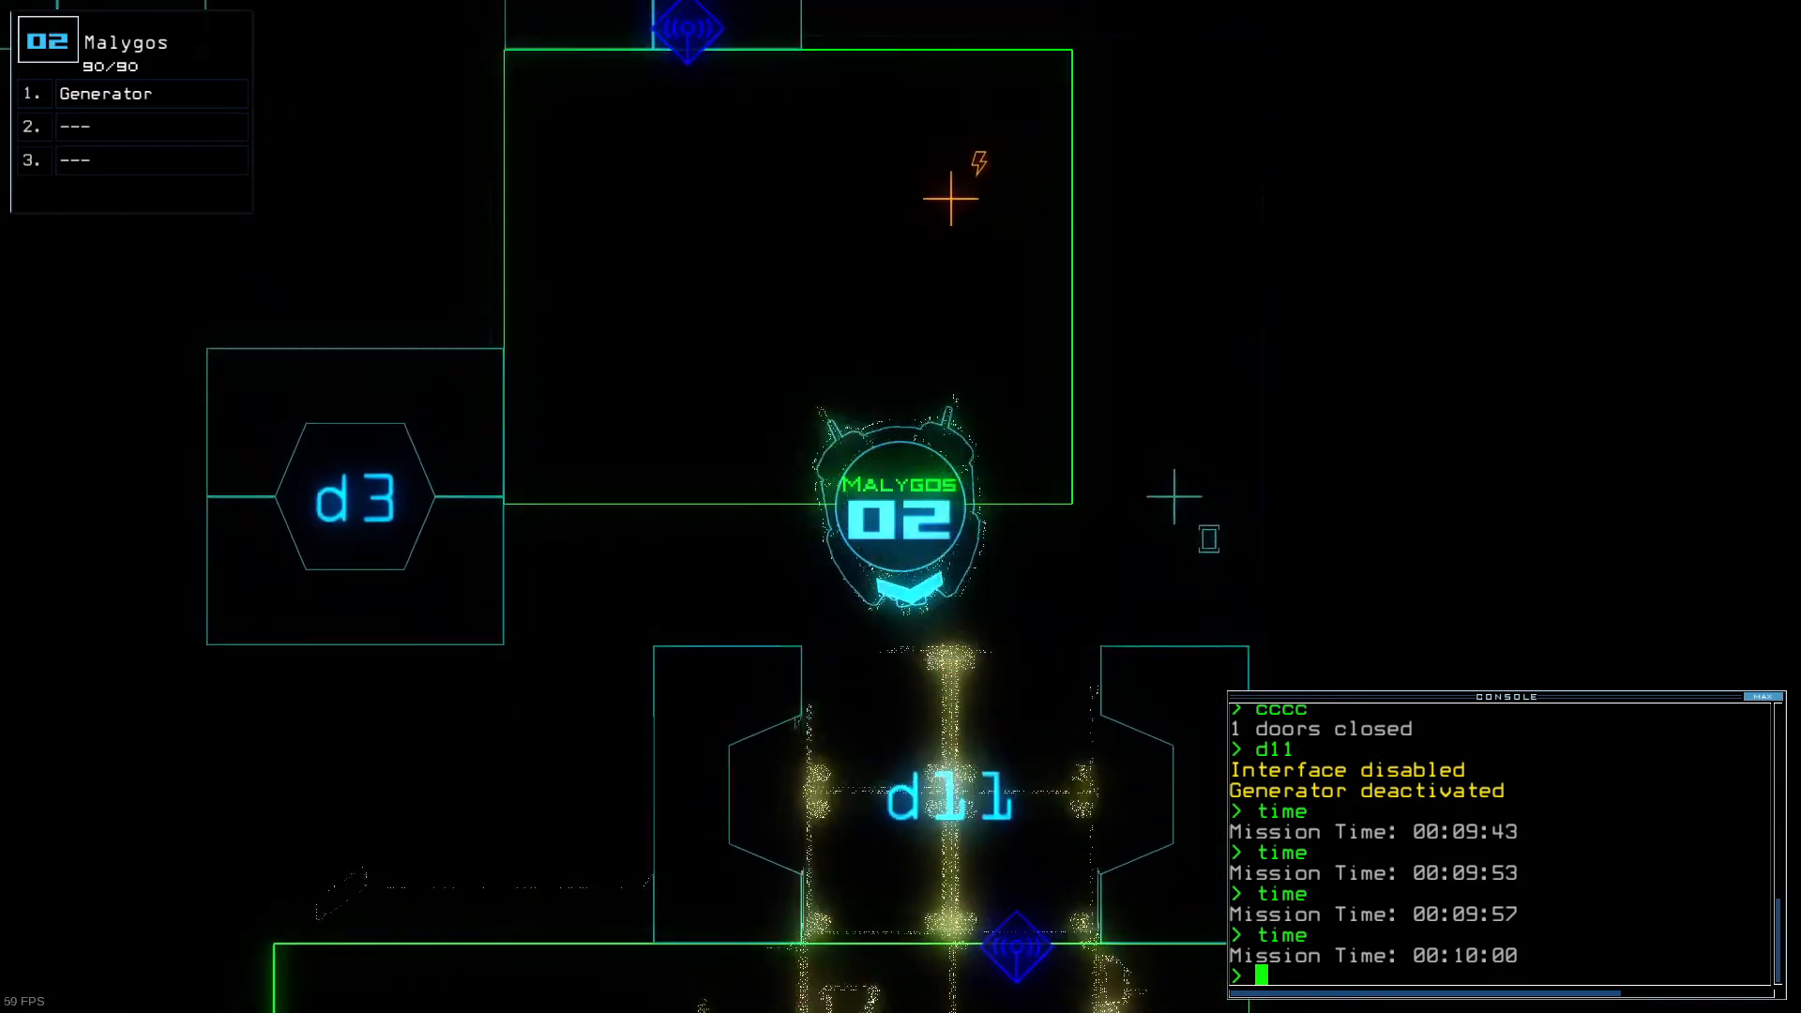
type("ge")
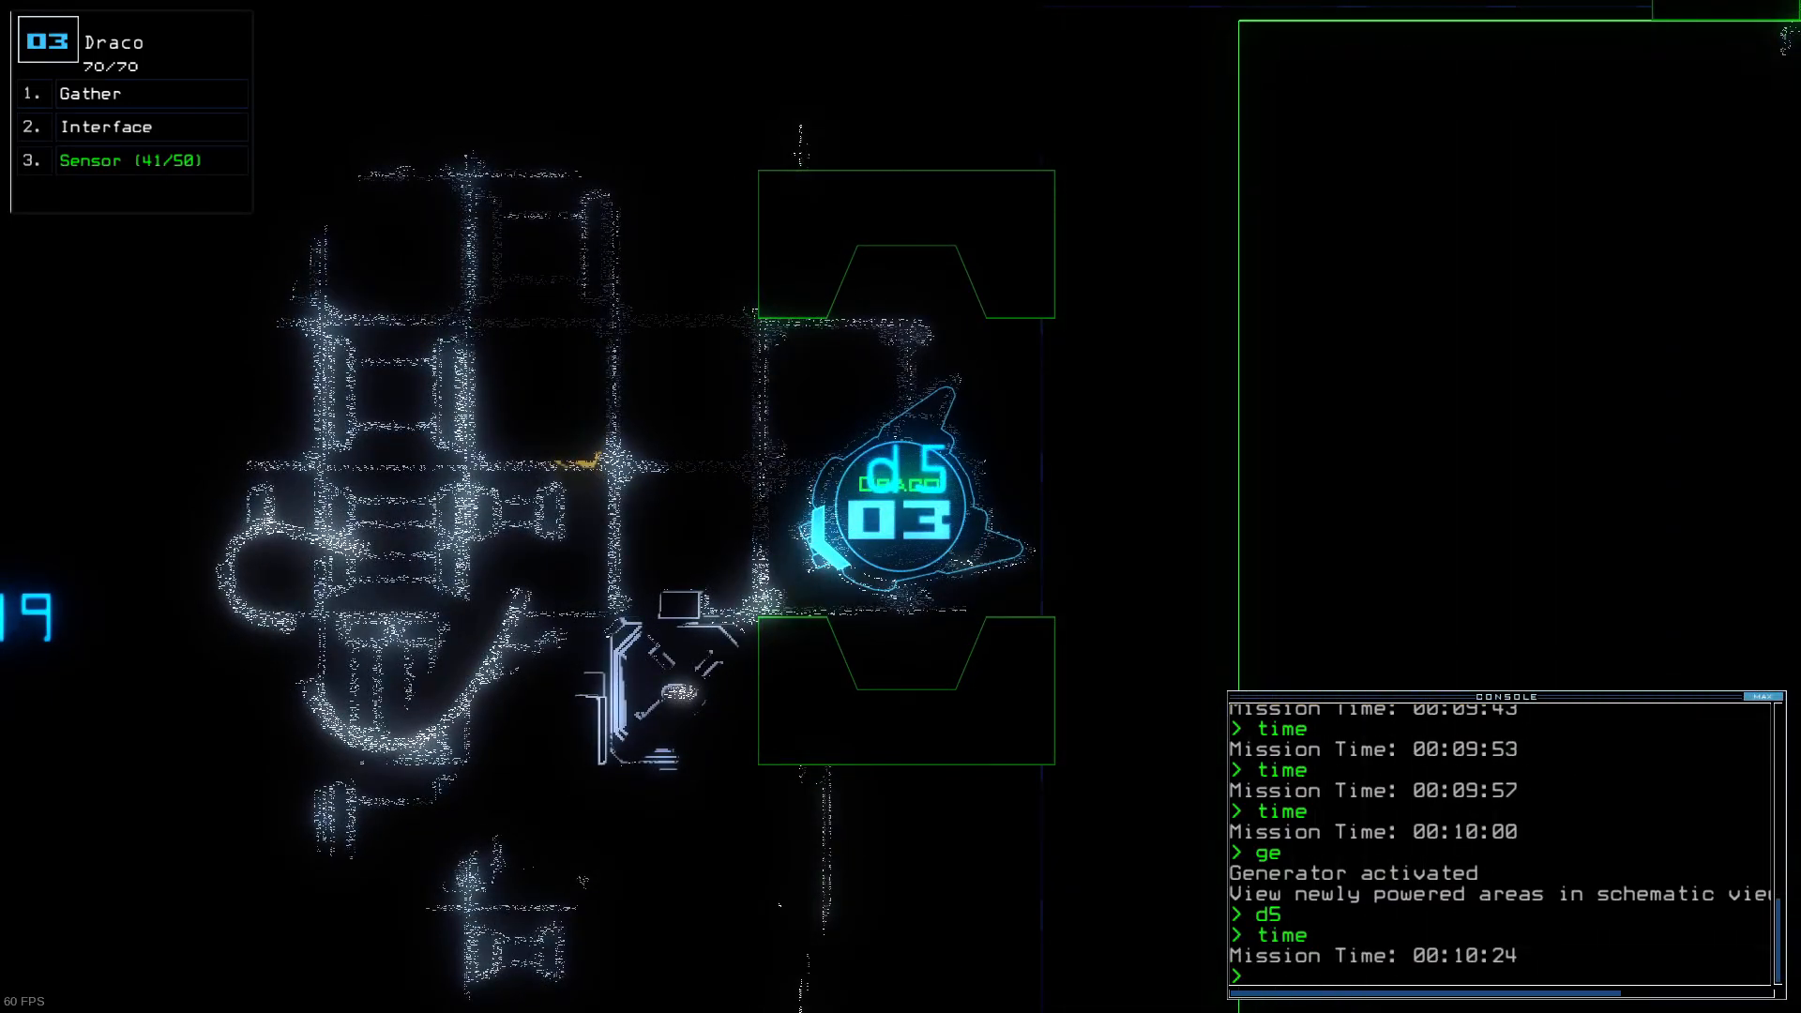
Step: Check remaining mission time while Draco drops a sensor and gathers scrap in r11
type("time")
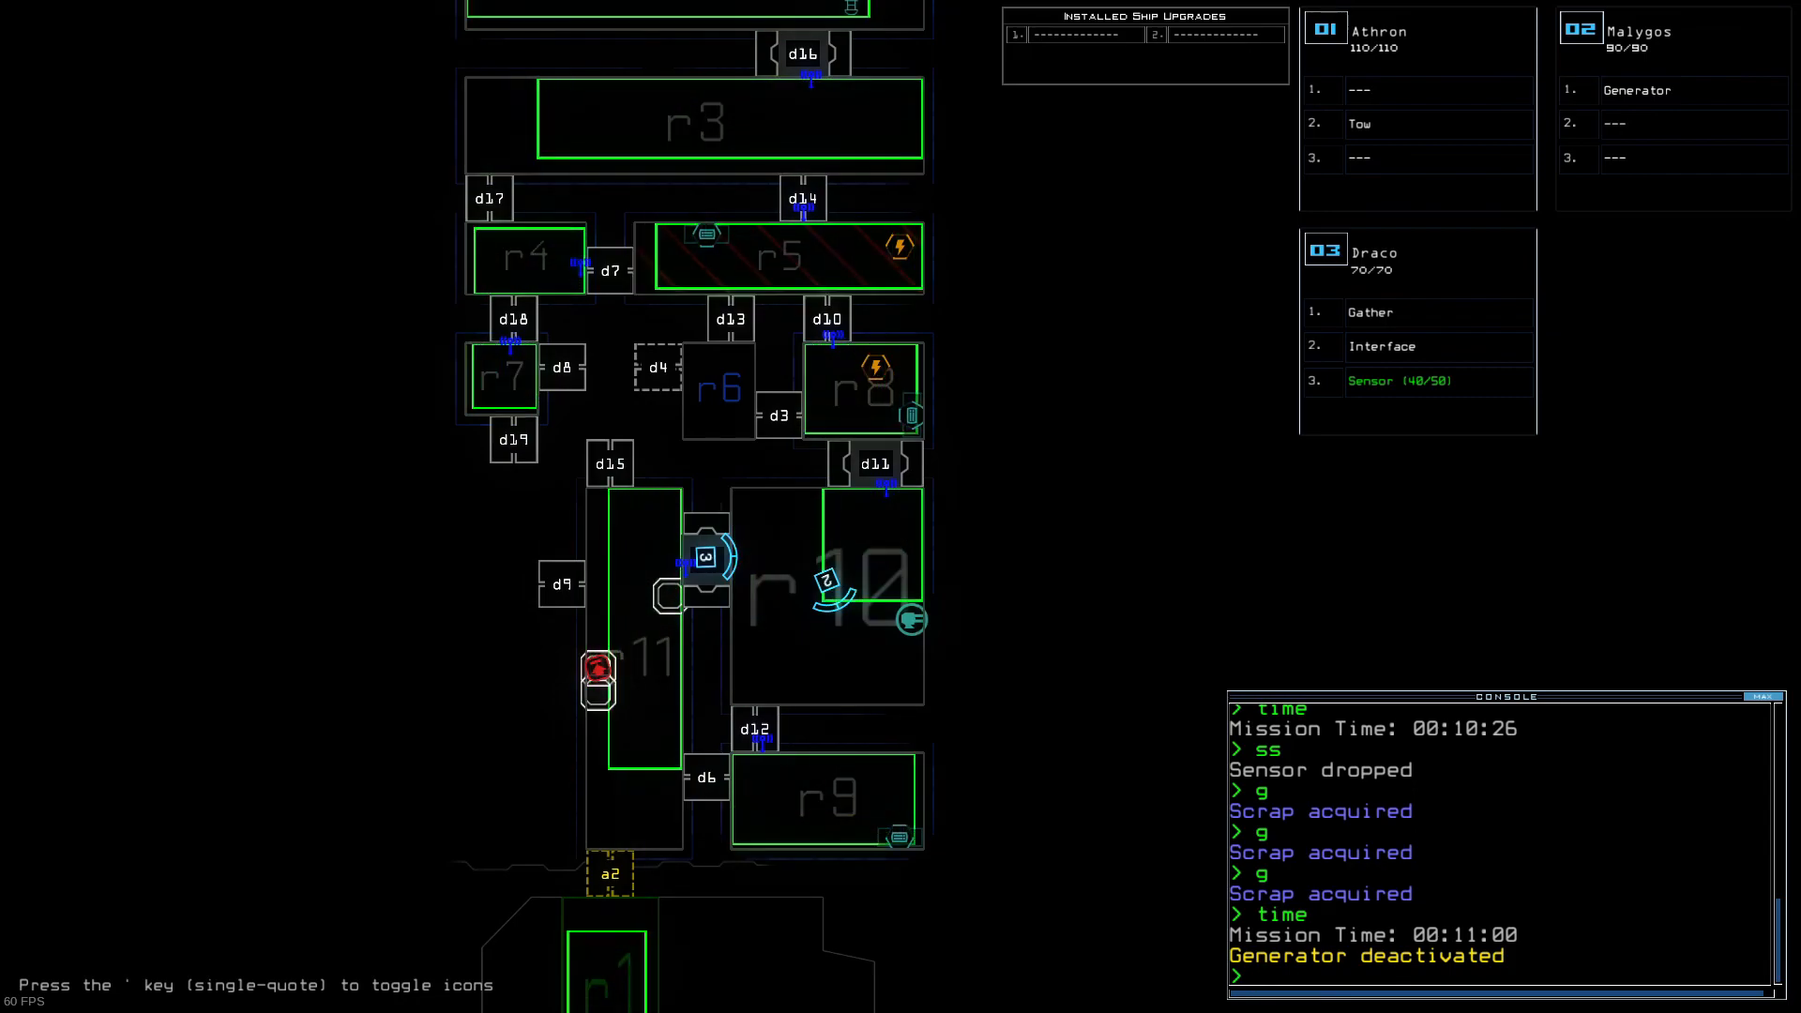
Step: Scroll the console log while the drones return to room r1 and its doors close
scroll("down", 3)
type("rrrr")
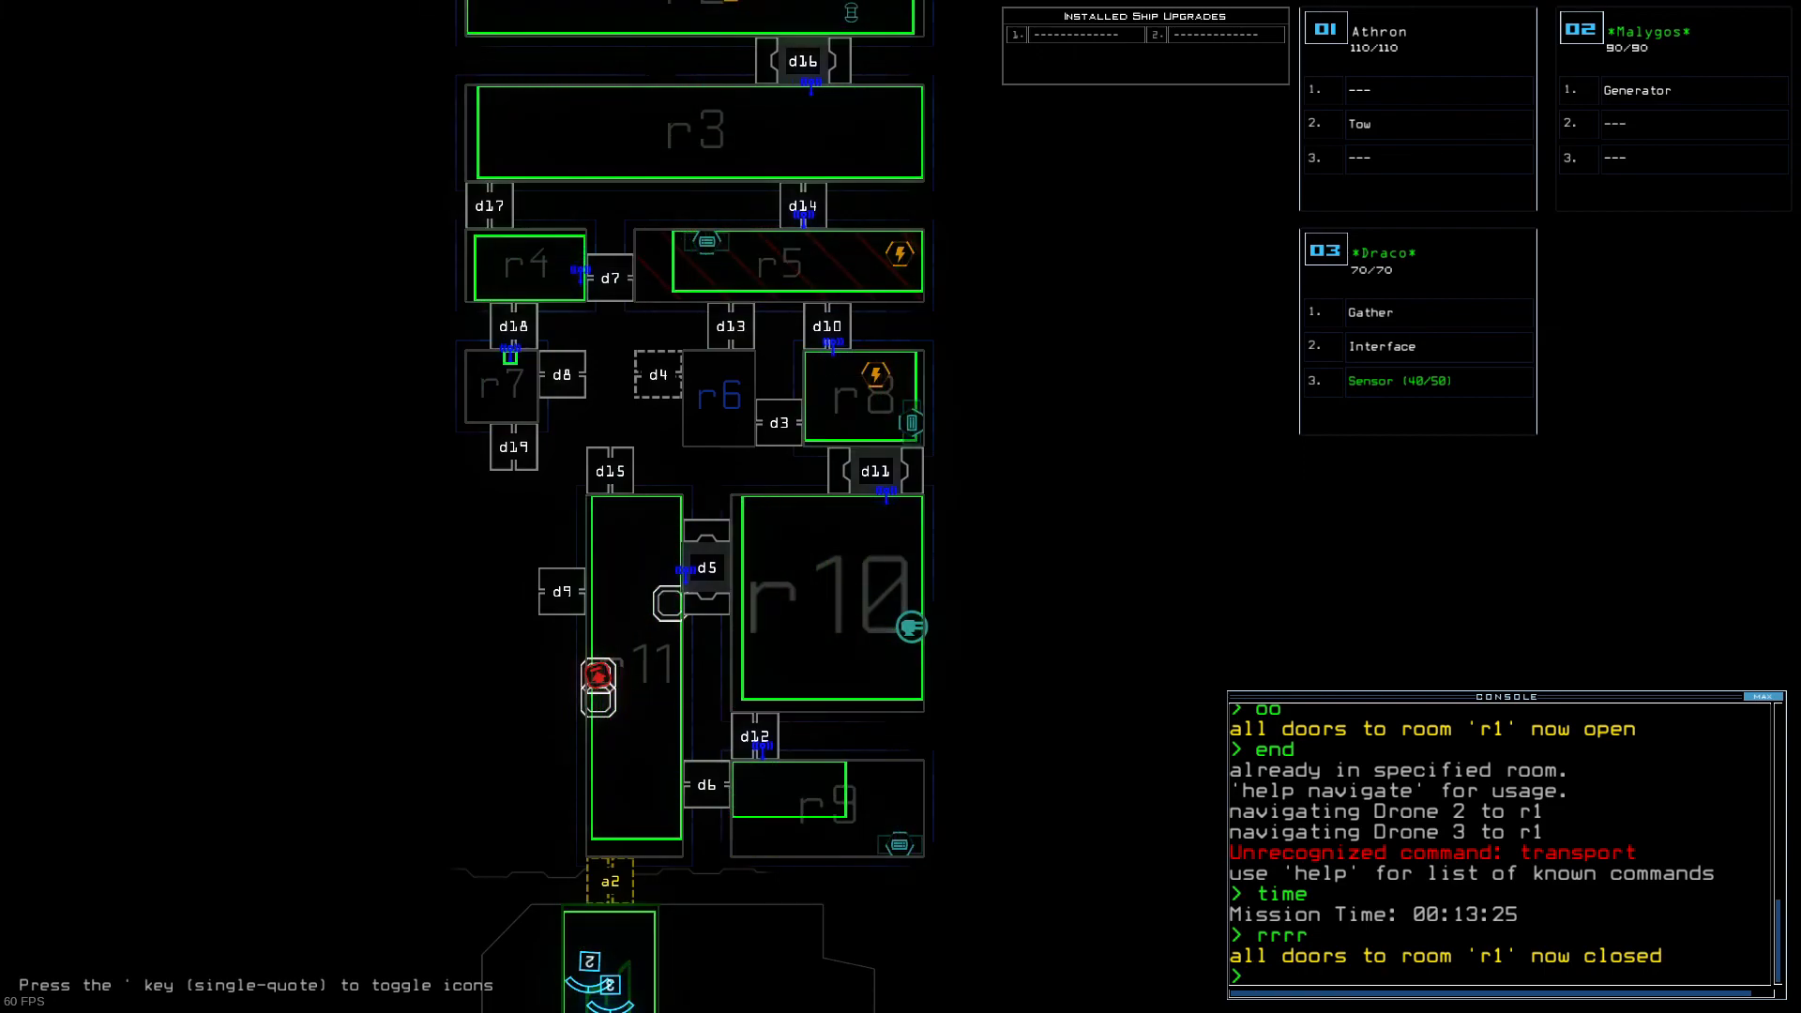
Step: Re-dock the boarding ship at airlock a1 with 'dd a1'
type("dd a1")
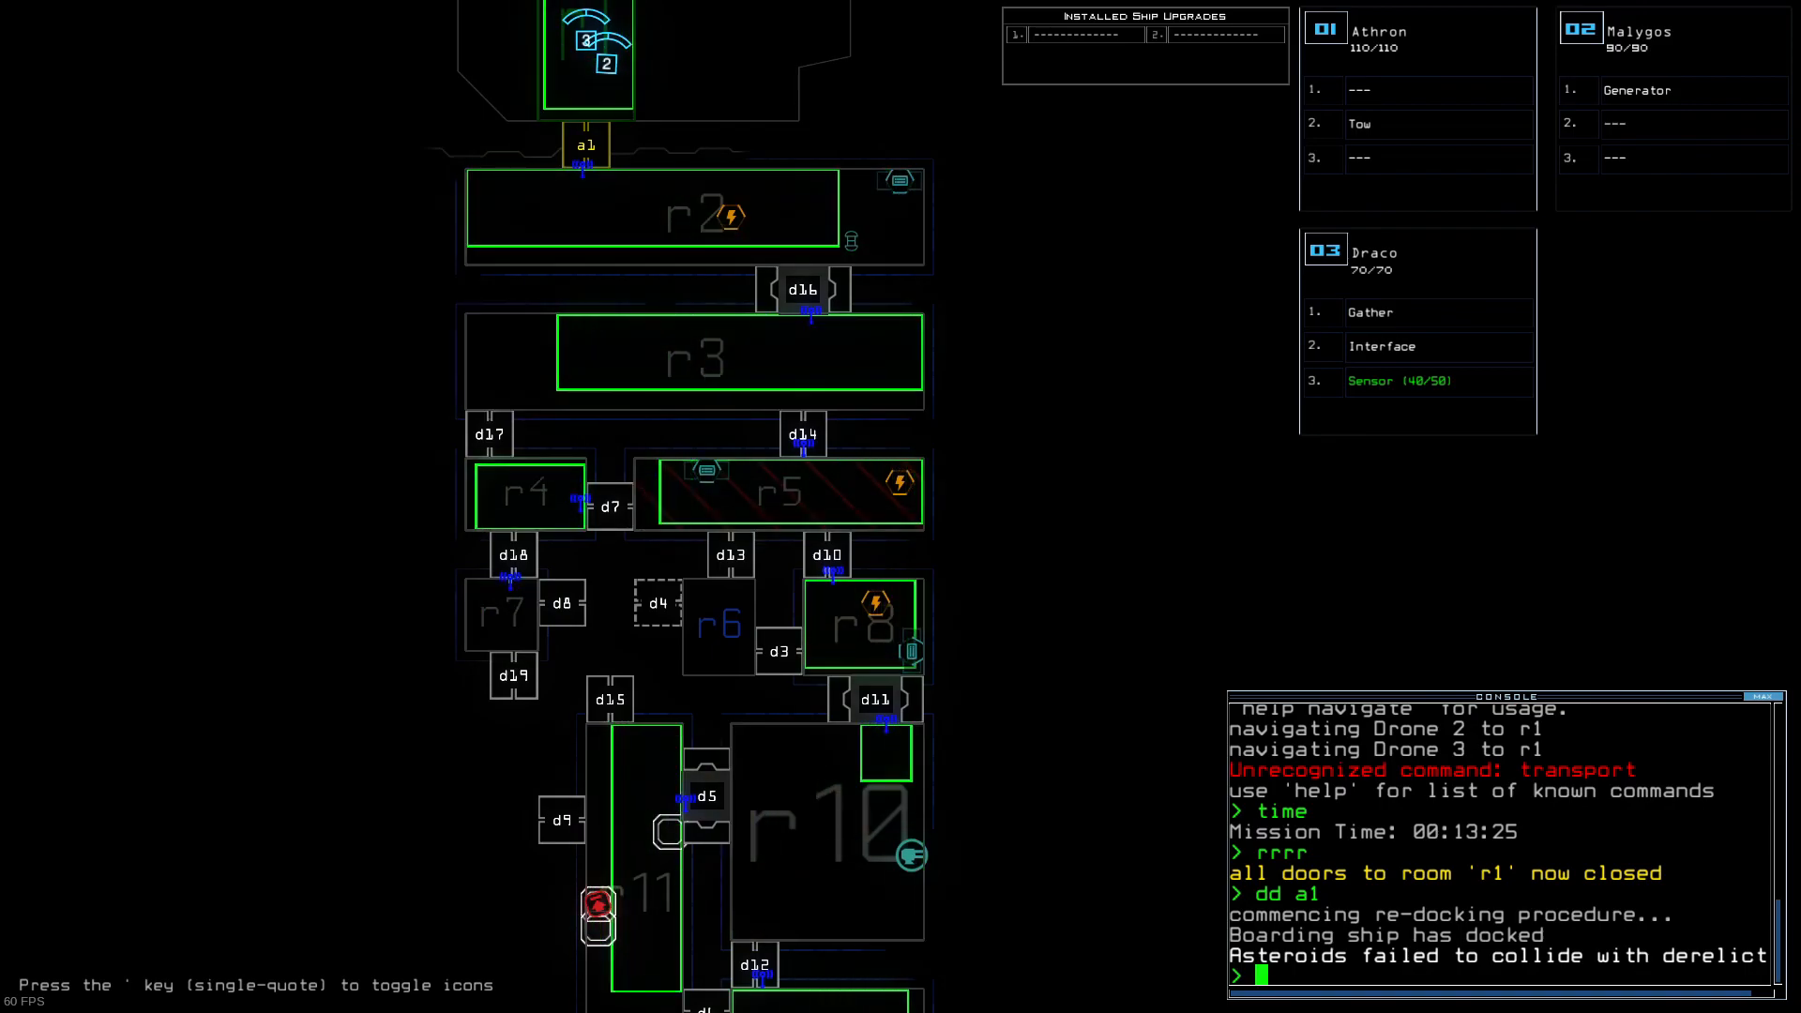
Step: List the gathered salvage, exit the derelict, and accept the Daily Challenge score of 765
type("gather list")
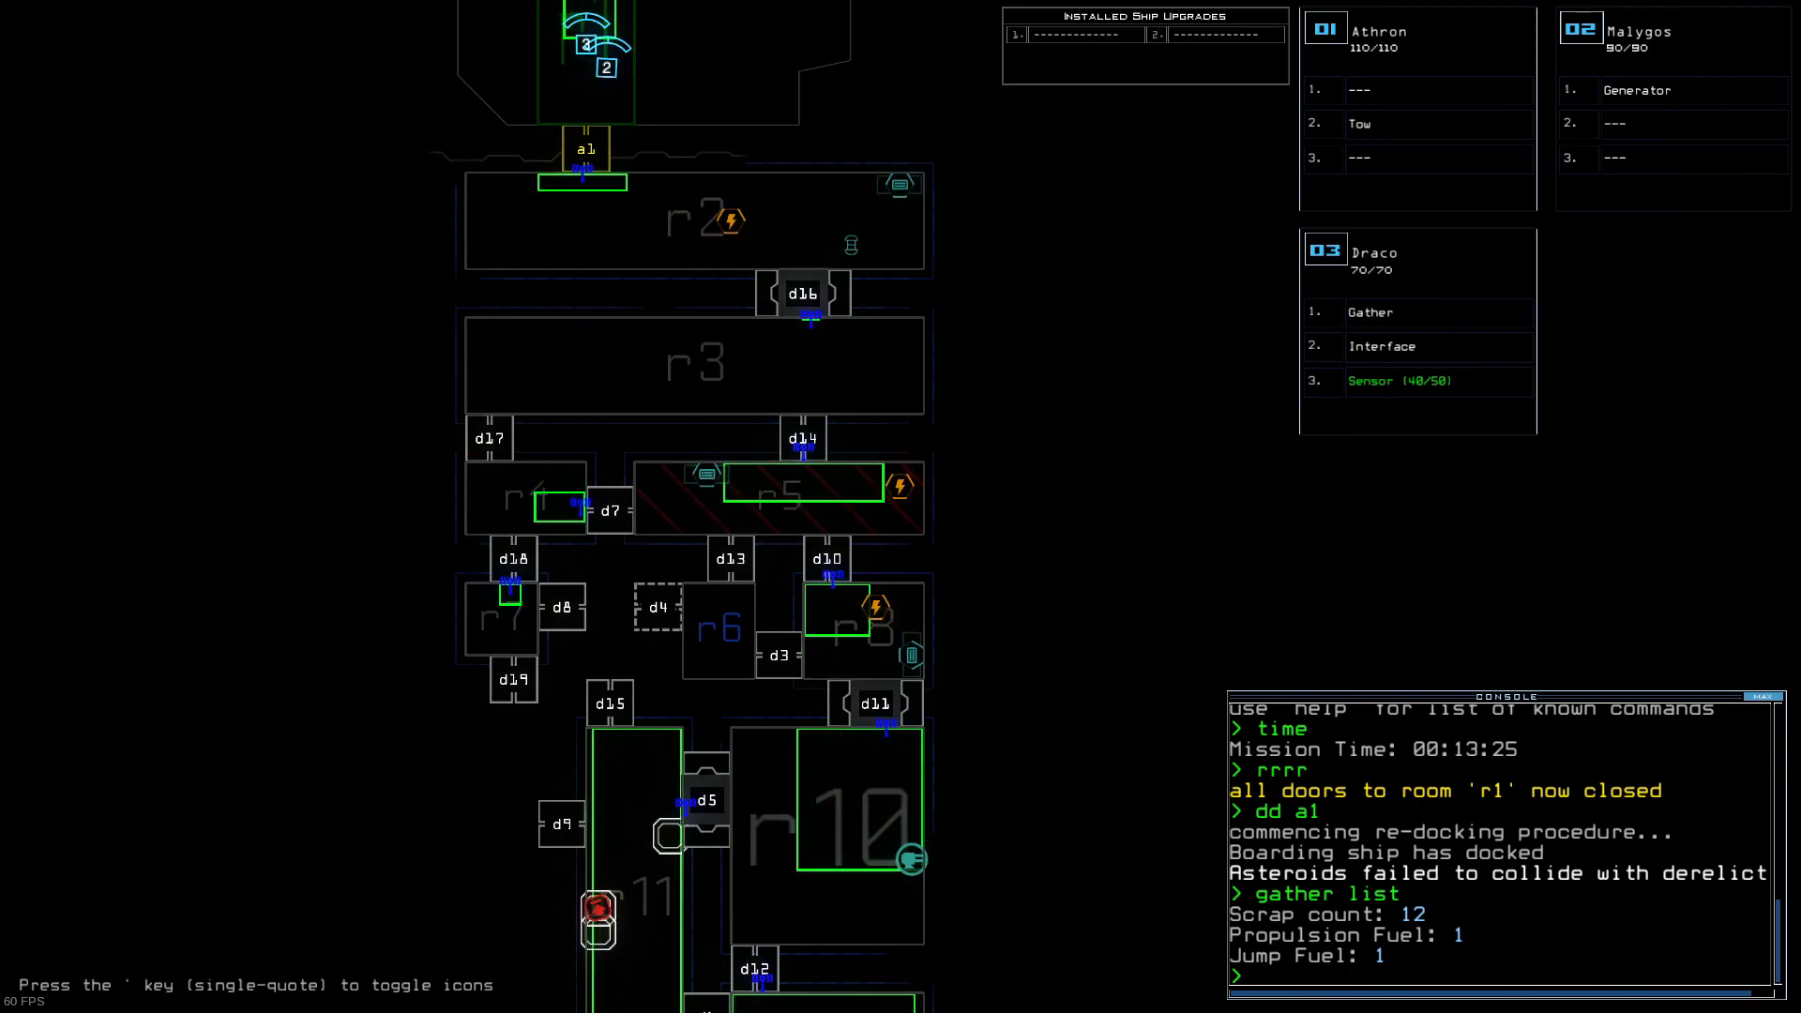
type("exit")
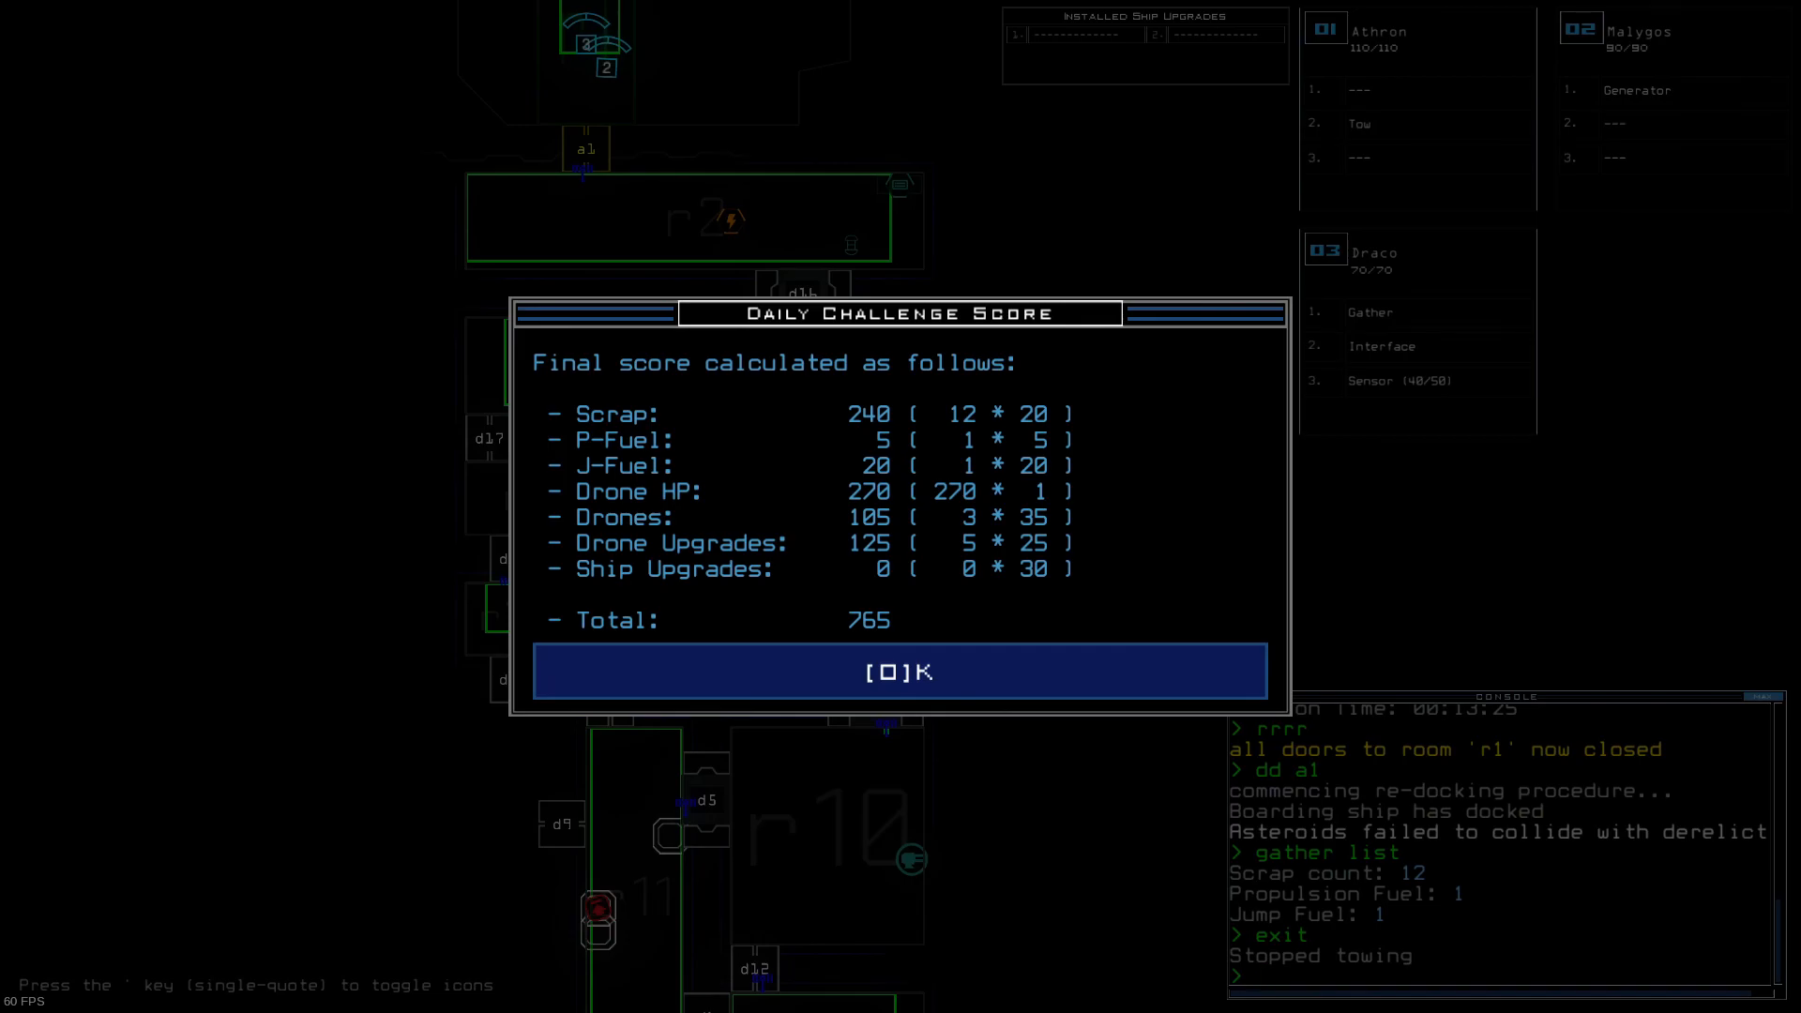
left_click(899, 672)
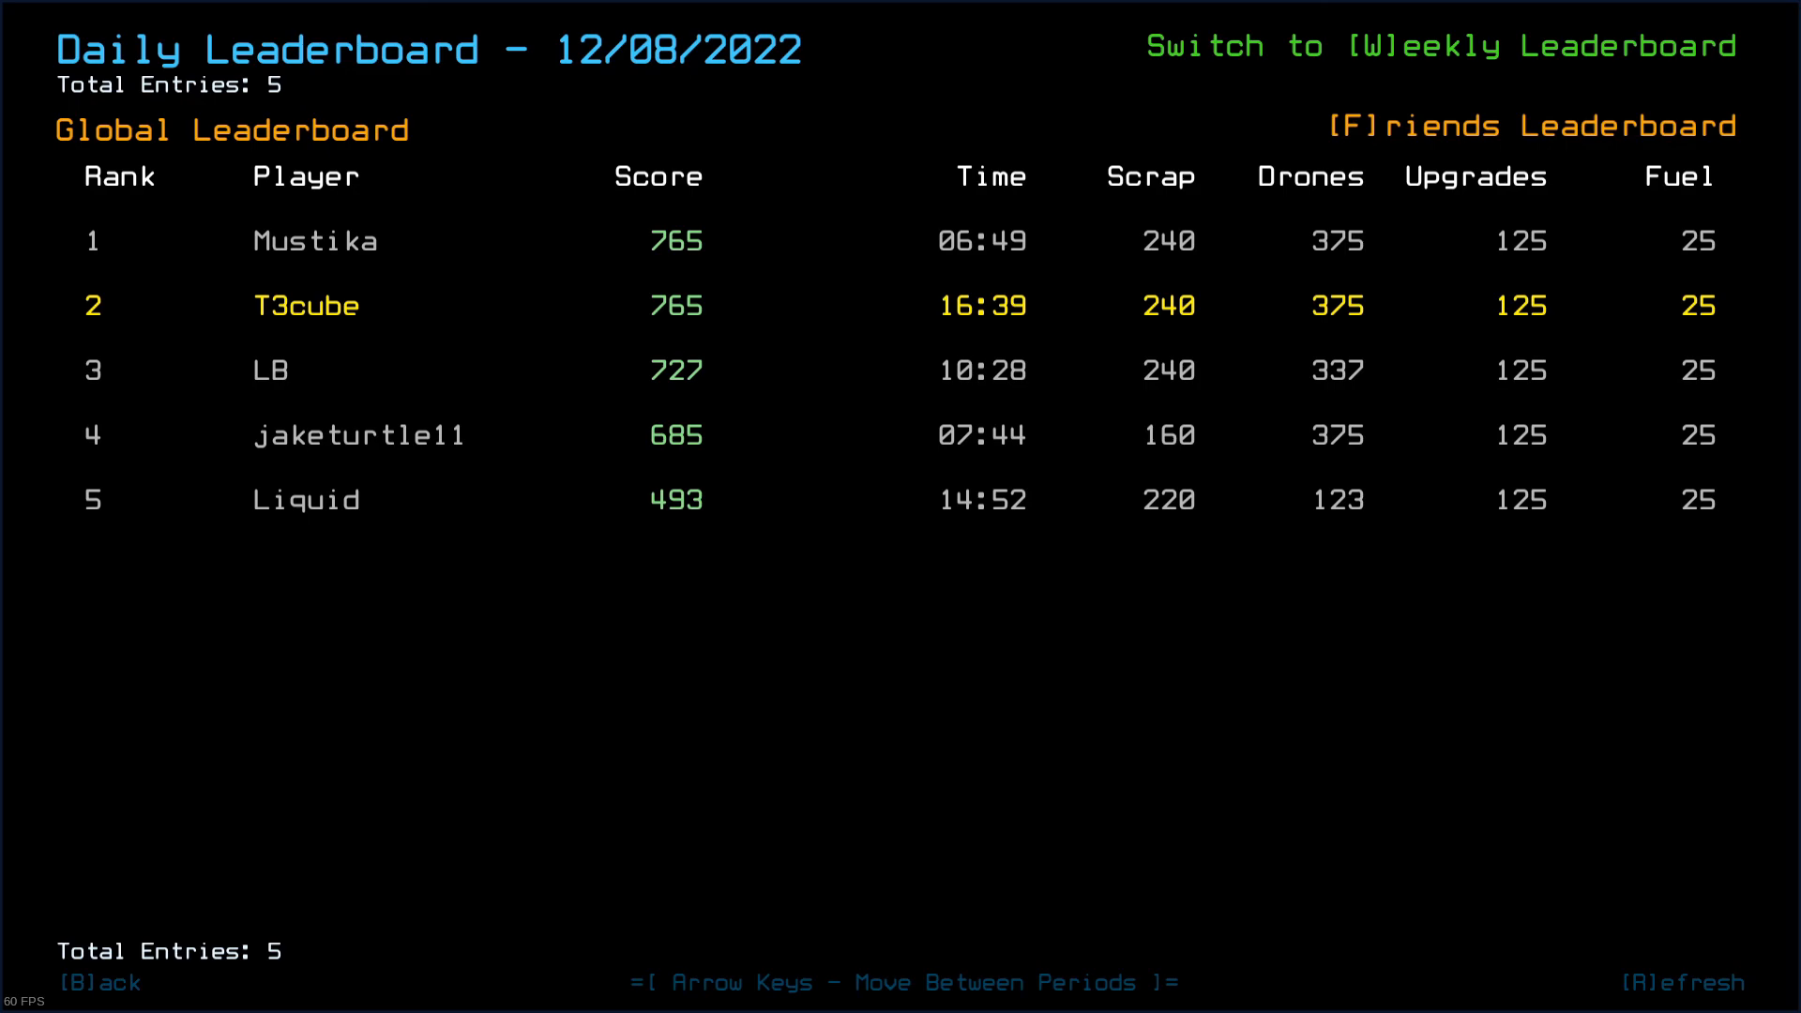
mouse_move(724, 362)
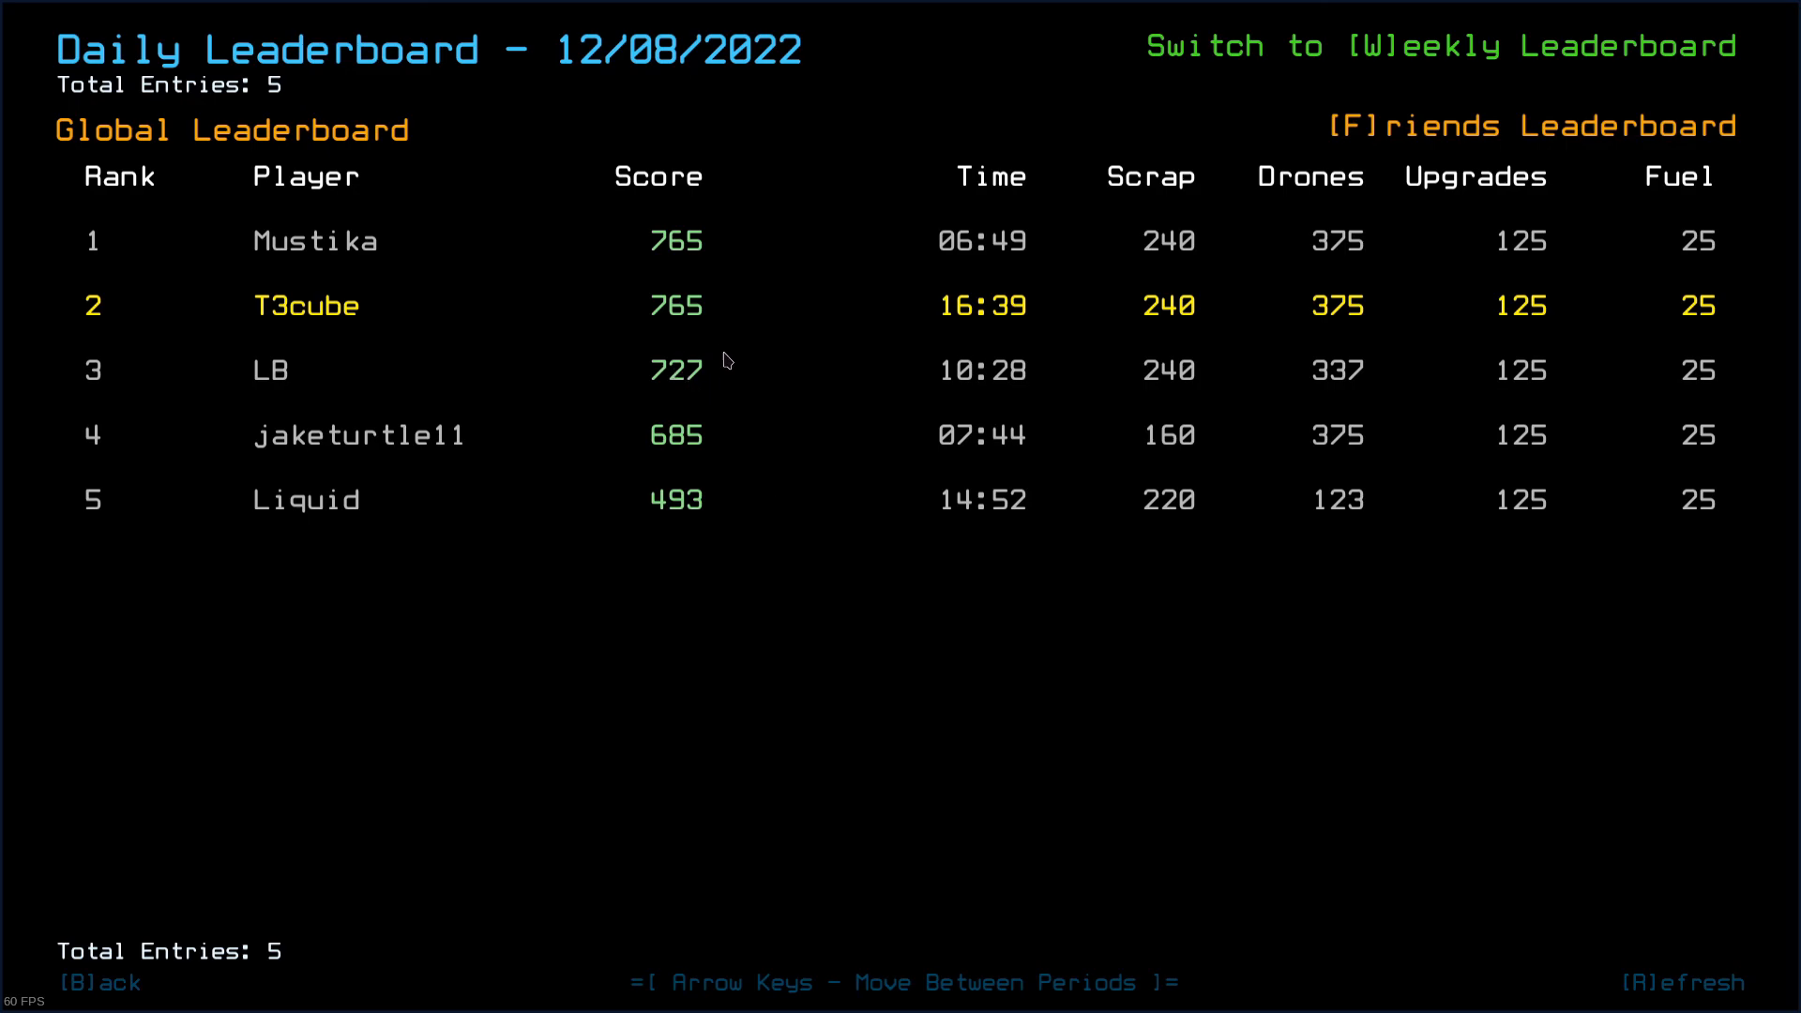
mouse_move(1212, 700)
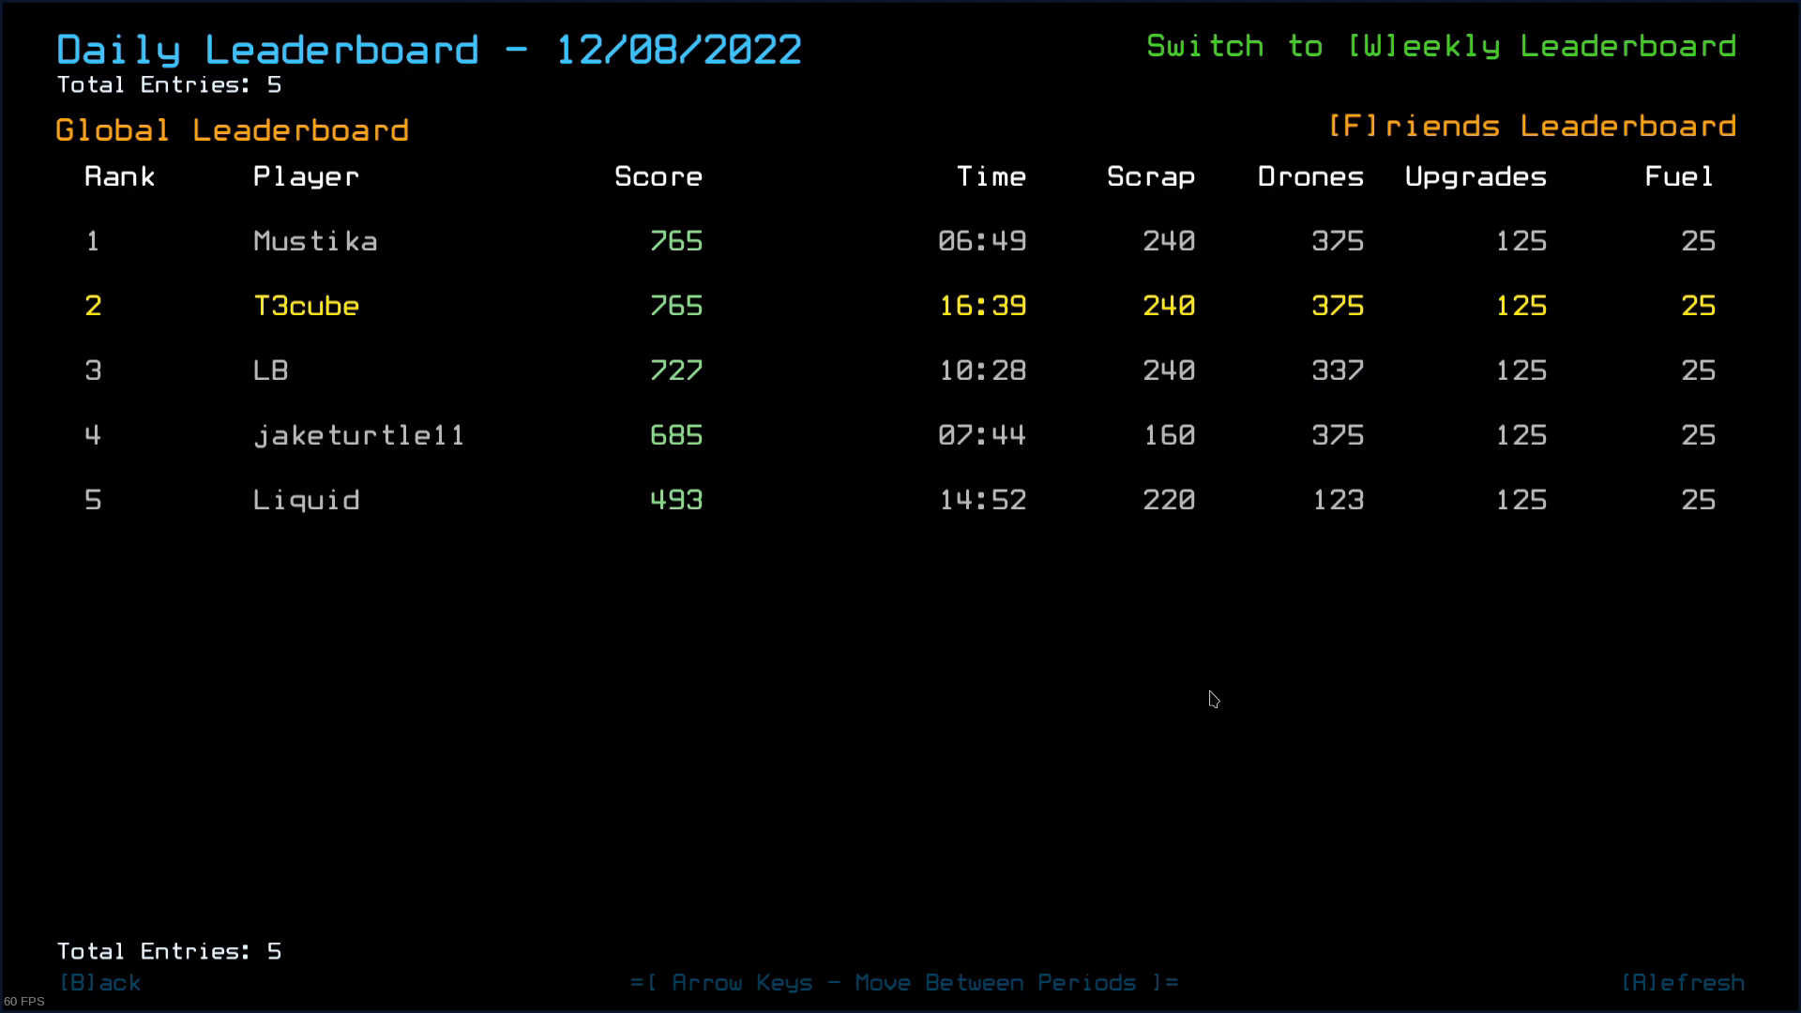